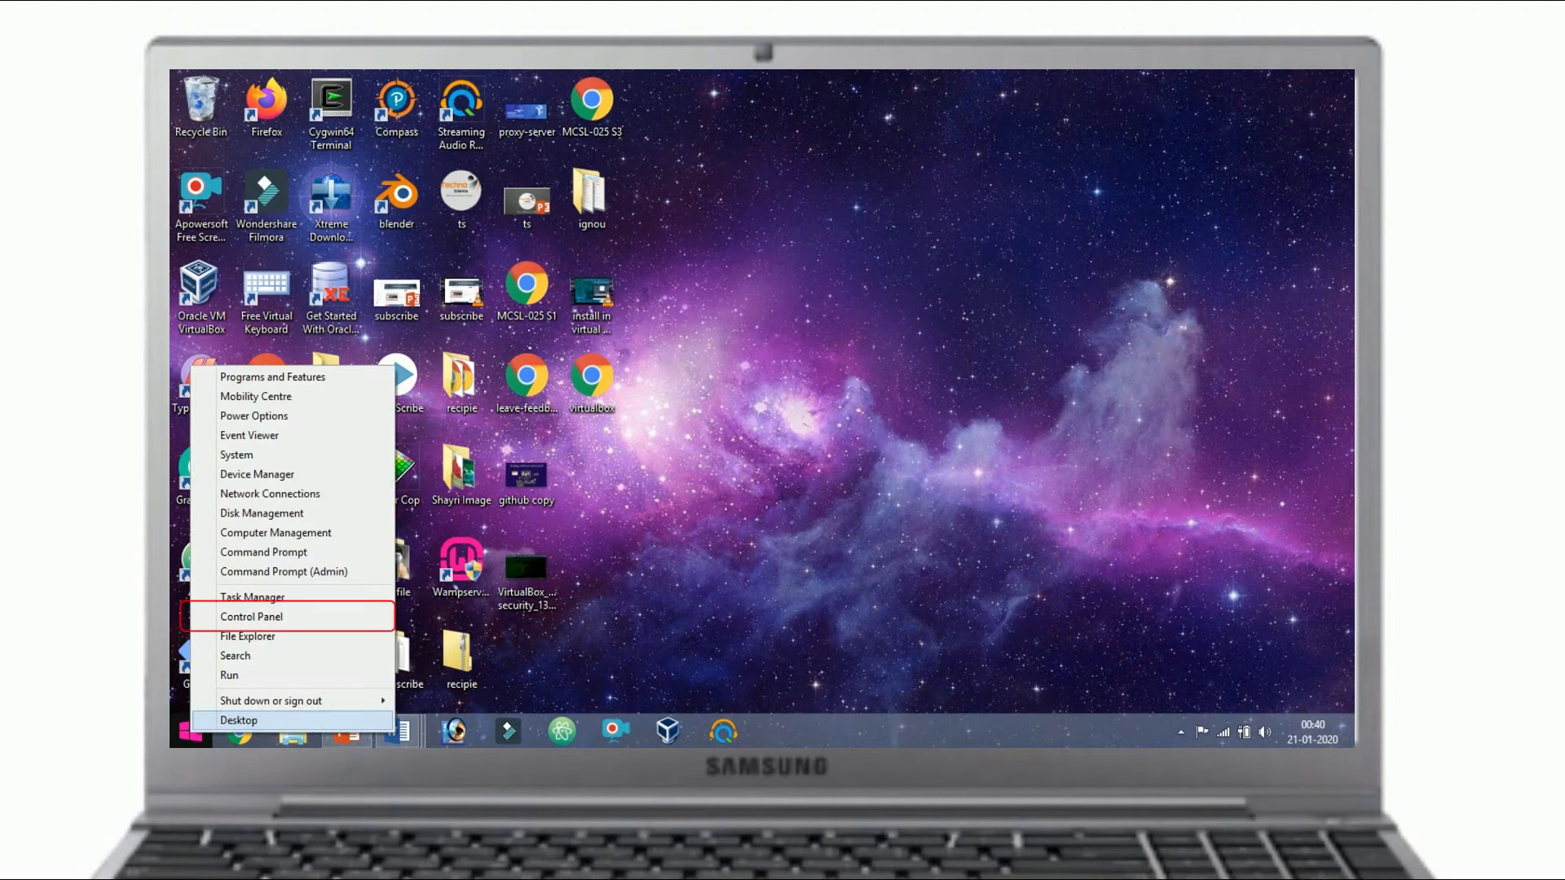
- Reach the Network Connections list via Control Panel's Network and Sharing Center
click(250, 616)
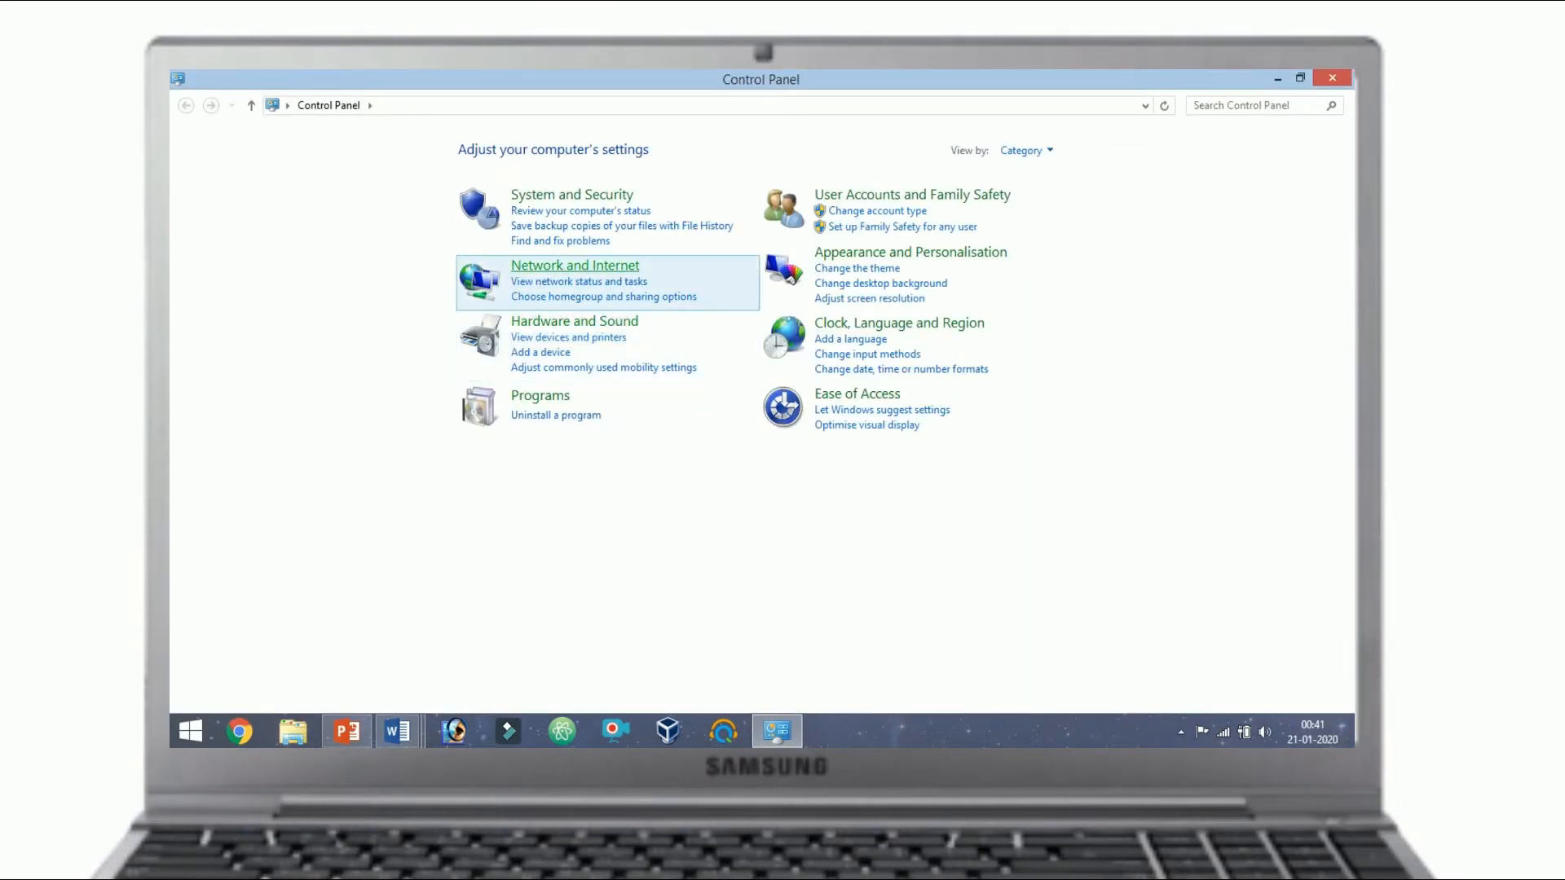
click(573, 264)
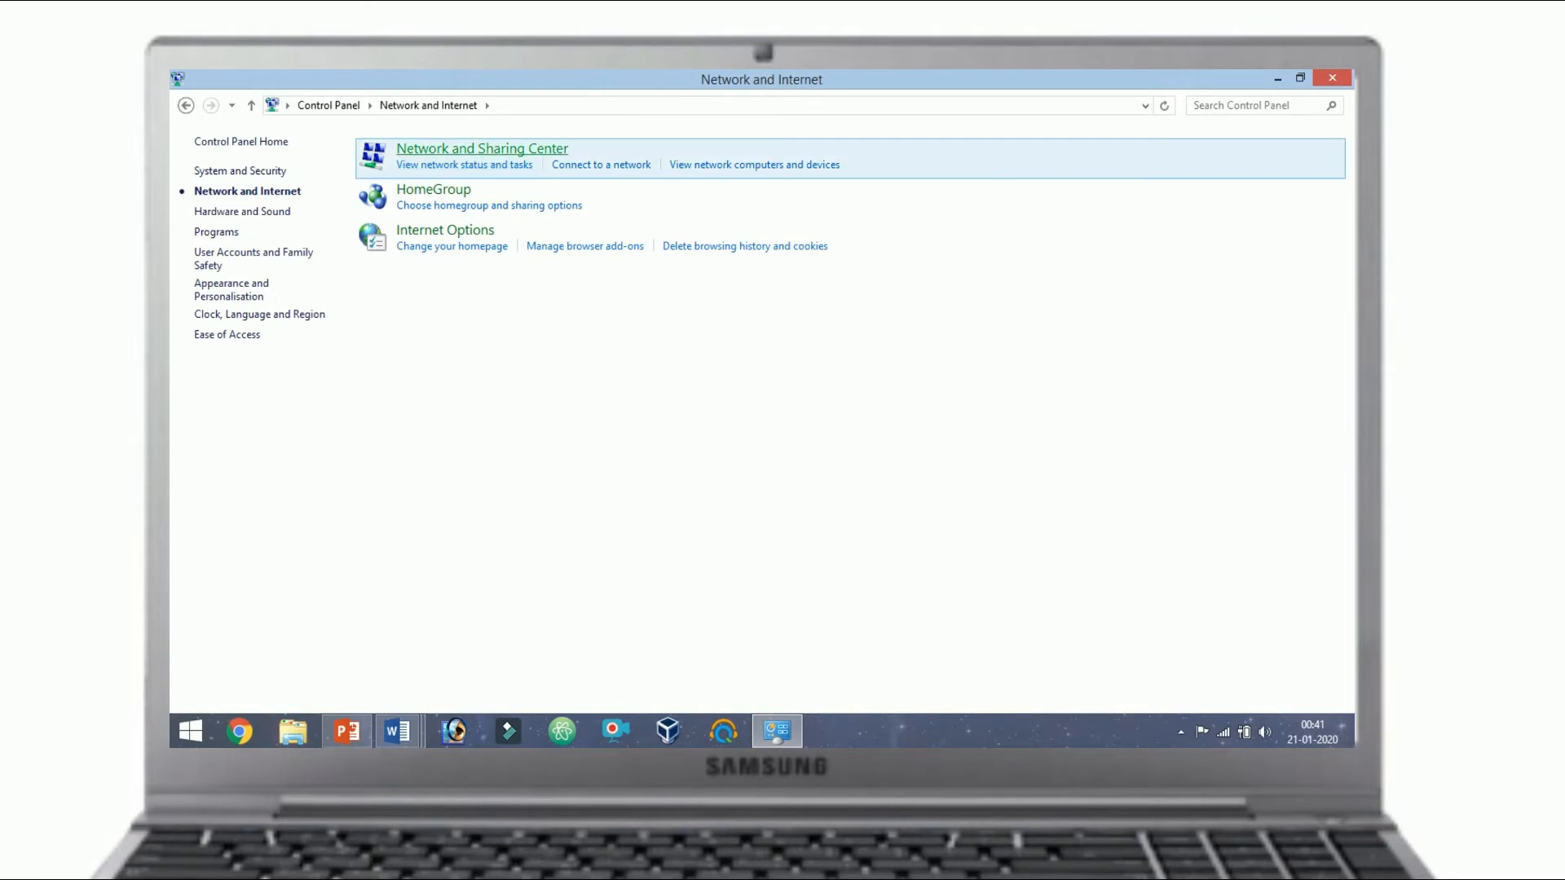
click(481, 147)
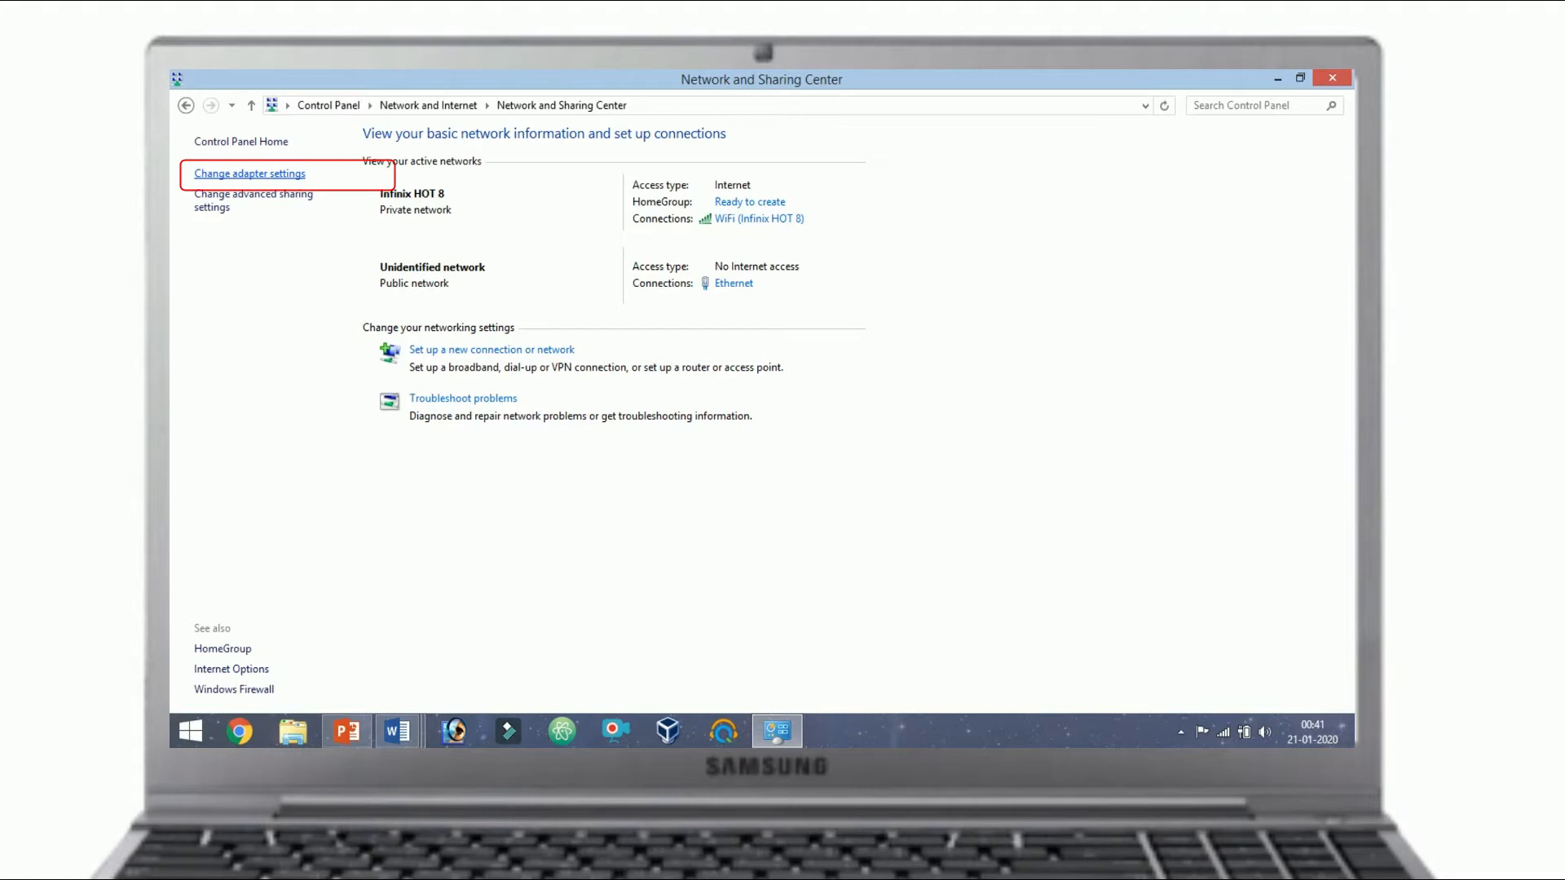
click(249, 173)
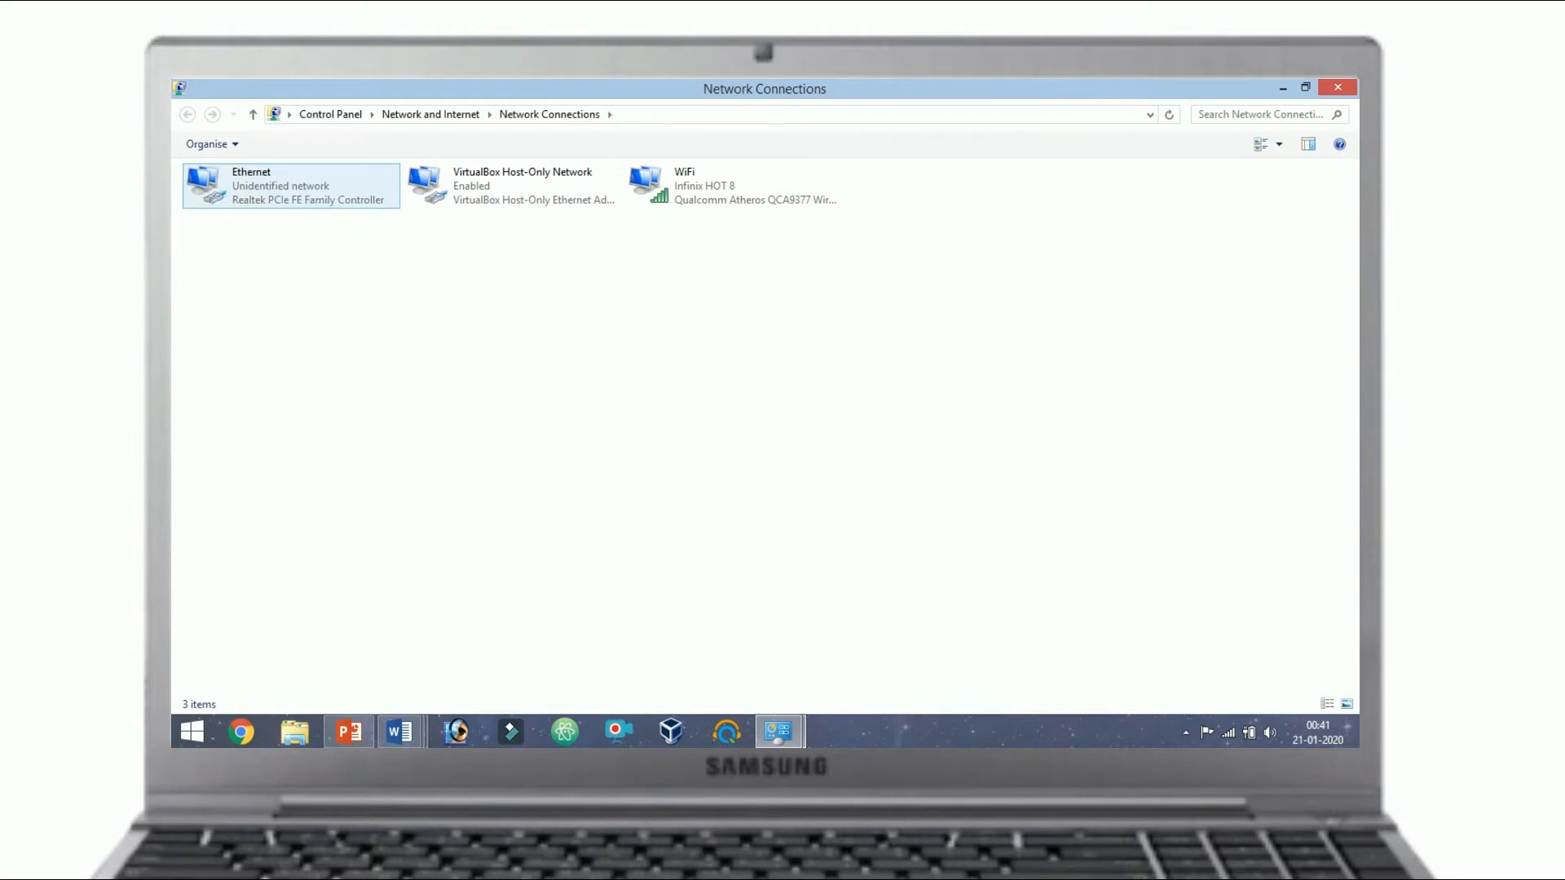
- Bring up the Ethernet adapter's IPv4 properties set to use a manual IP address
right_click(289, 185)
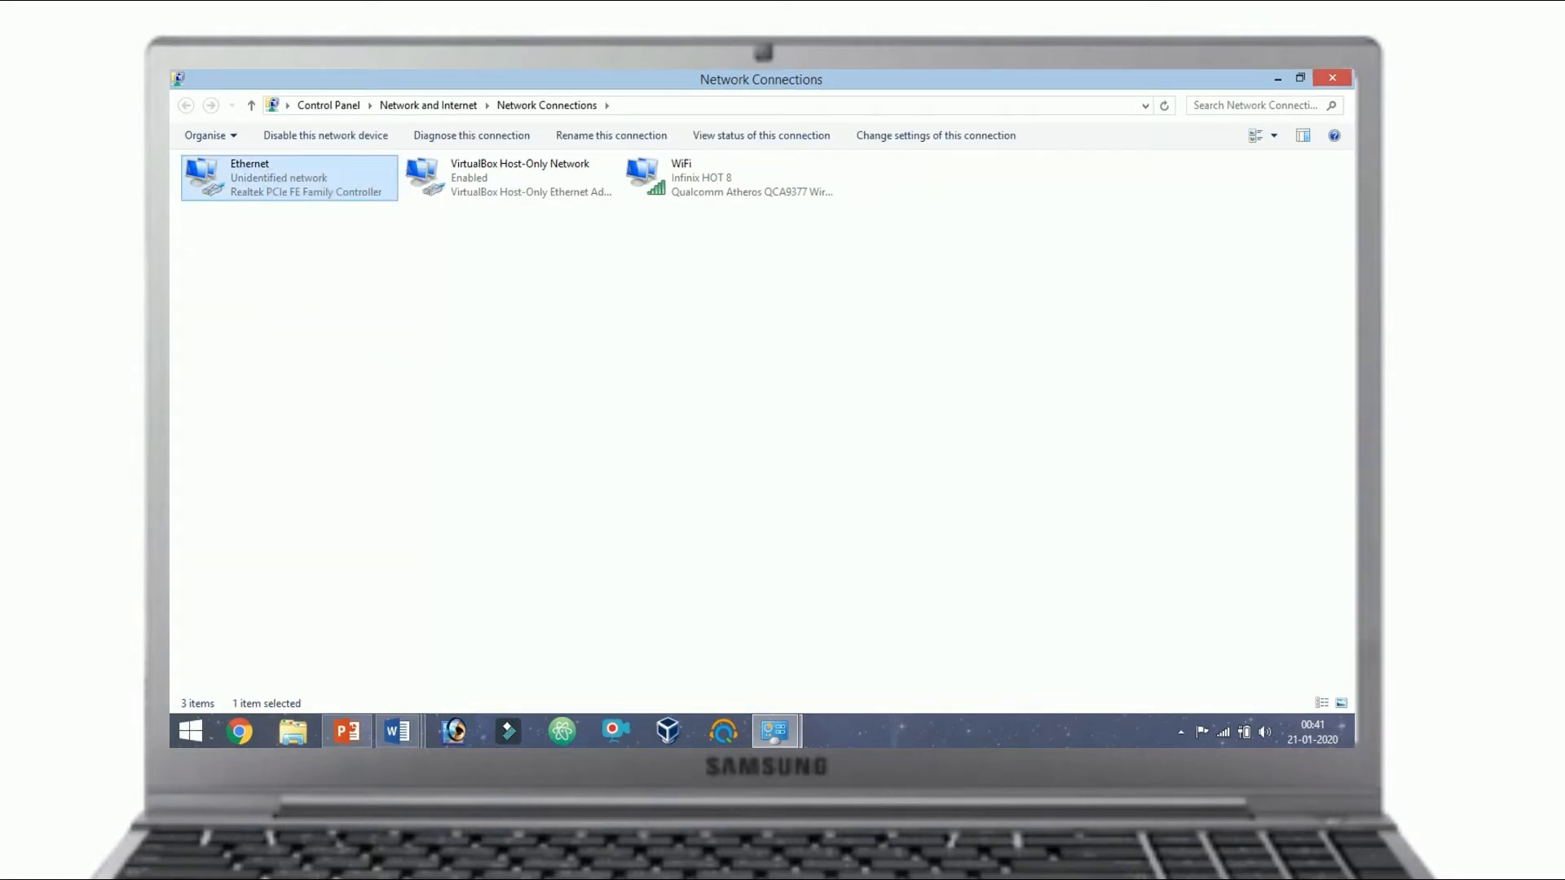
double_click(289, 178)
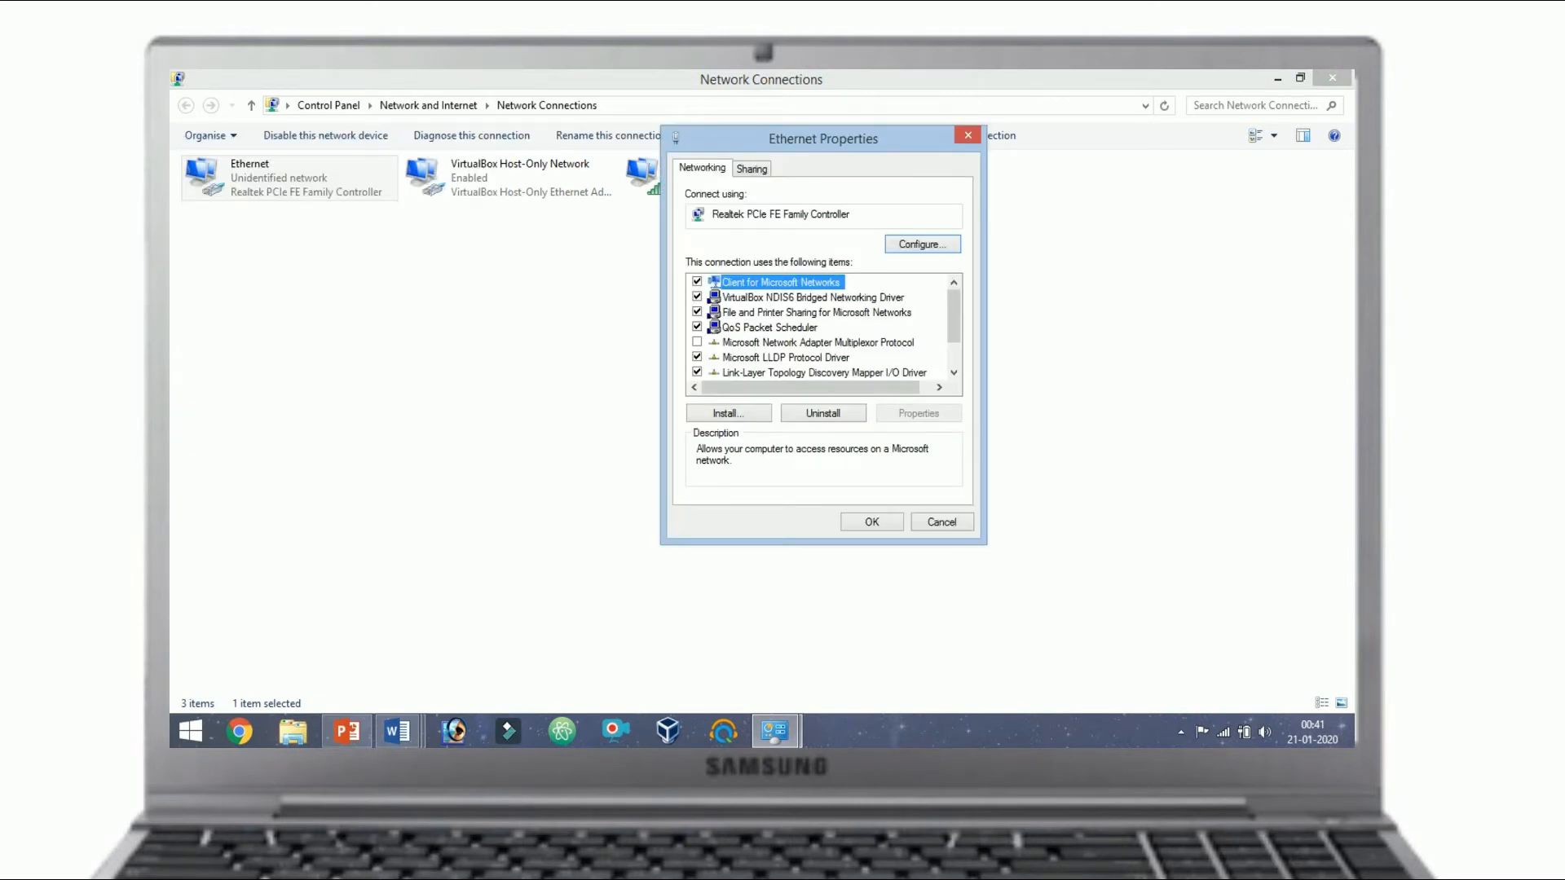
scroll(down, 3)
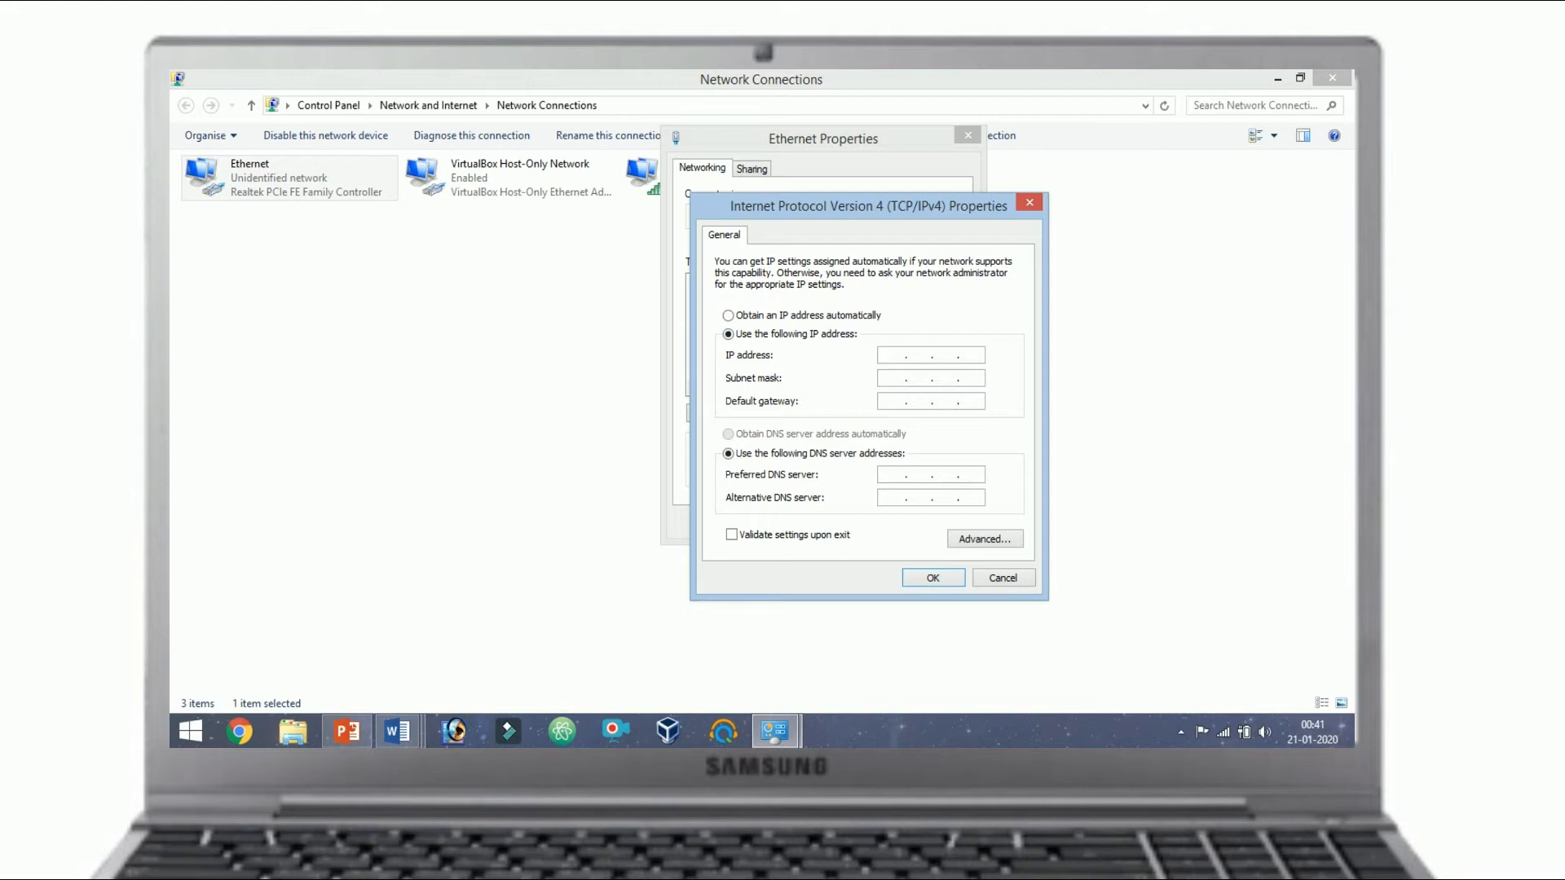
- Enter IP 192.168.1.1, subnet 255.255.255.0 and default gateway 192.168.1.2 for Ethernet
text(192)
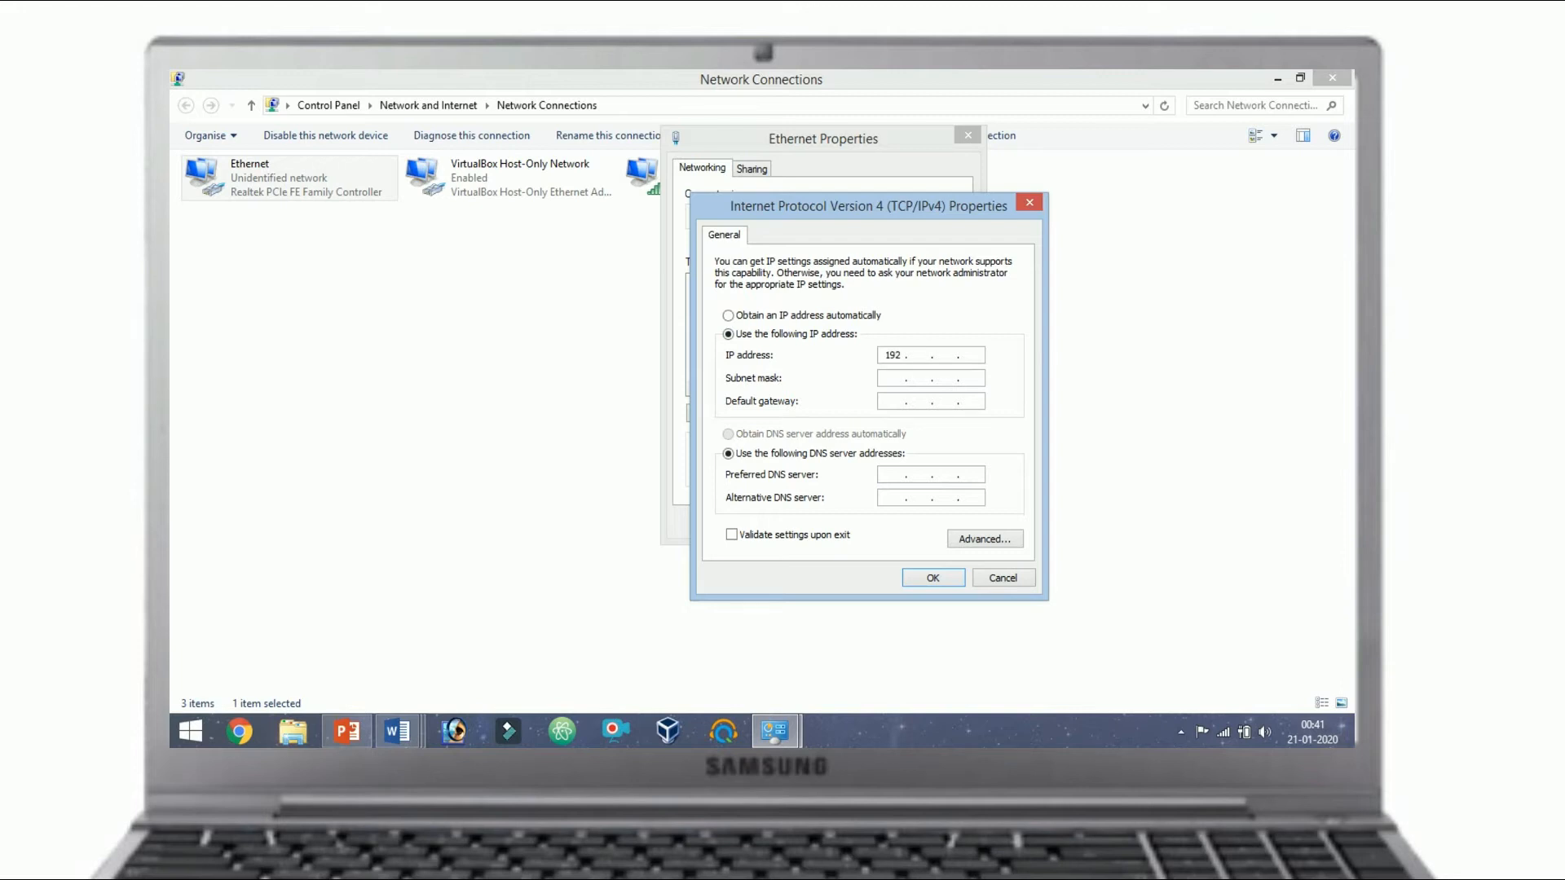
text(168.11)
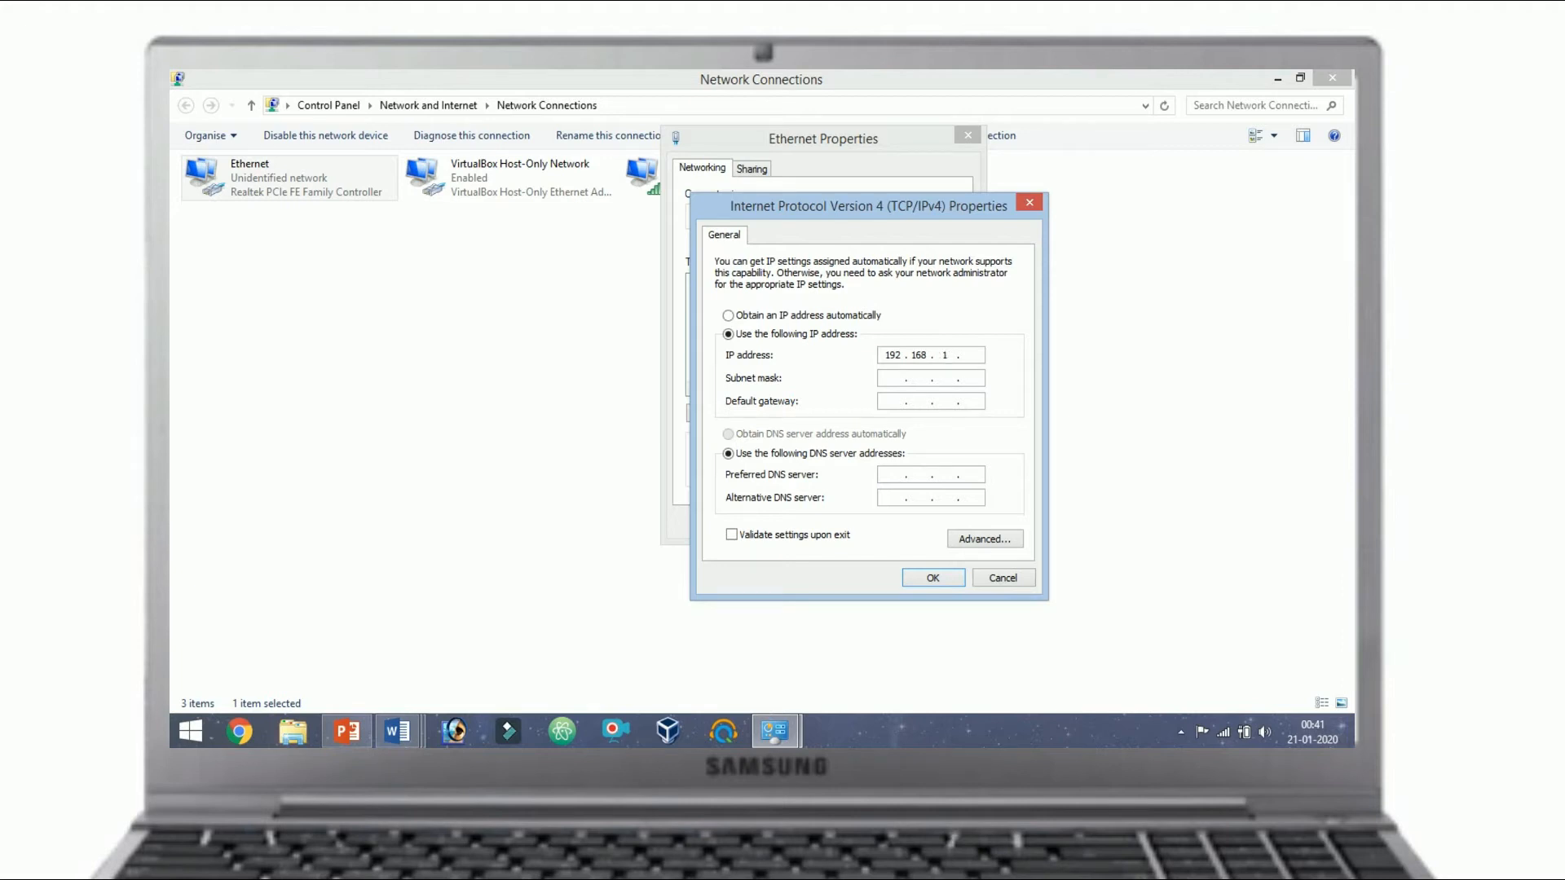
text(255.255.255.0)
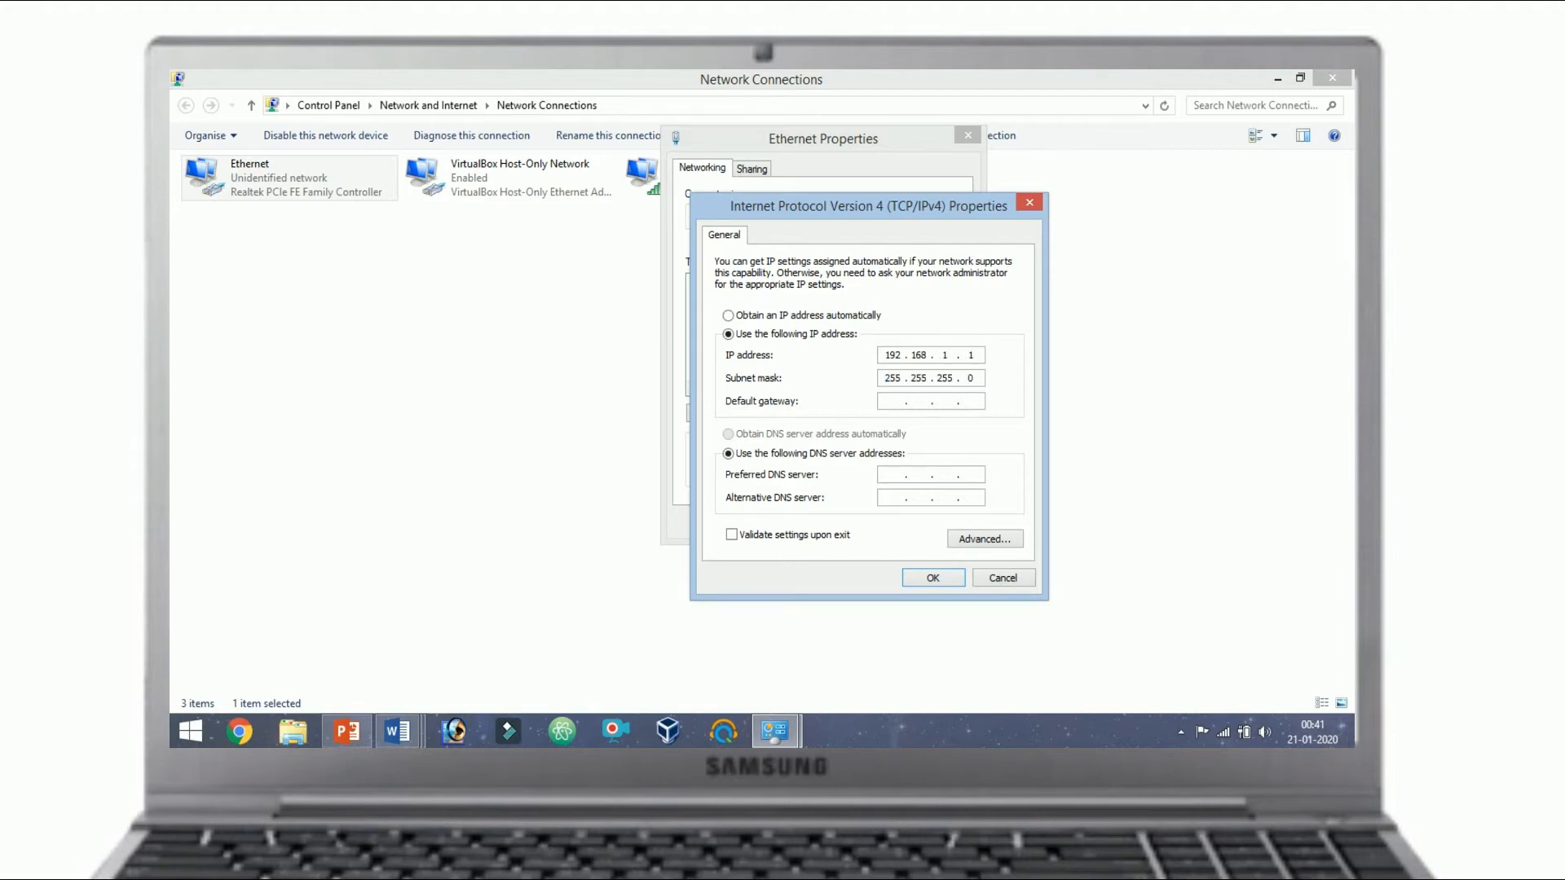
click(893, 400)
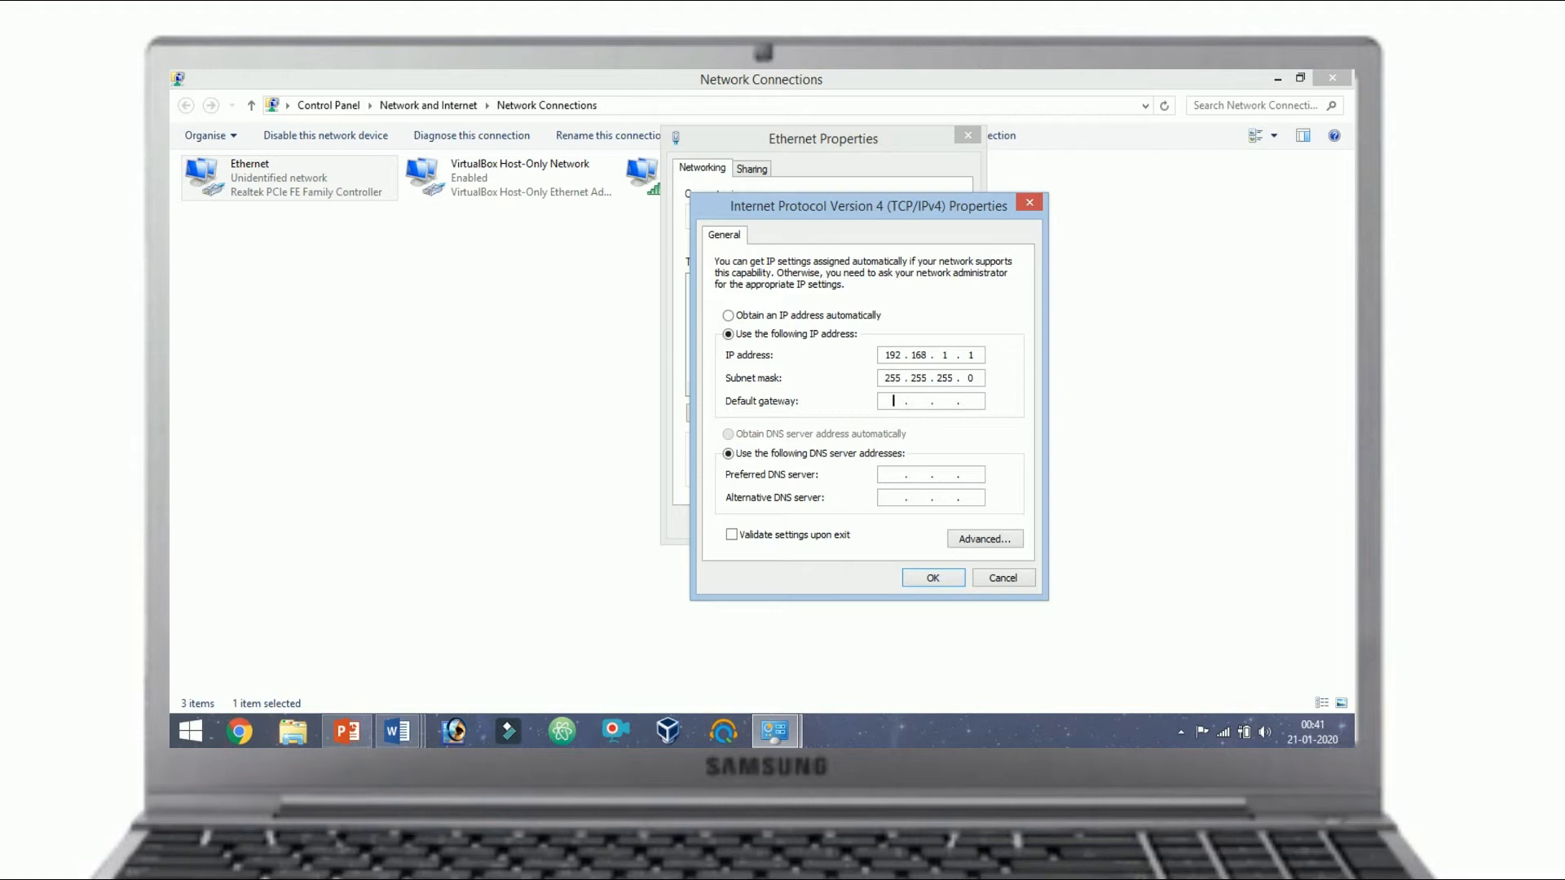
text(192 . . .)
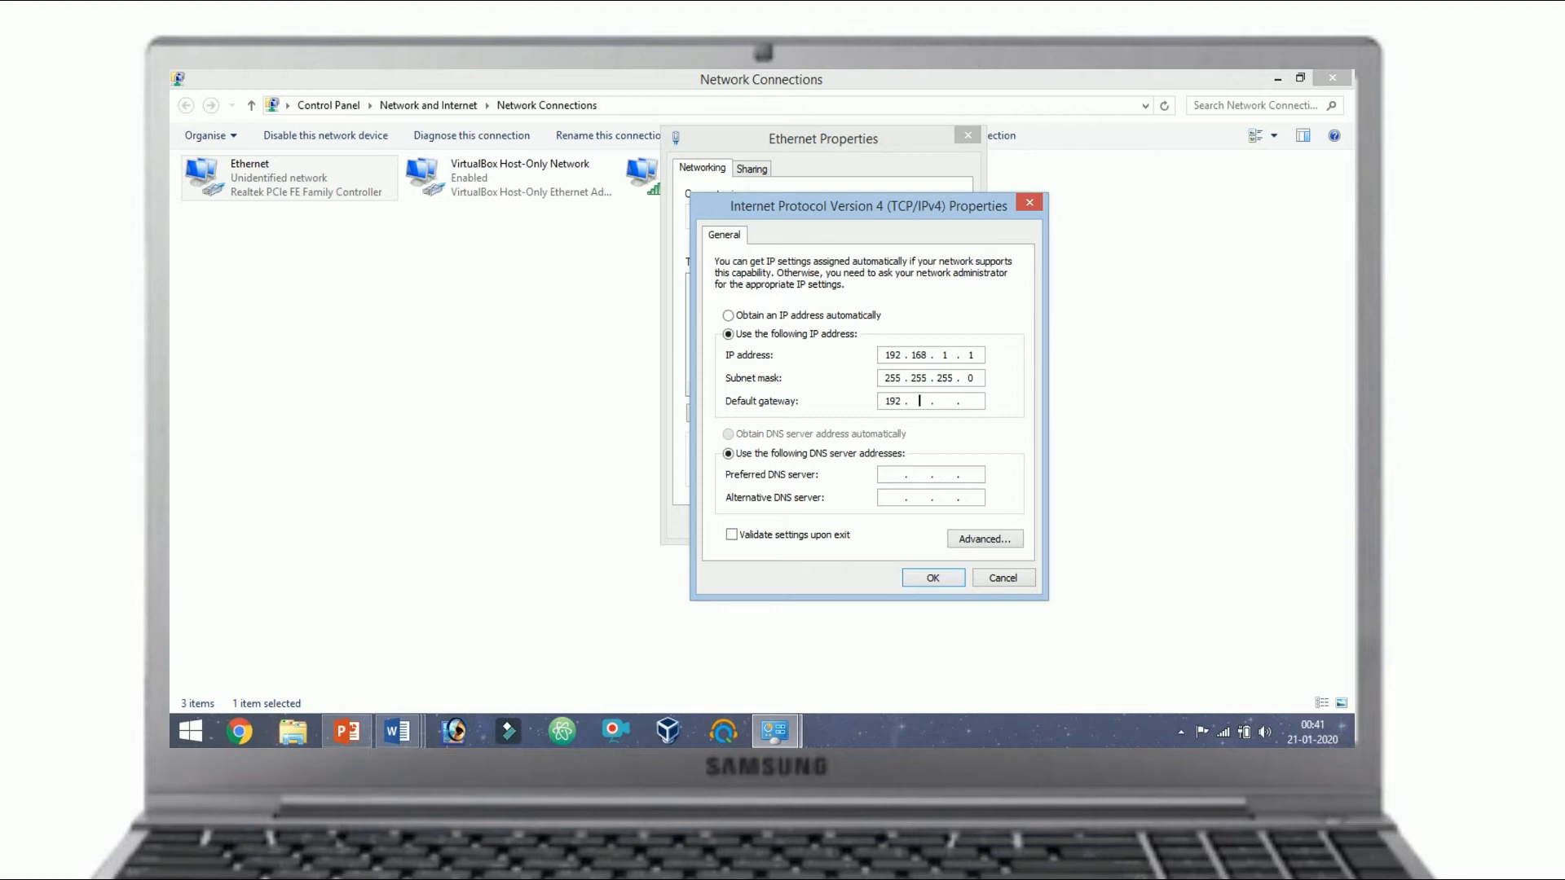
text(168)
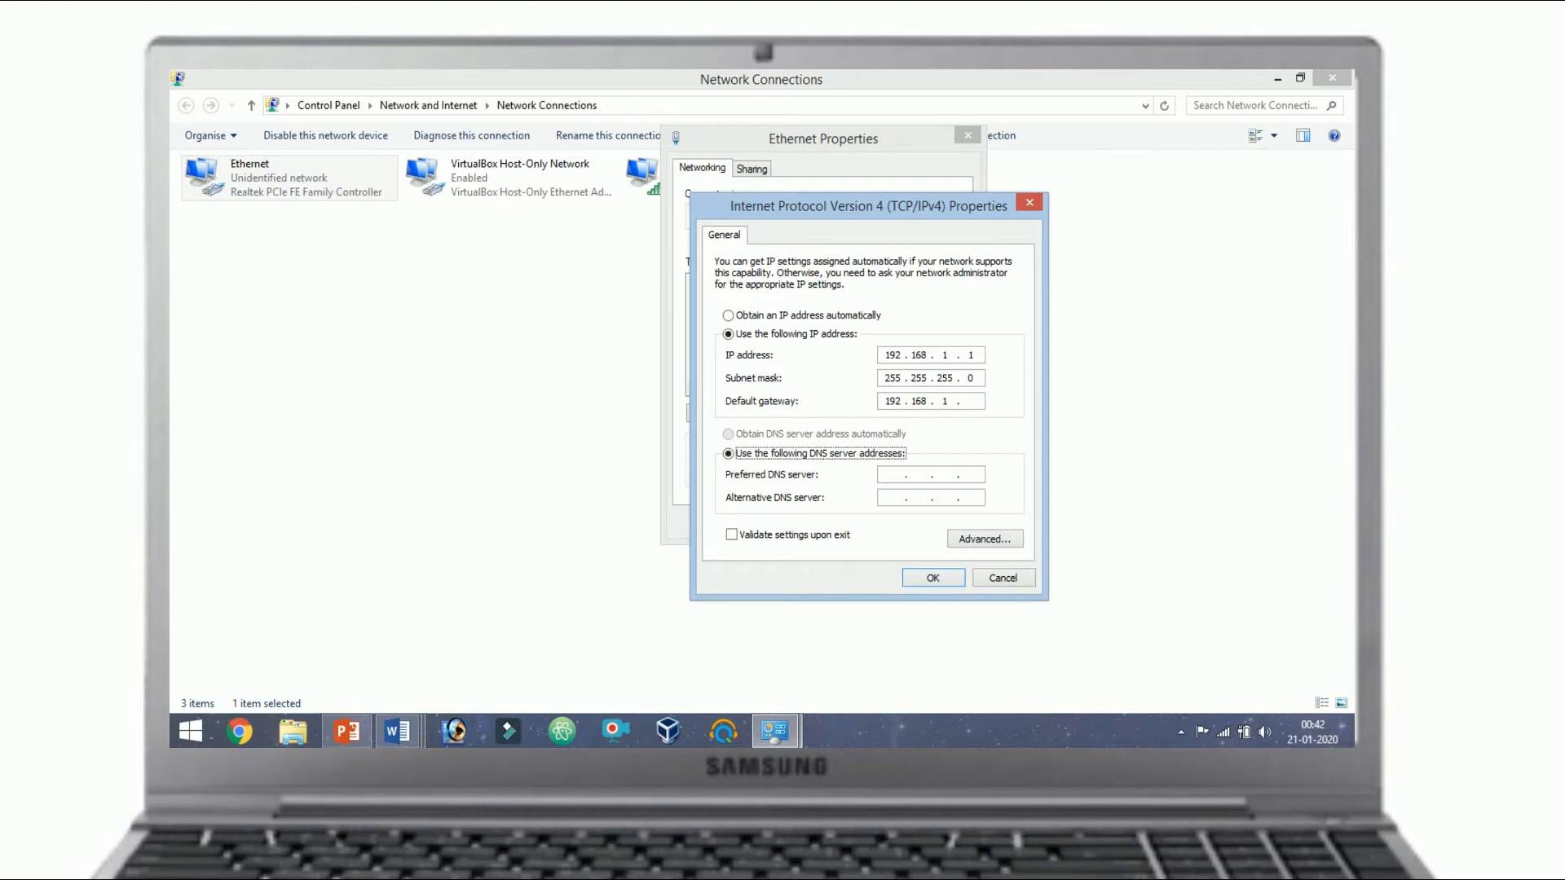
click(968, 400)
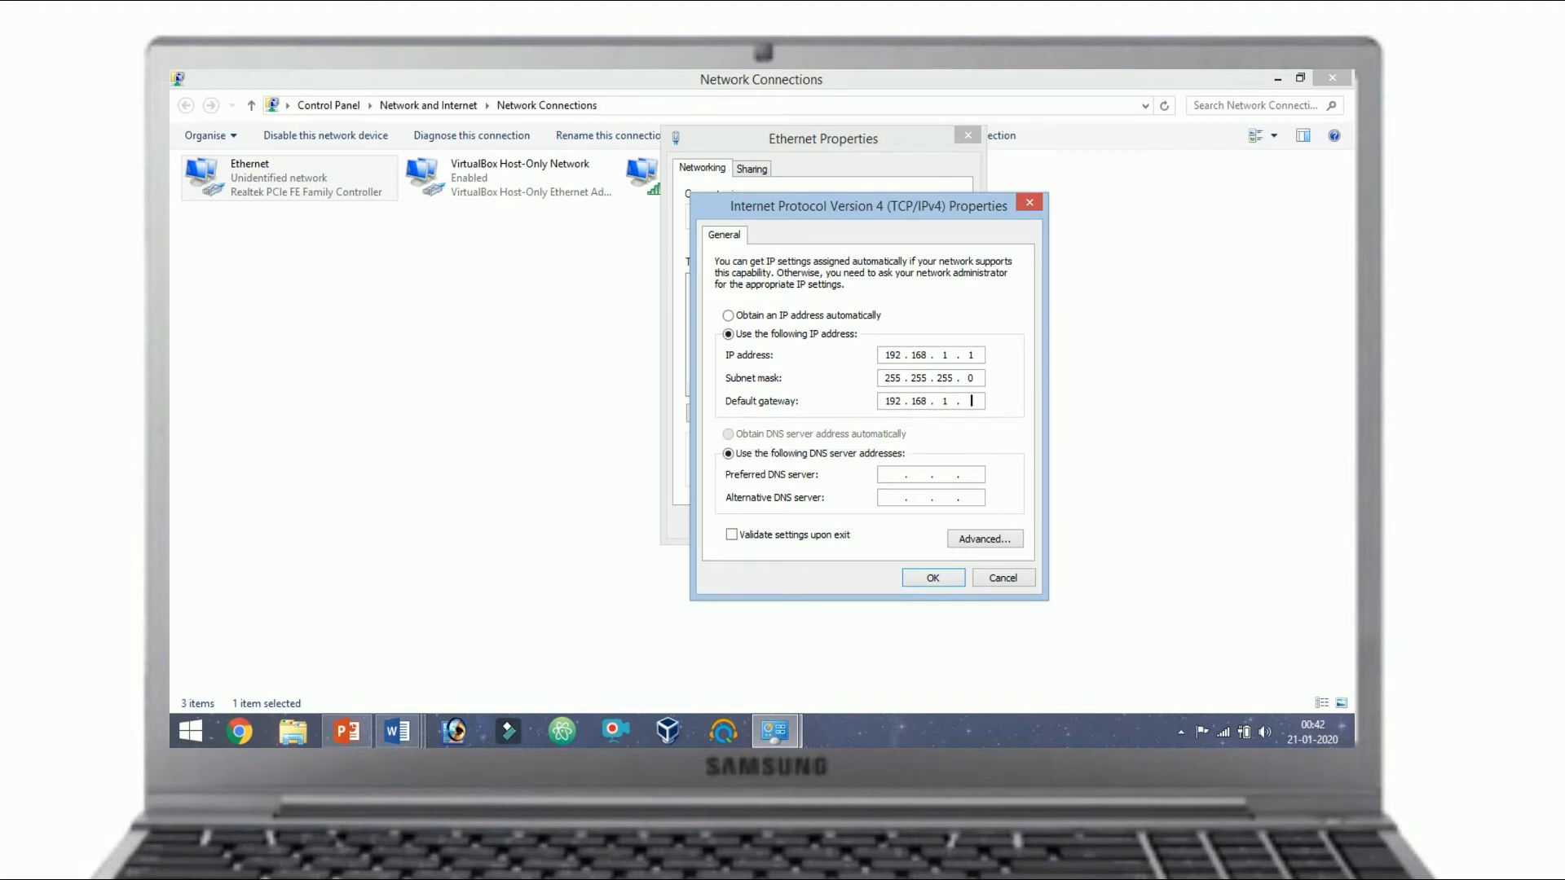
text(2)
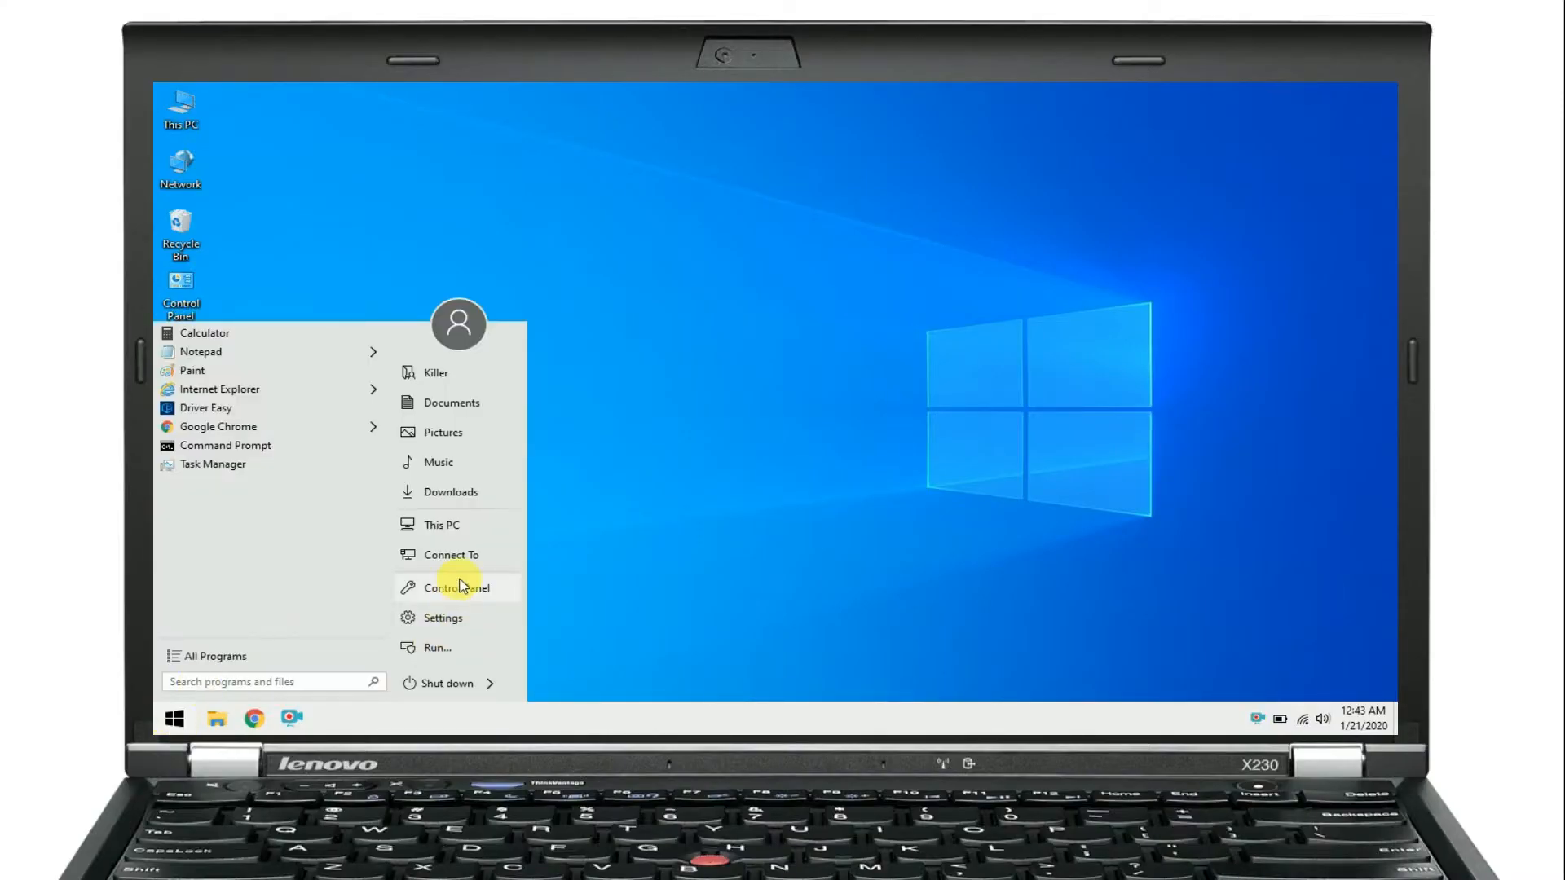
- On the second PC, reach the network adapters list through Control Panel
click(457, 588)
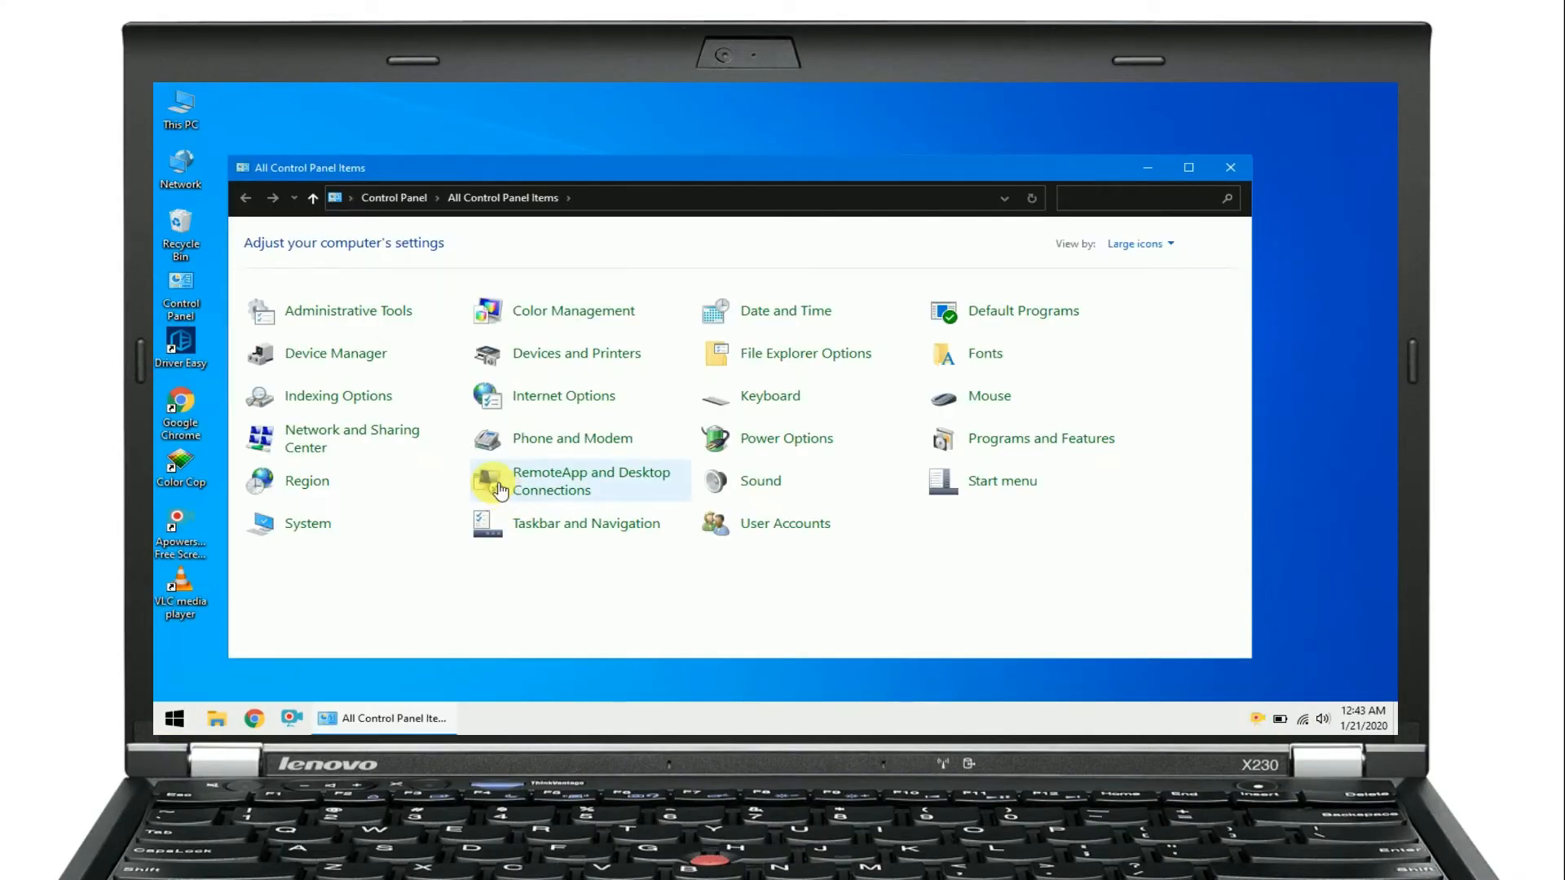
mouse_move(364, 438)
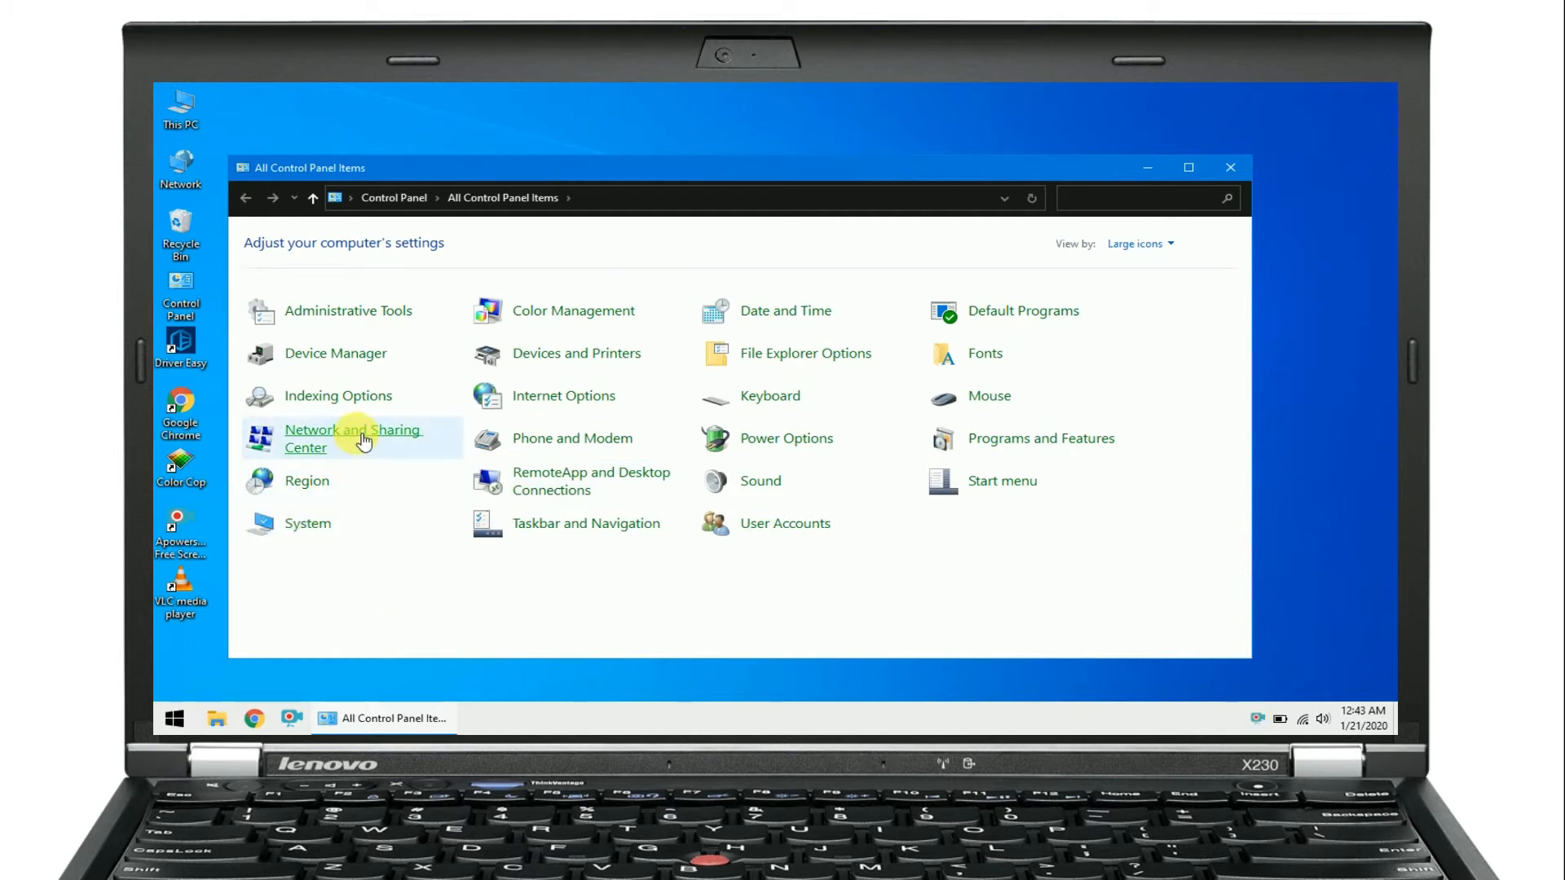
click(352, 438)
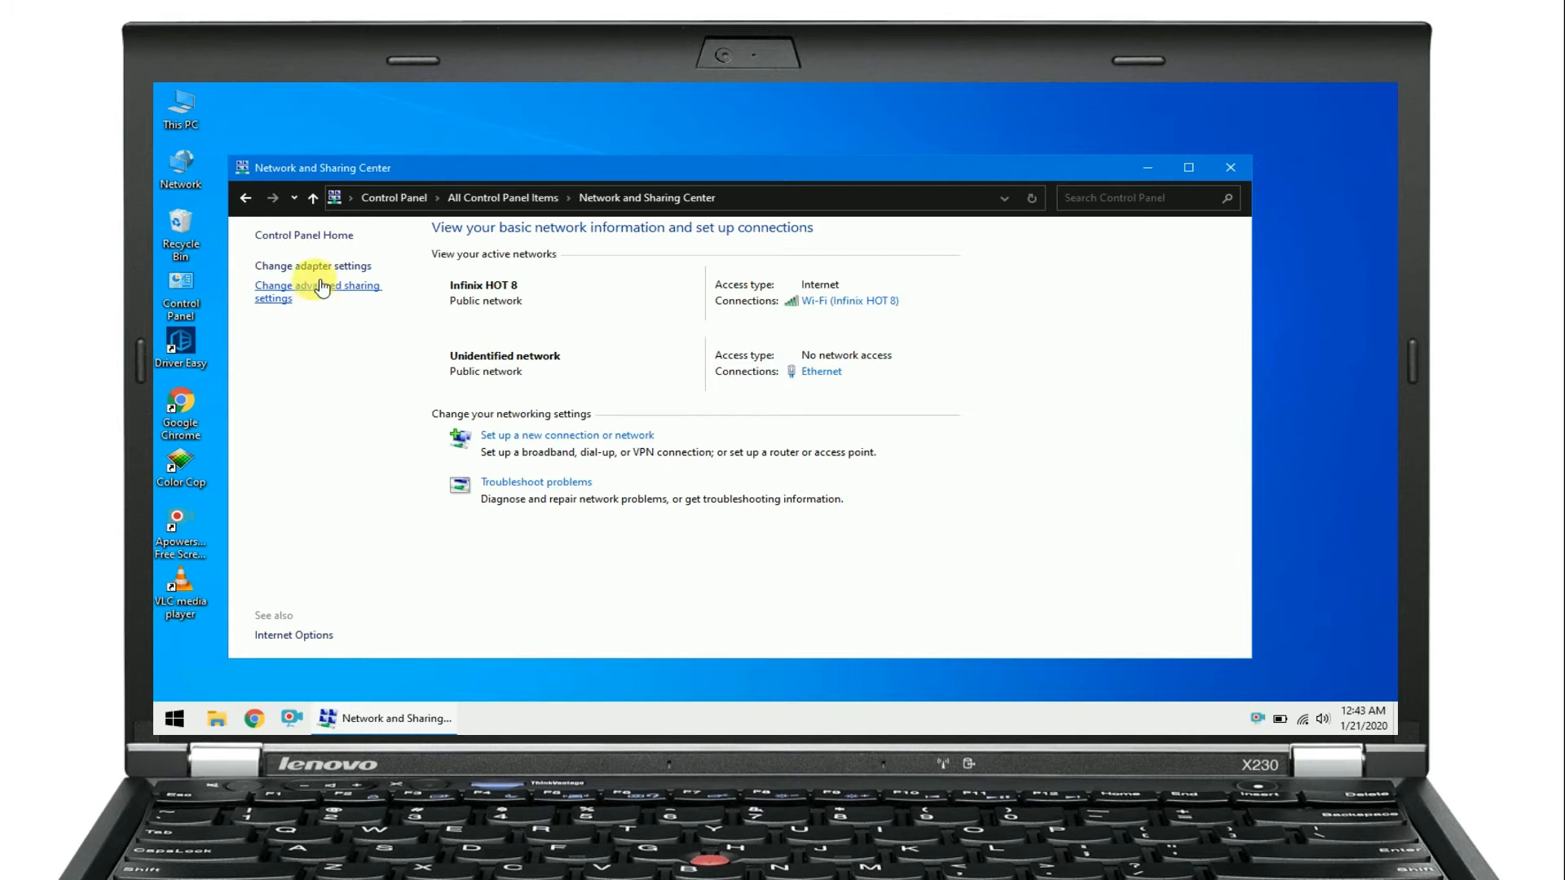
click(311, 266)
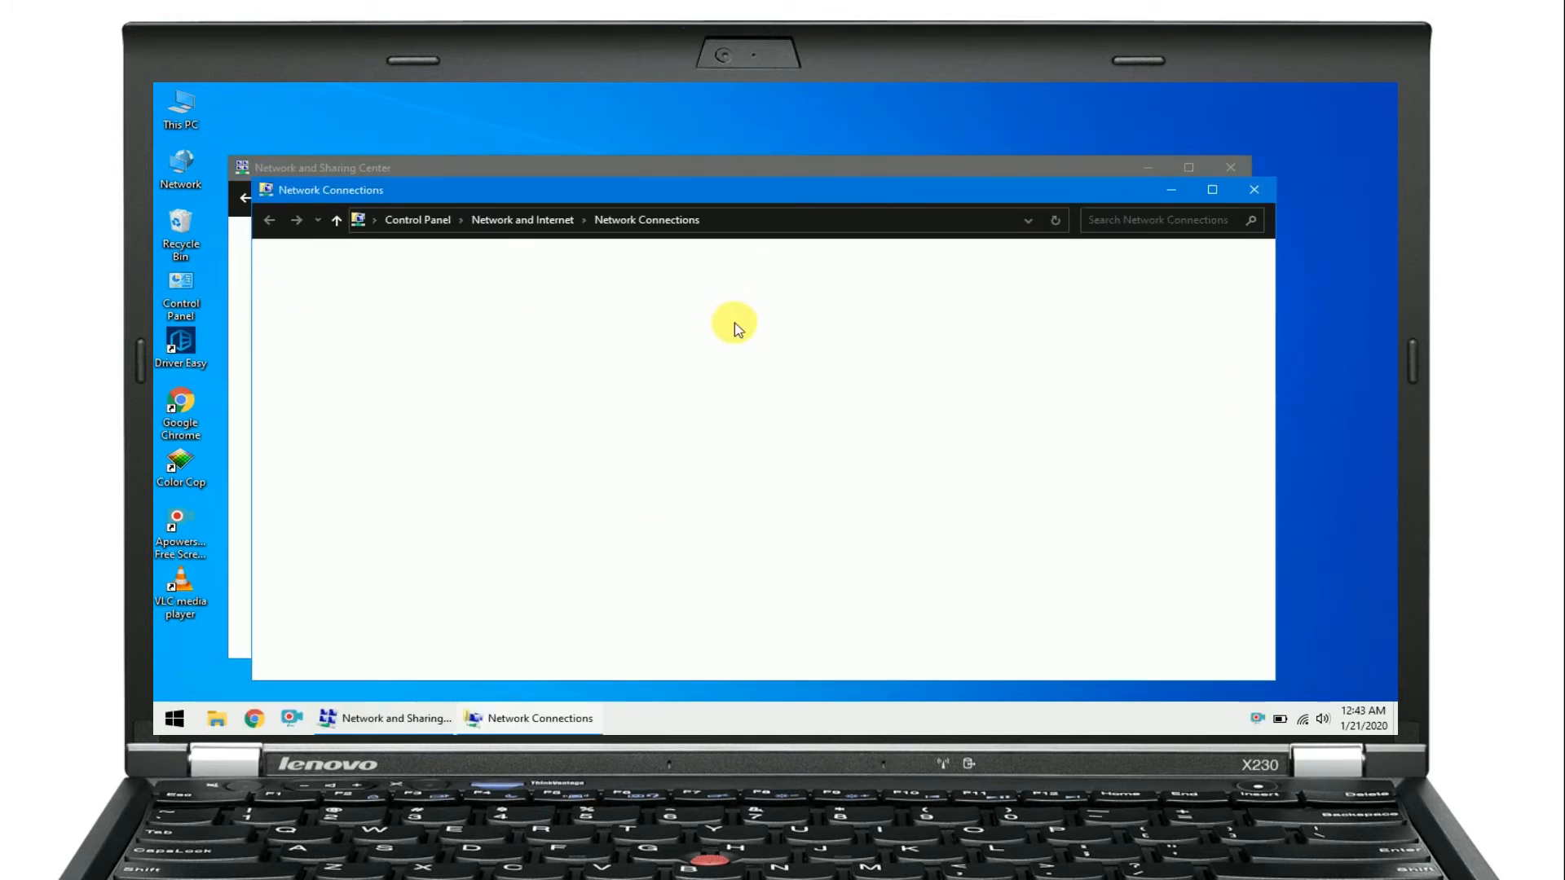
- Bring up the Ethernet connection's IPv4 properties from its status window
click(374, 292)
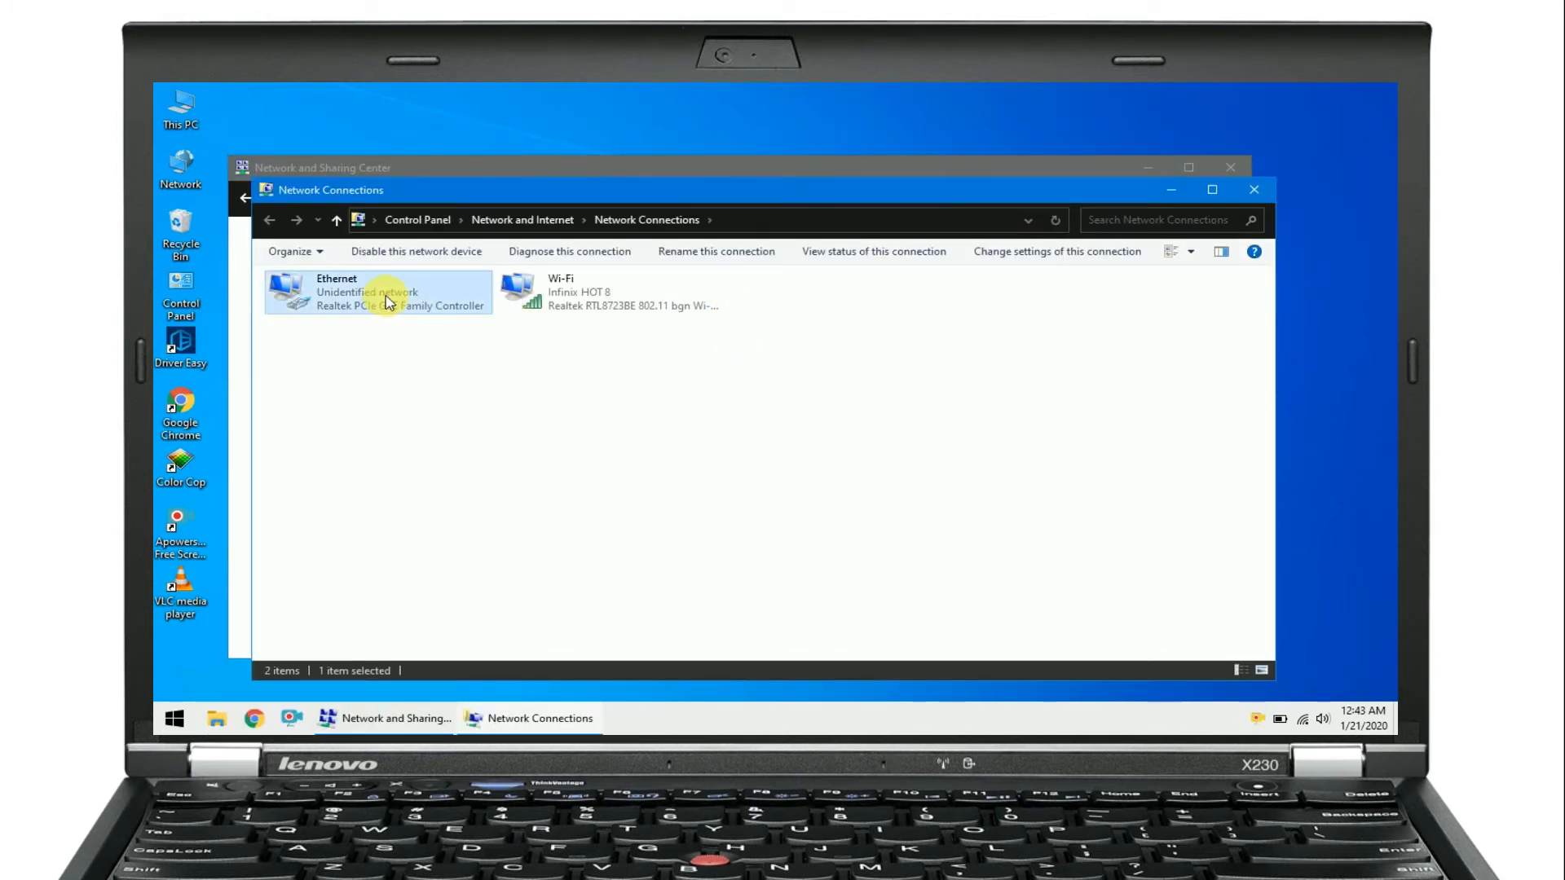
double_click(377, 292)
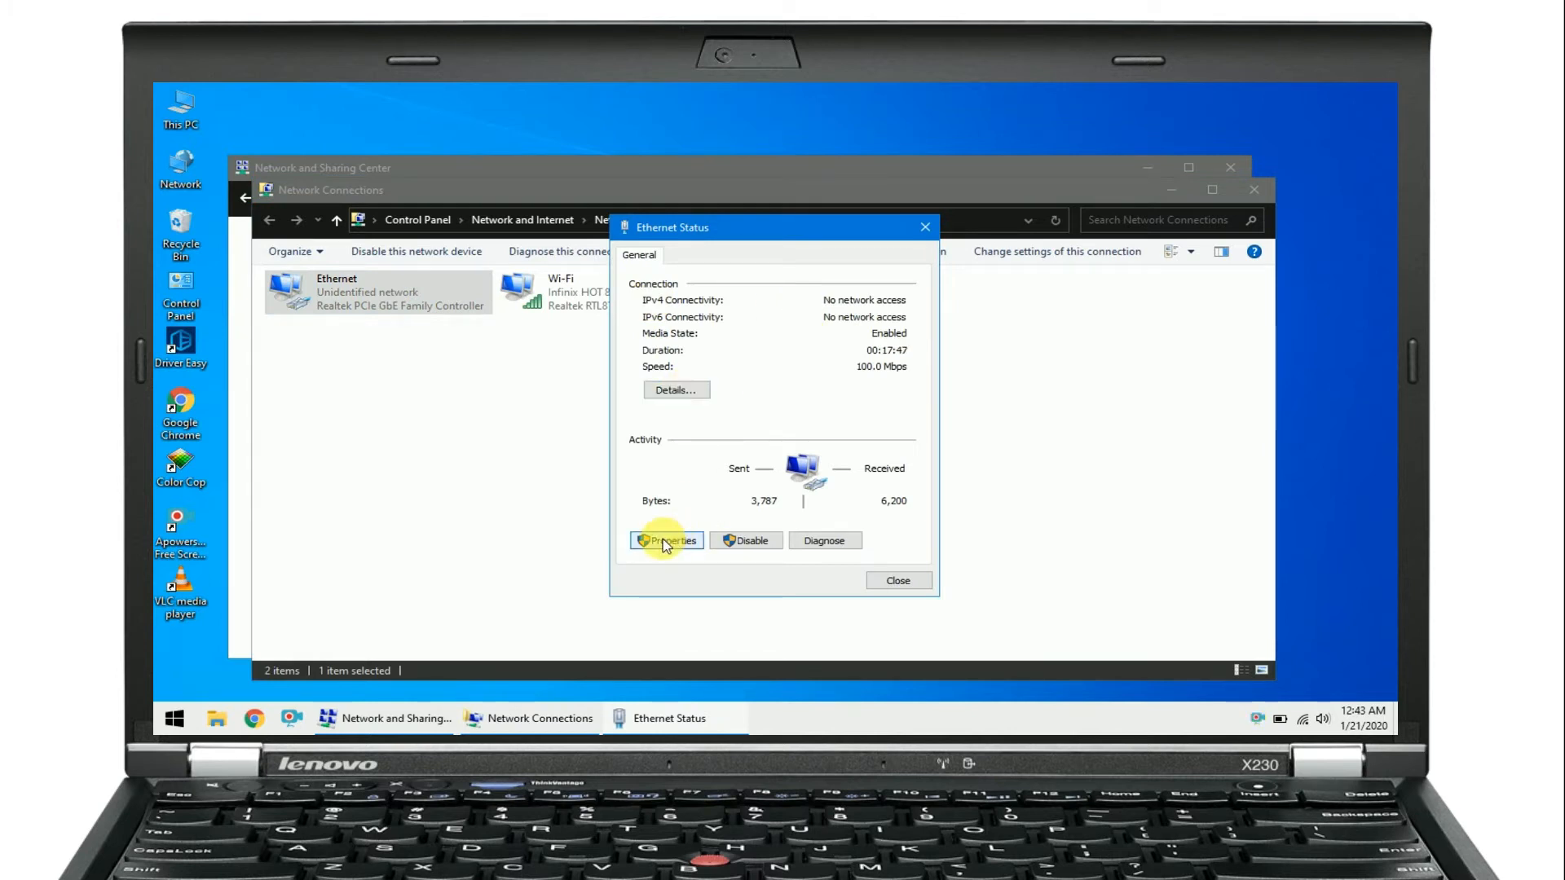
click(666, 540)
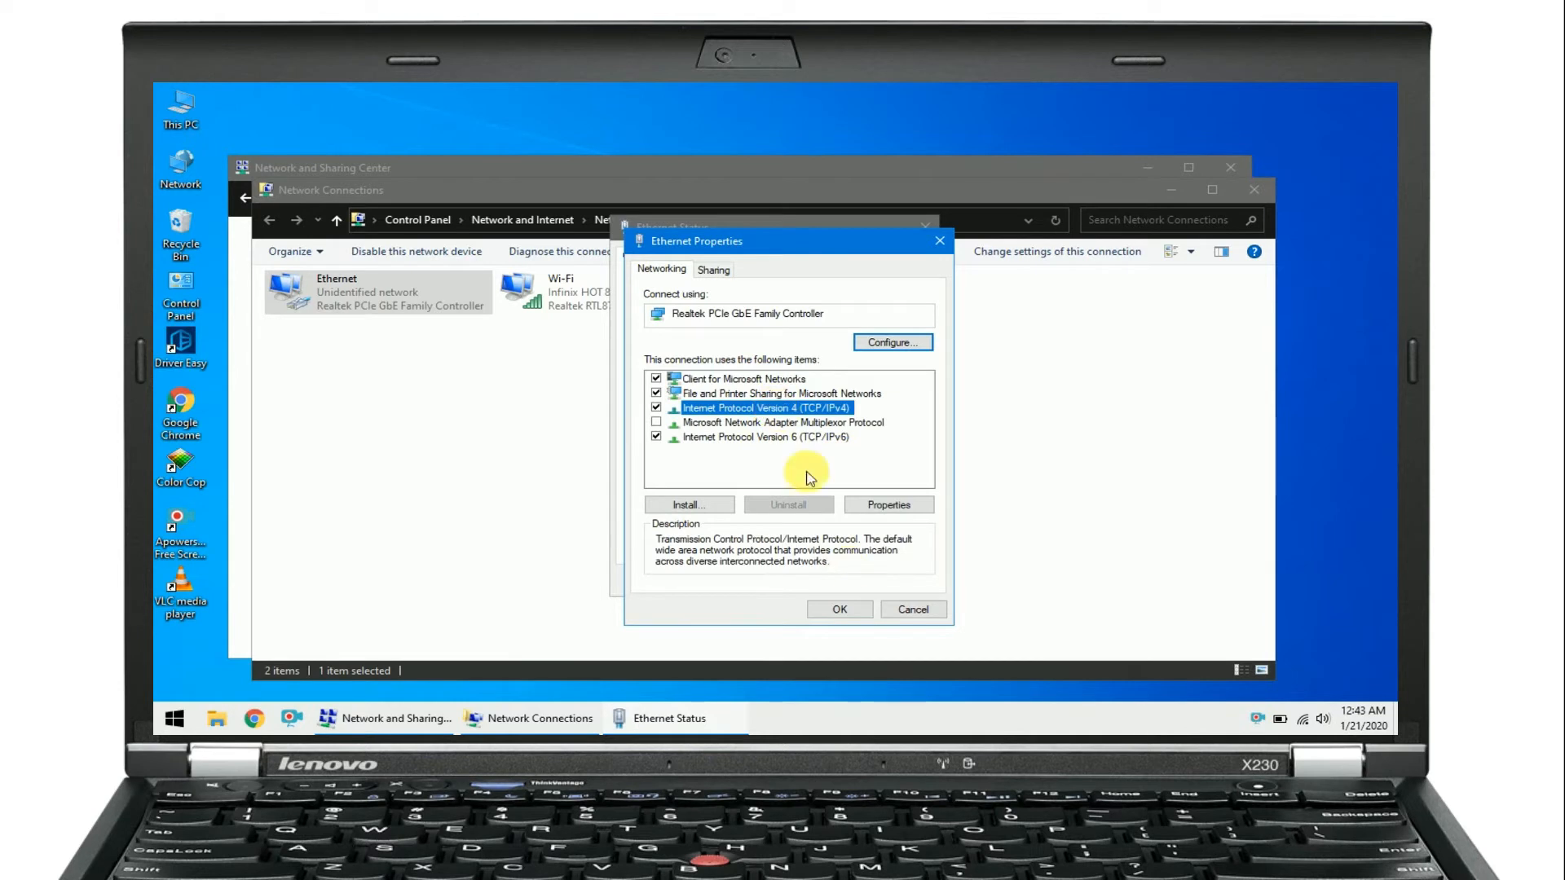
click(886, 503)
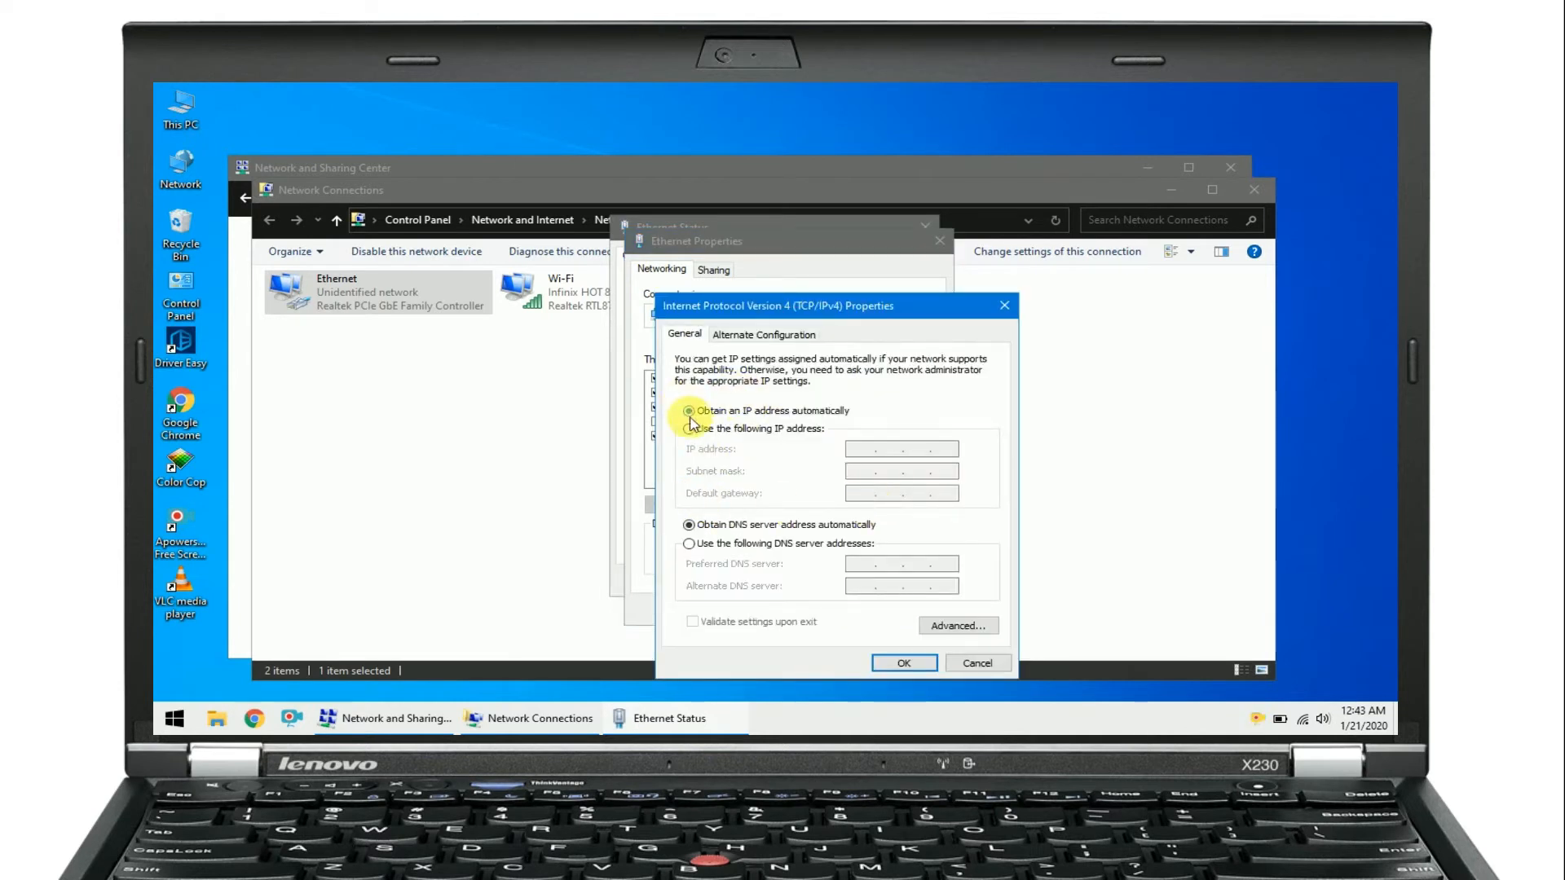
- Save static IP 192.168.0.2, mask 255.255.255.0, gateway 192.168.0.1 and DNS 8.8.8.8
click(689, 428)
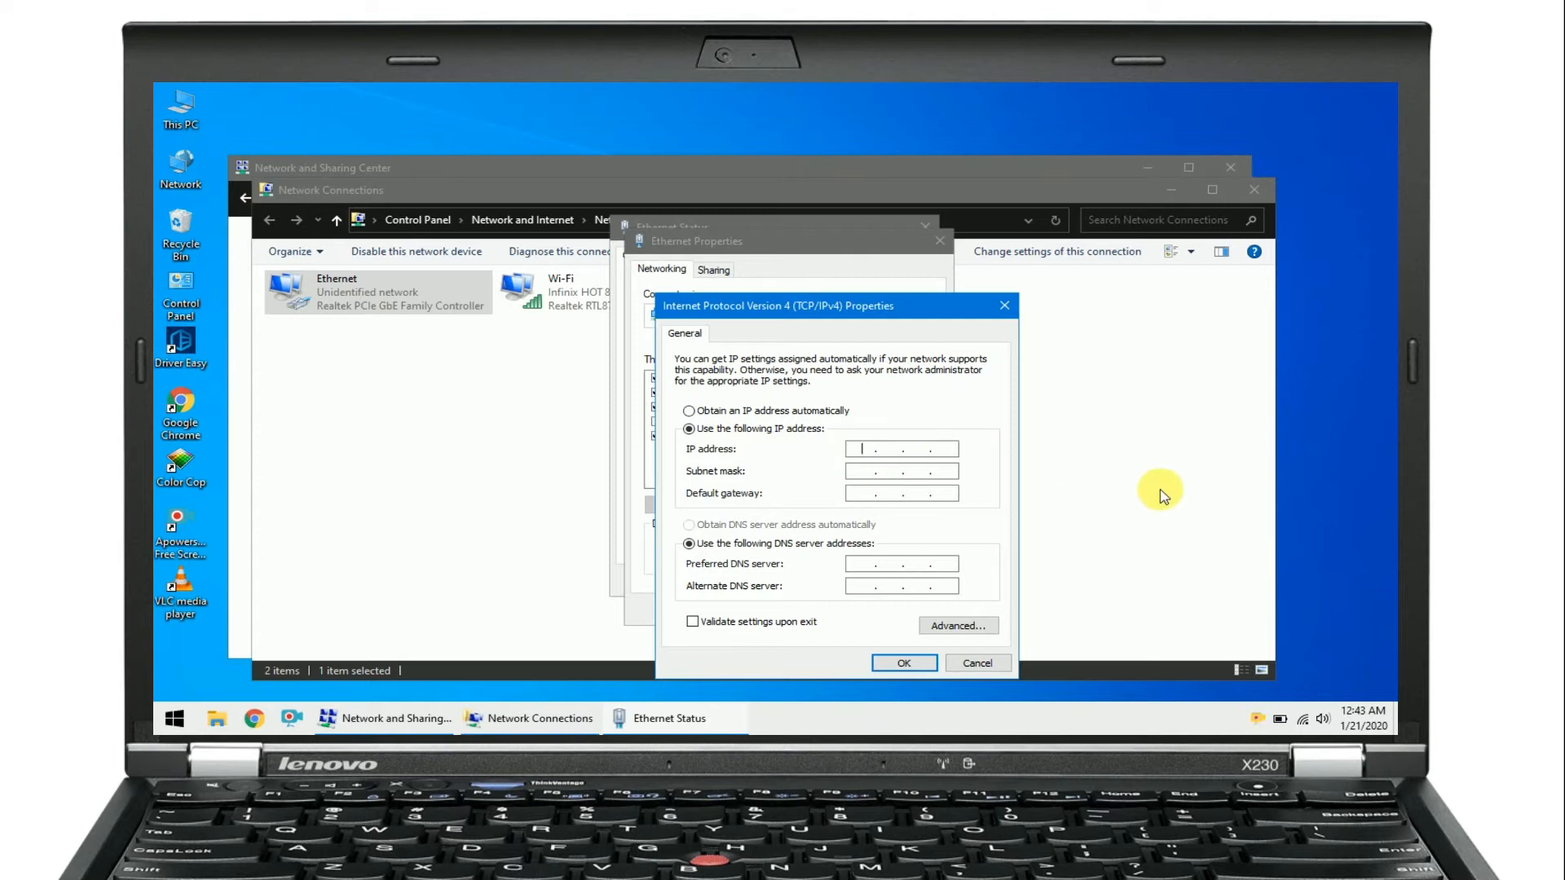
text(192)
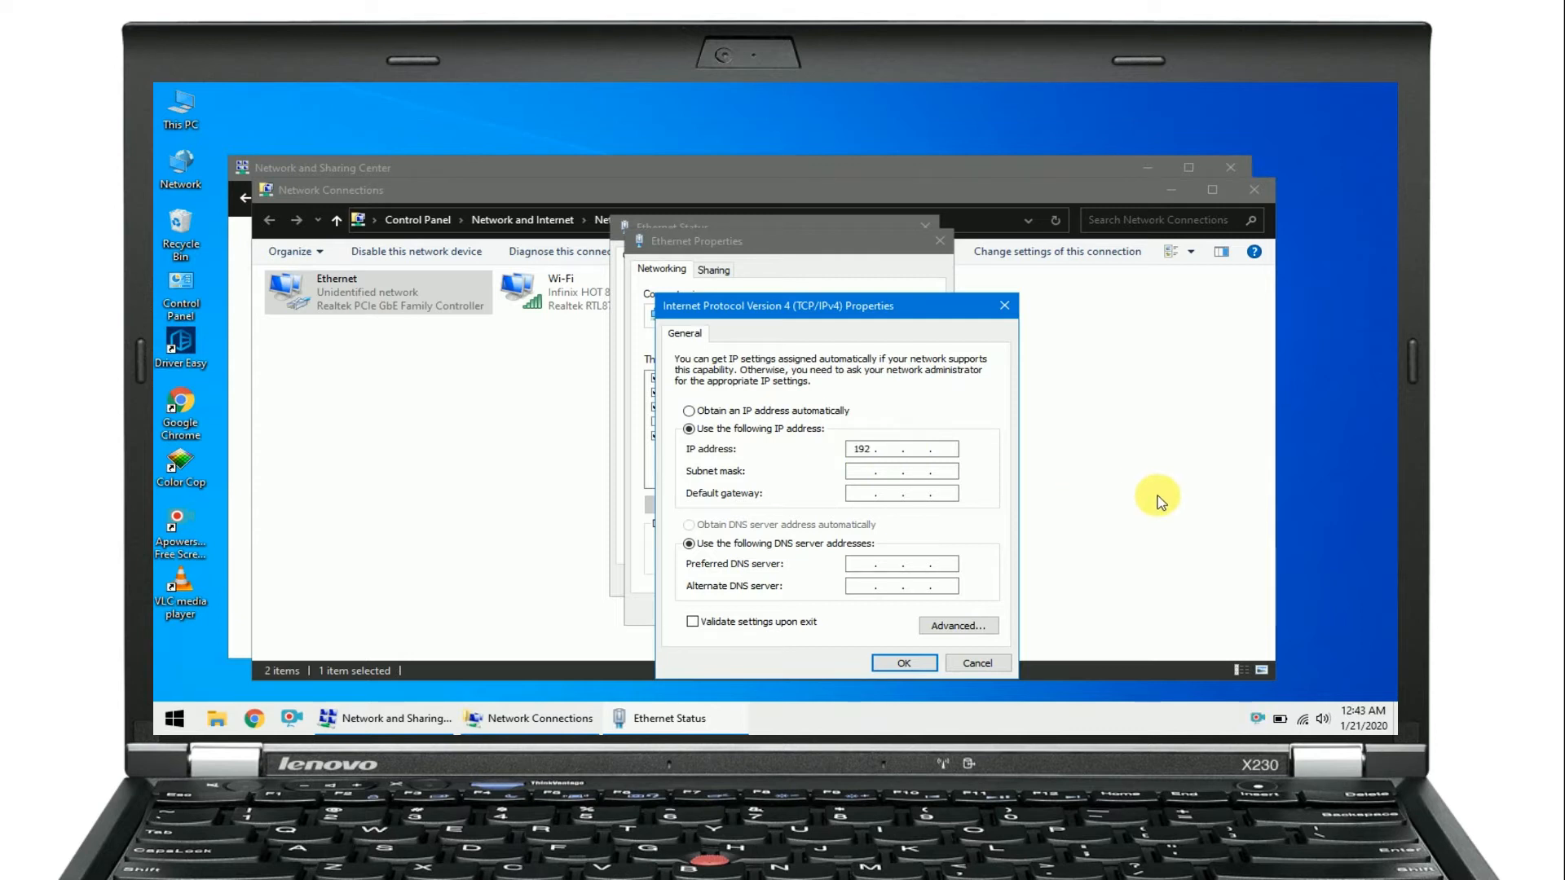
text(168)
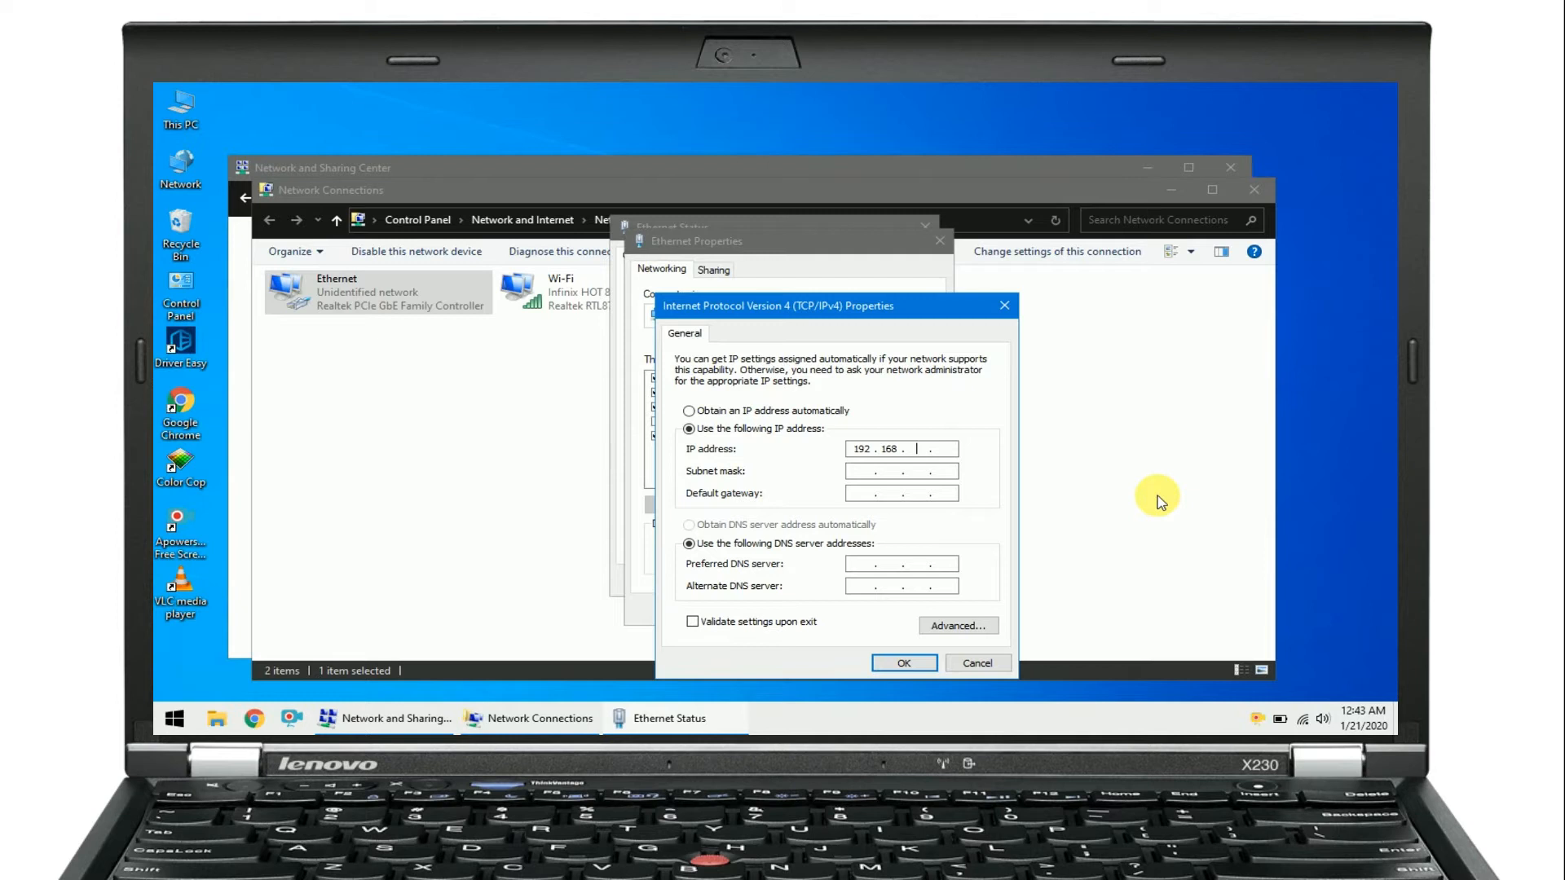
text(0)
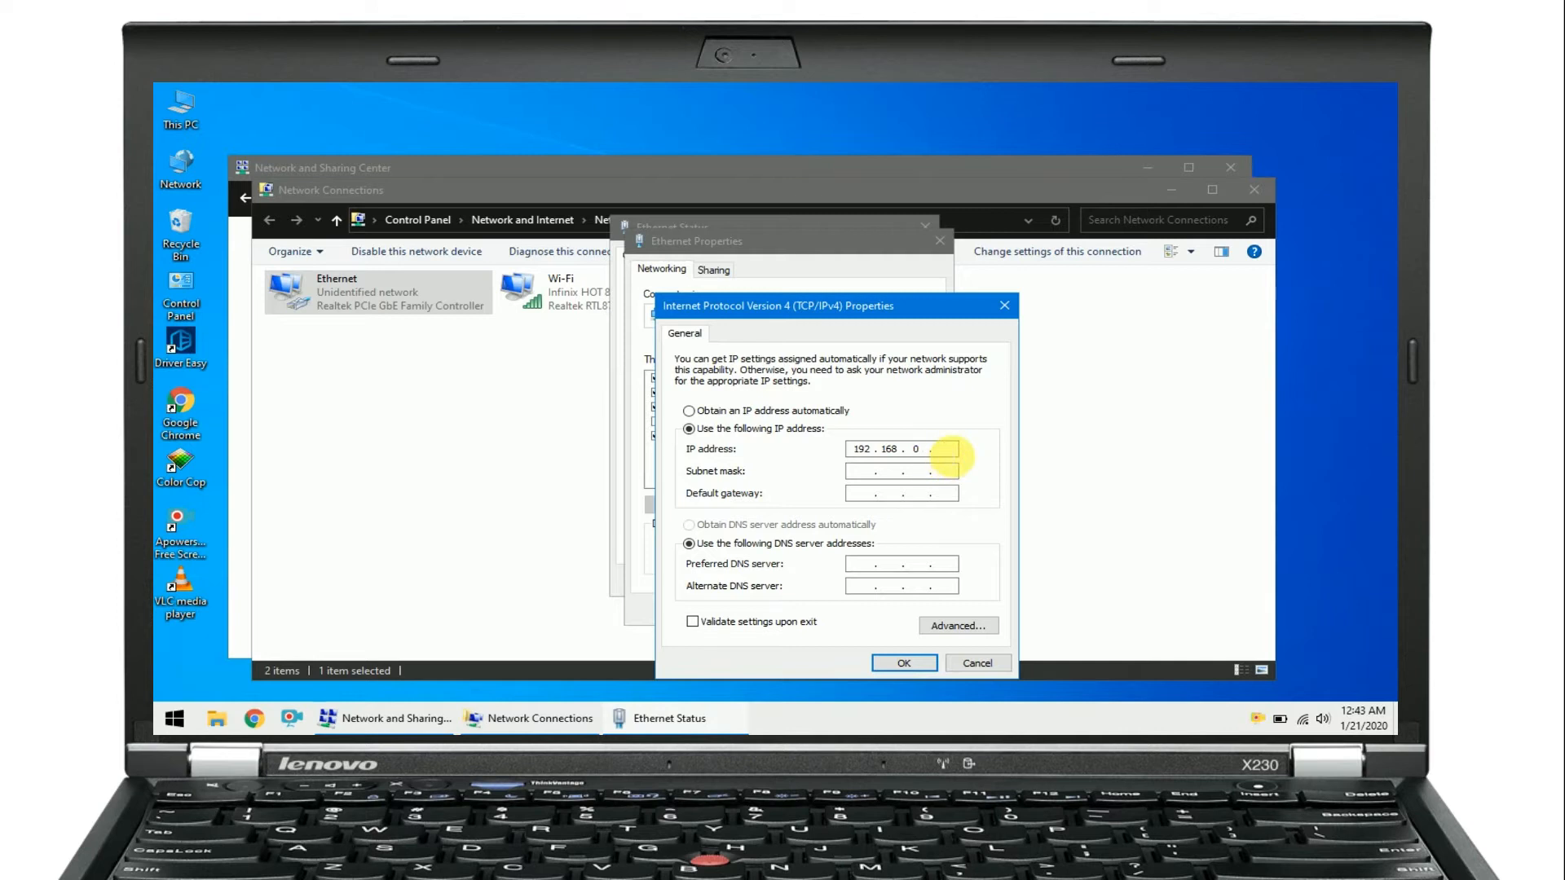
text(2)
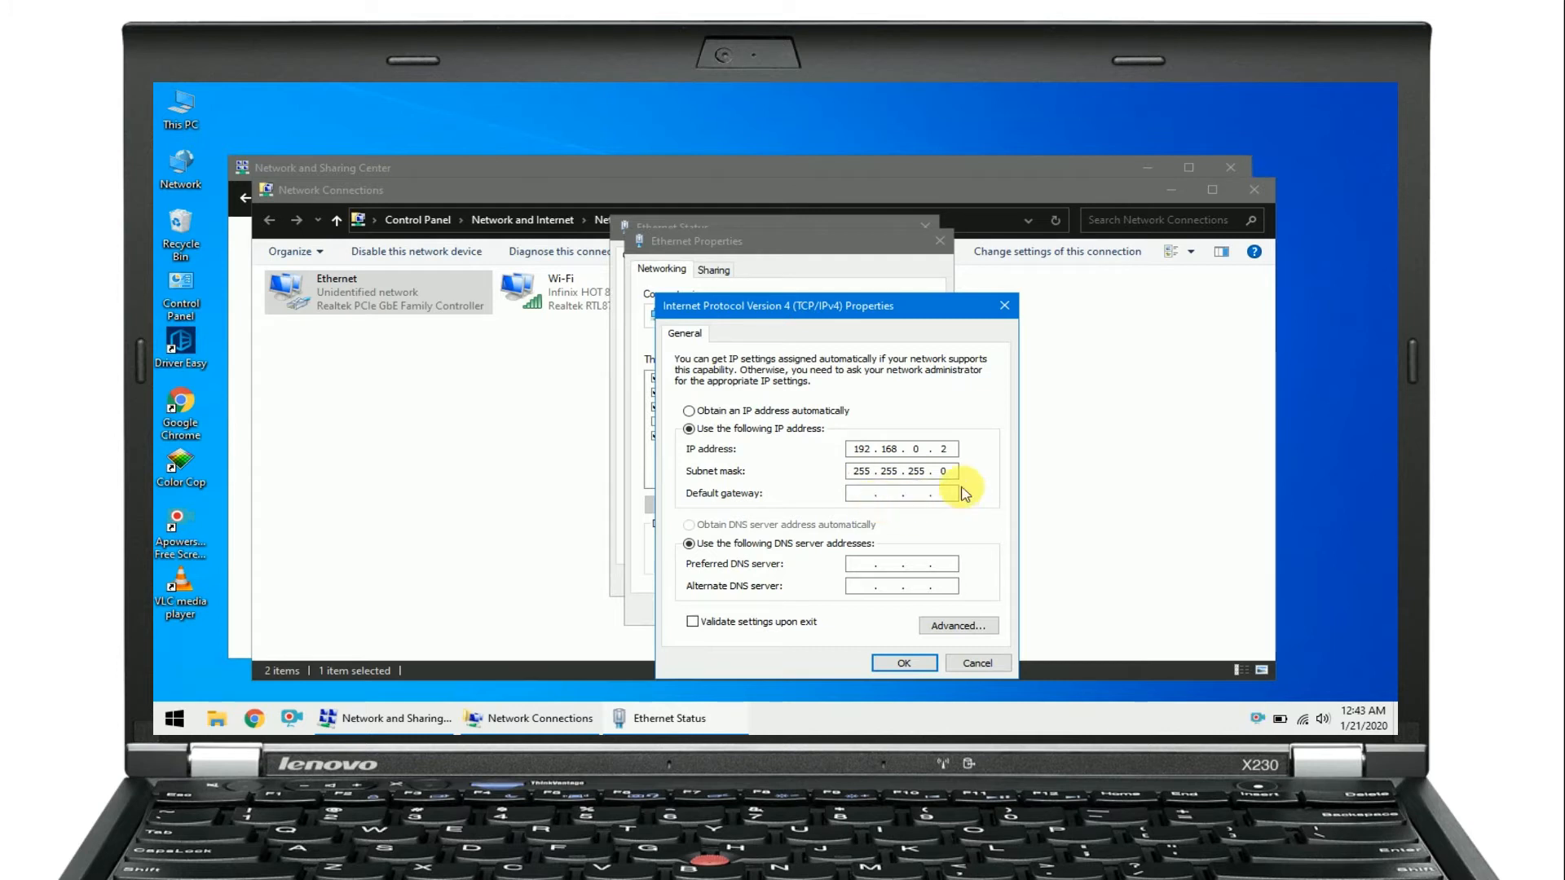
text(192 . 168 .  .)
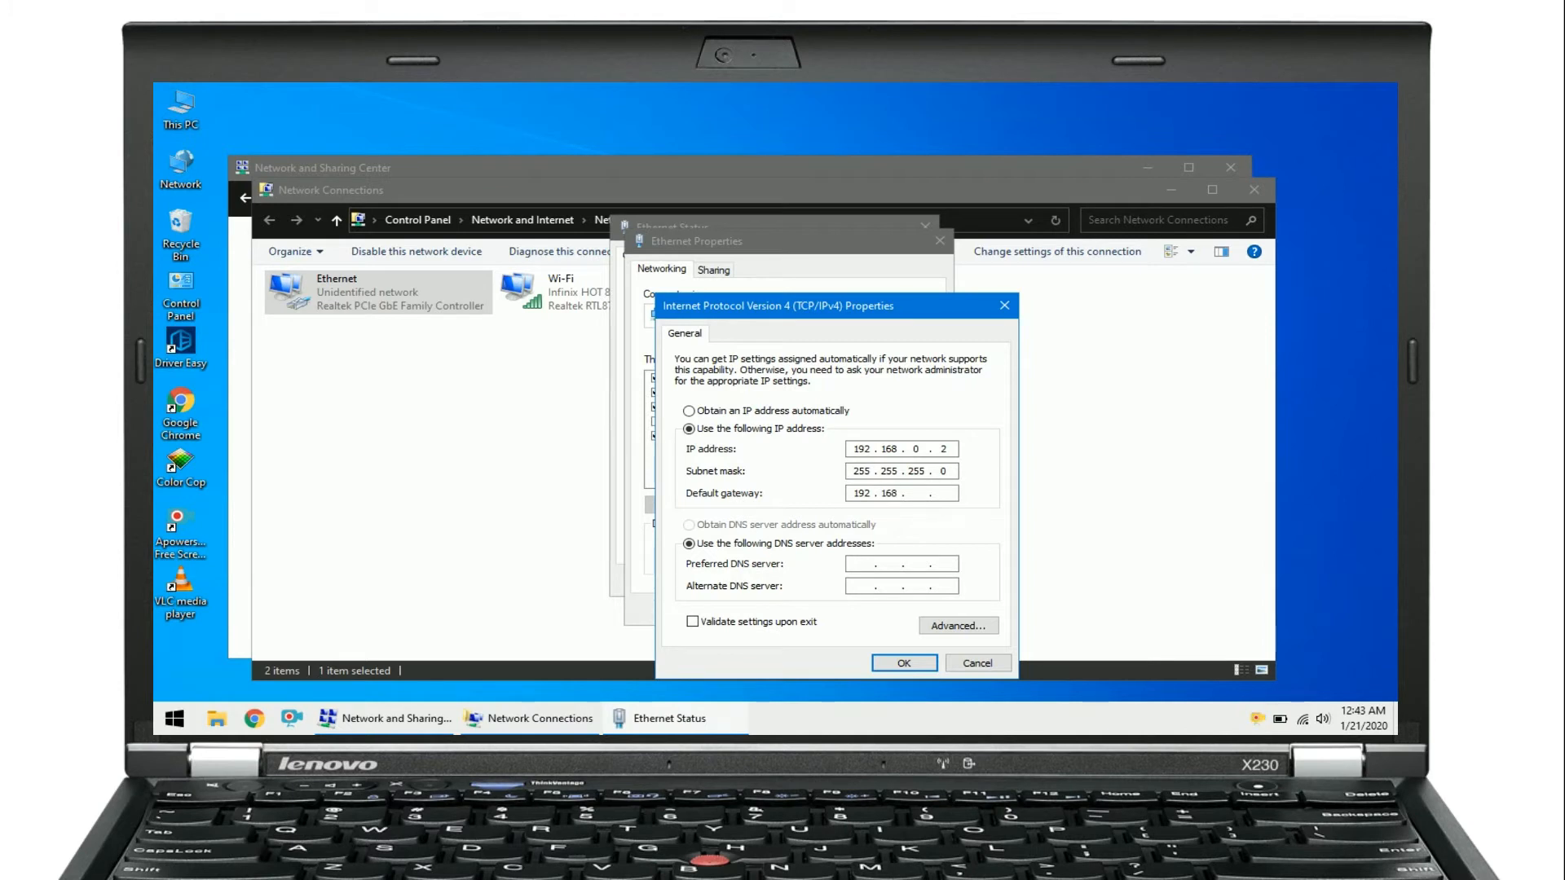
text(0)
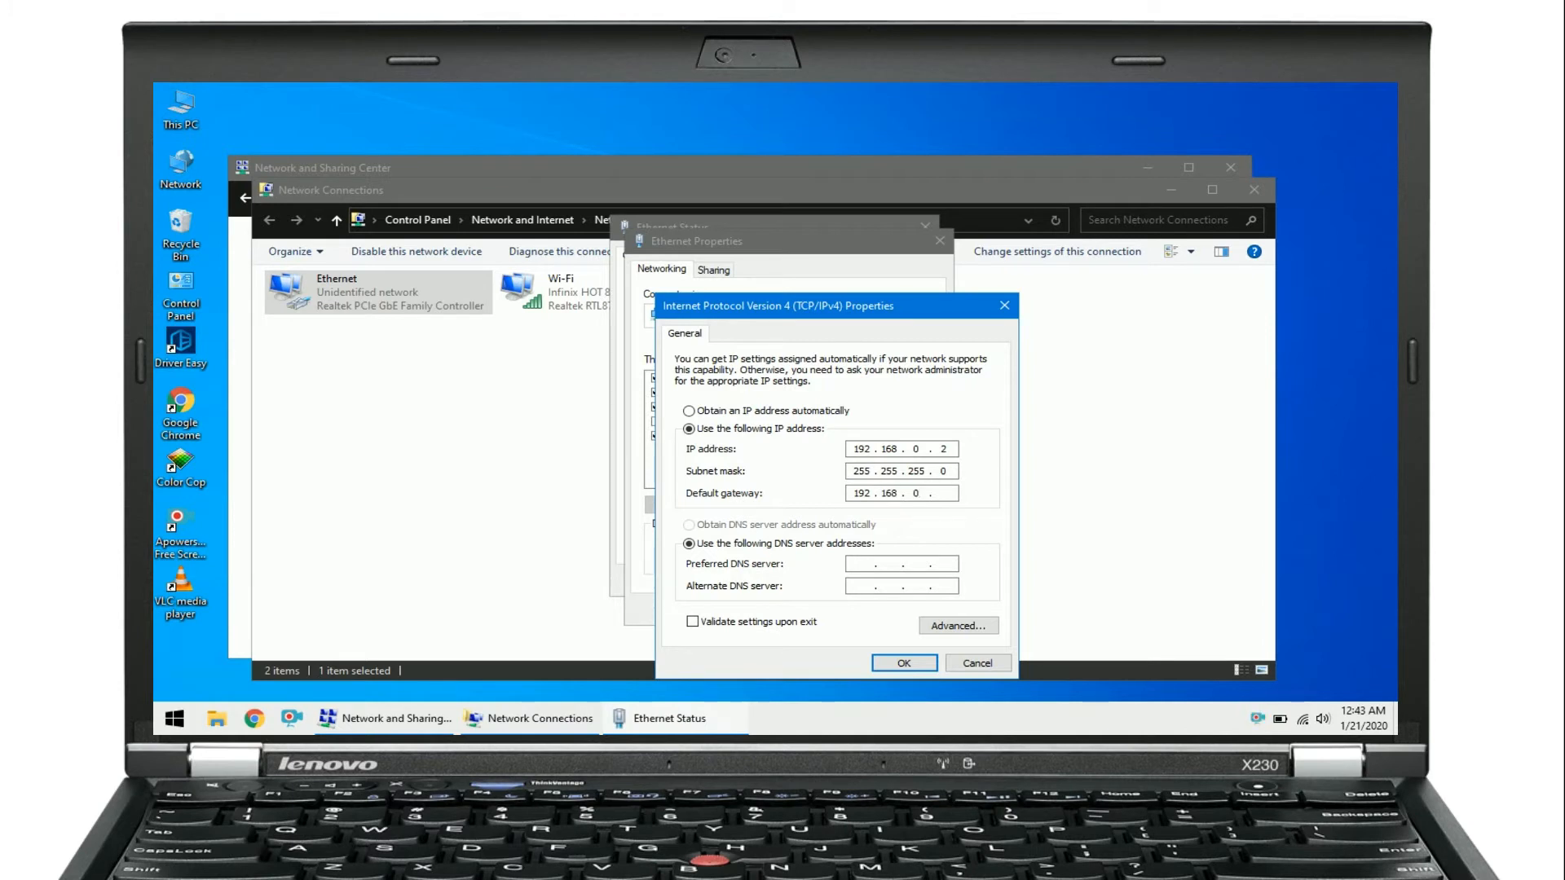
text(1)
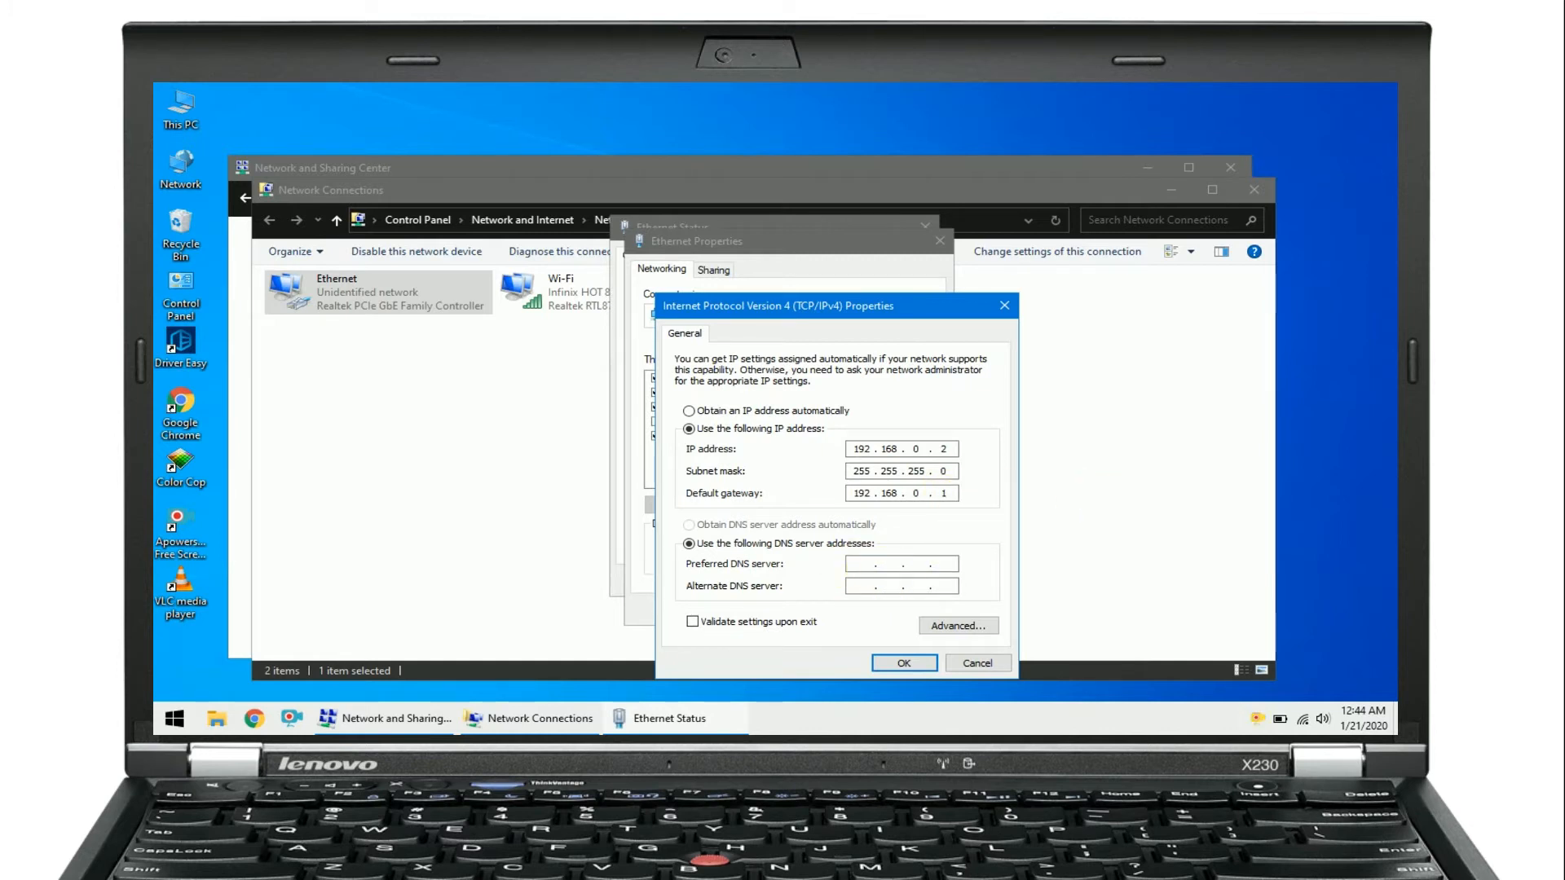
text(8.8)
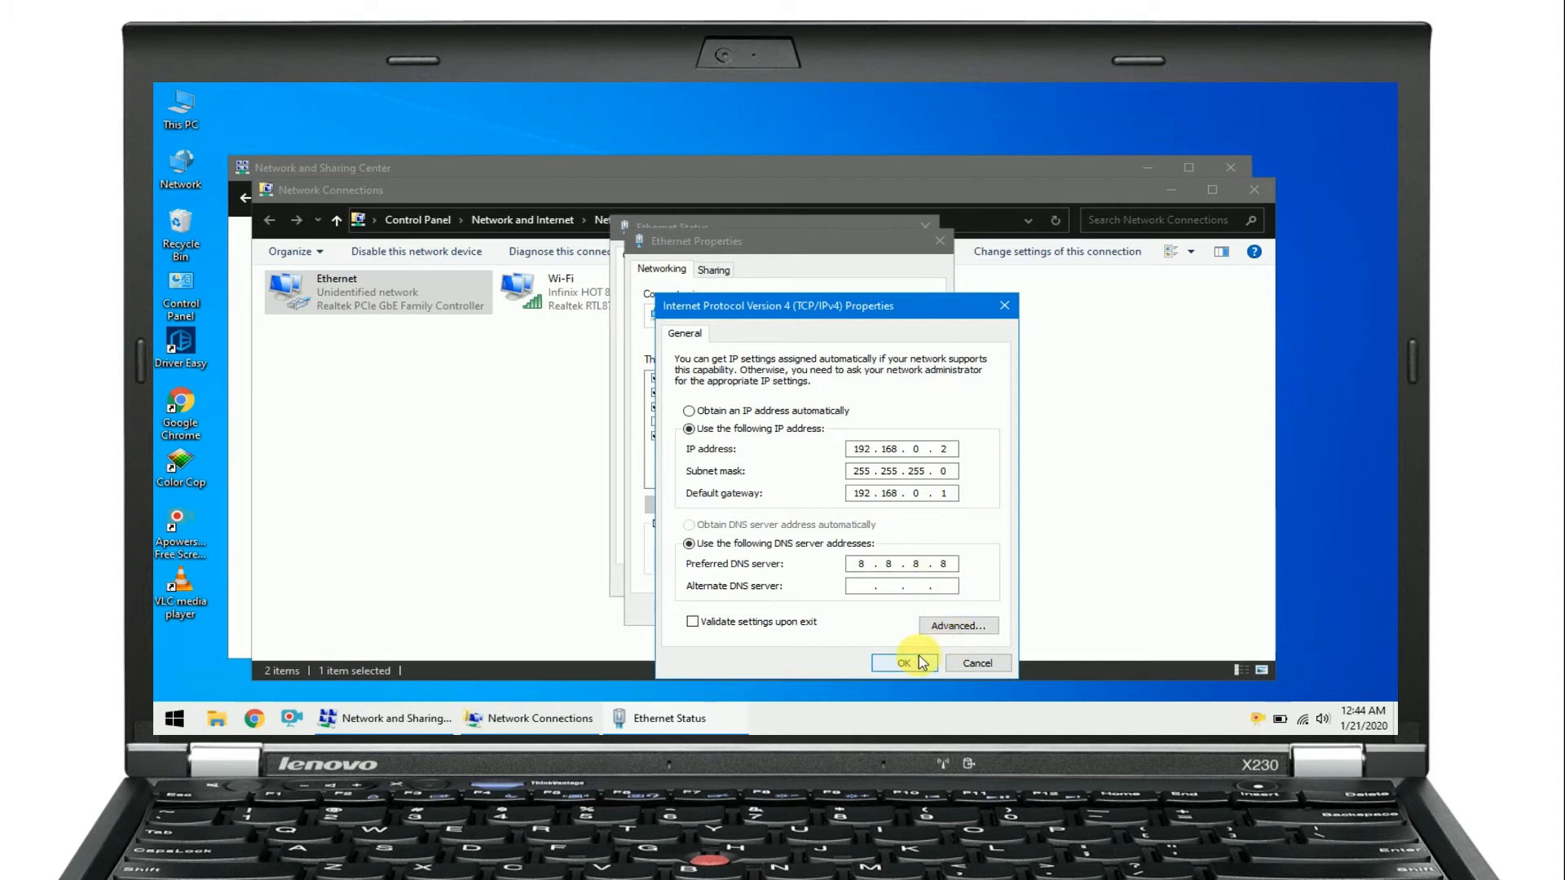
click(903, 663)
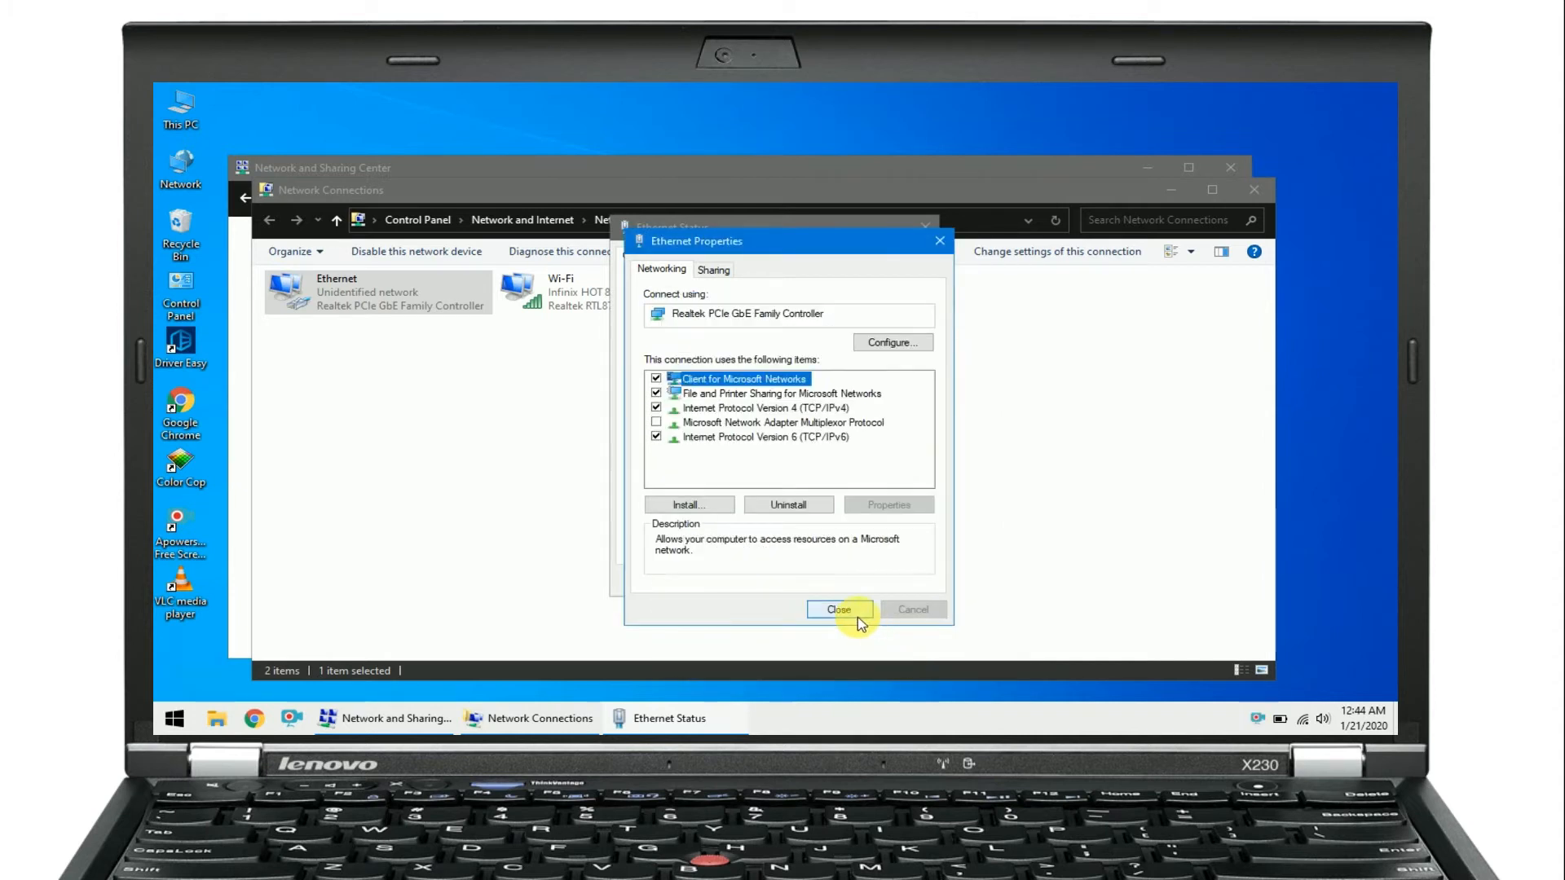
- Close the Ethernet property and status windows and return to the Network and Sharing Center
click(839, 609)
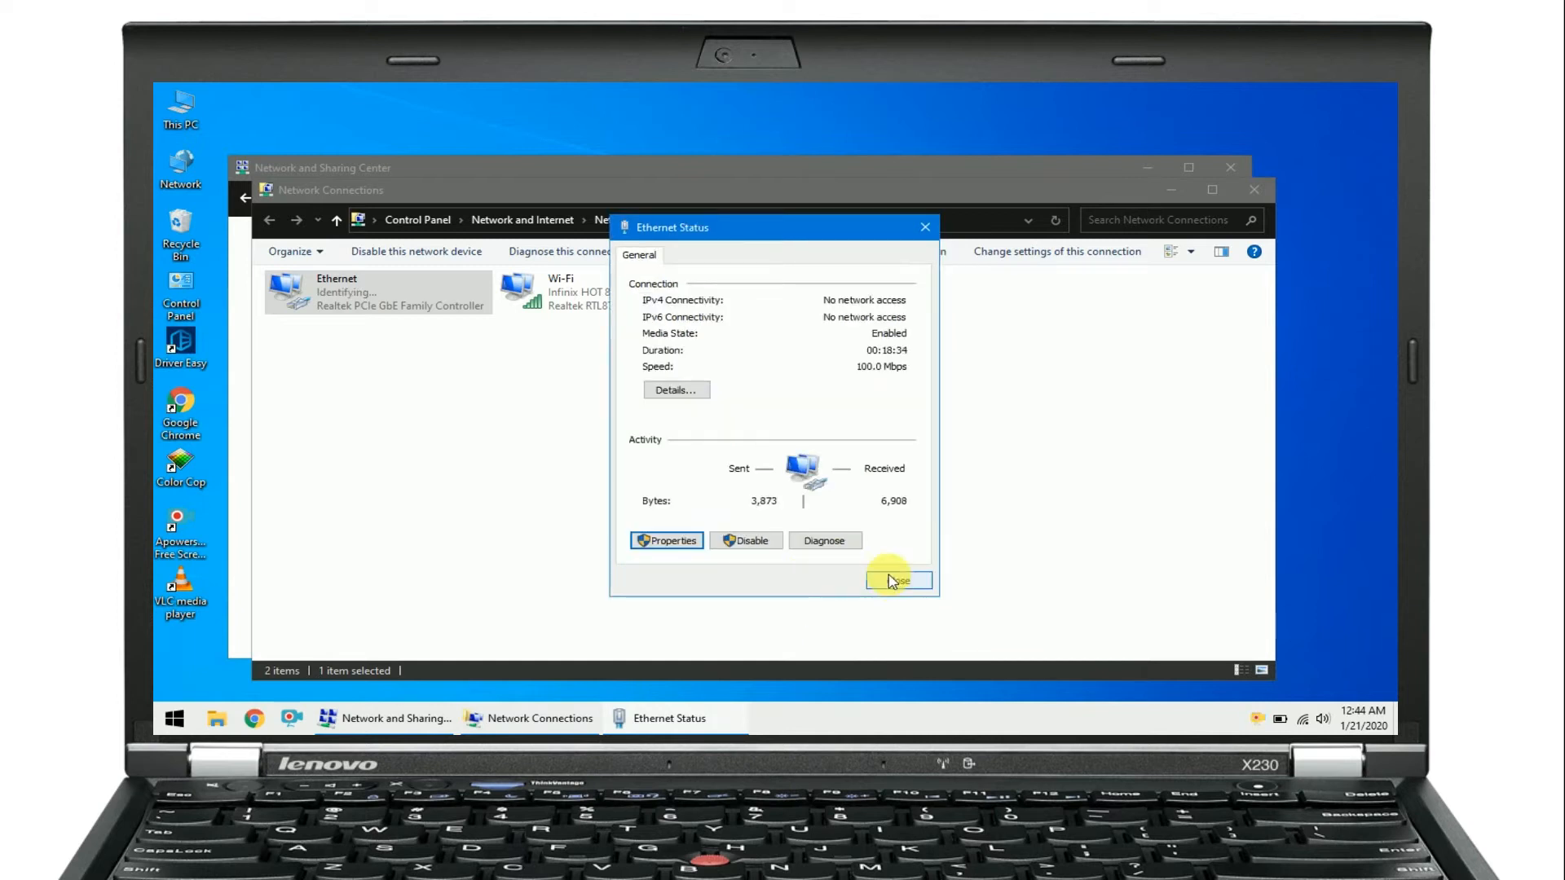
click(894, 579)
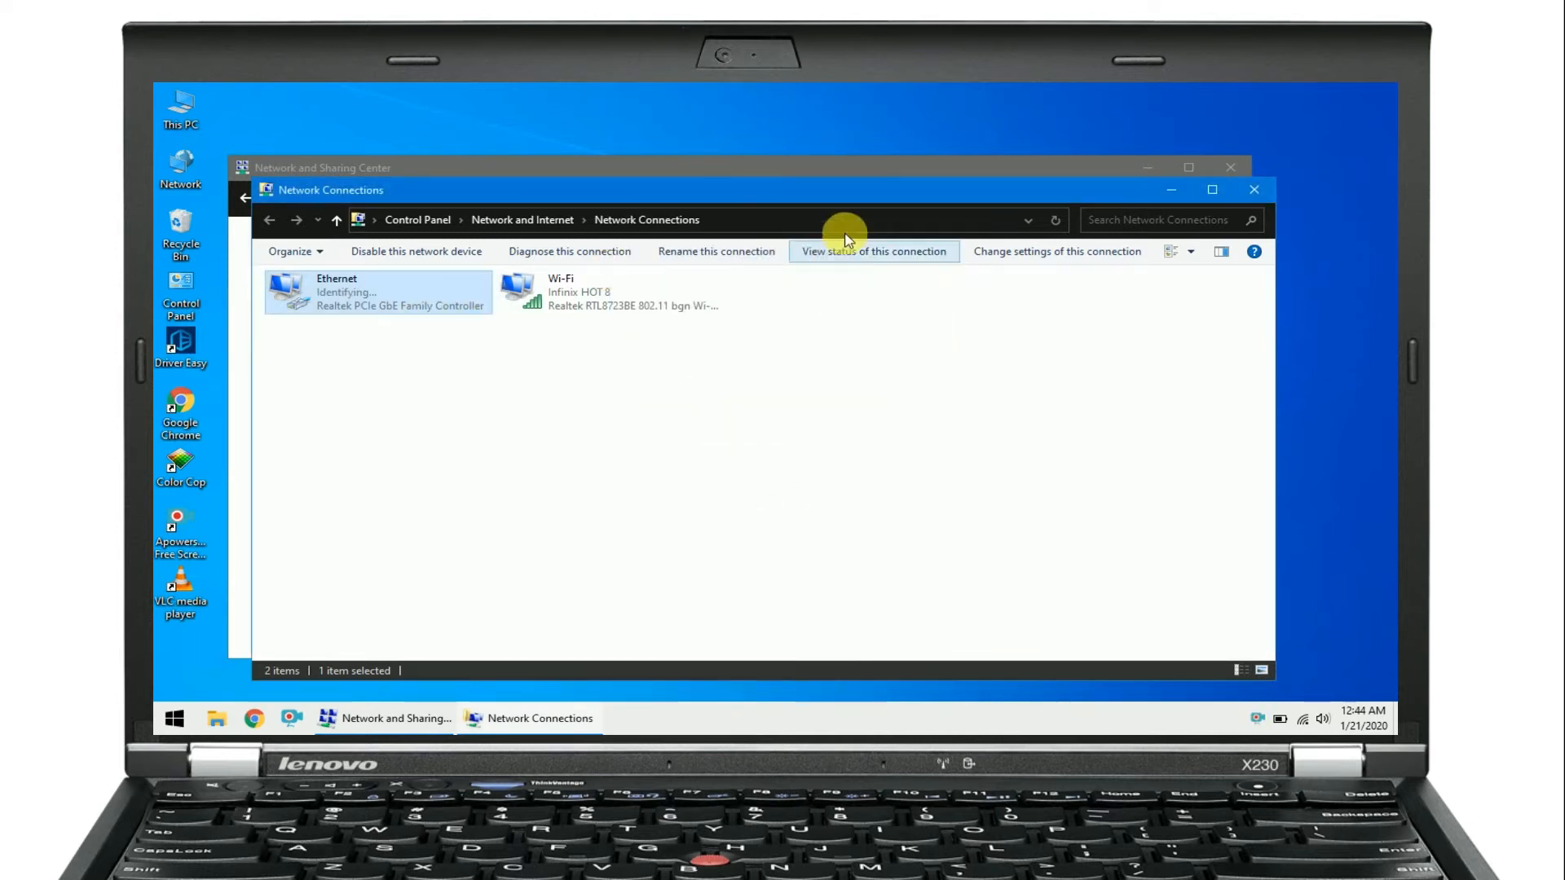
click(522, 219)
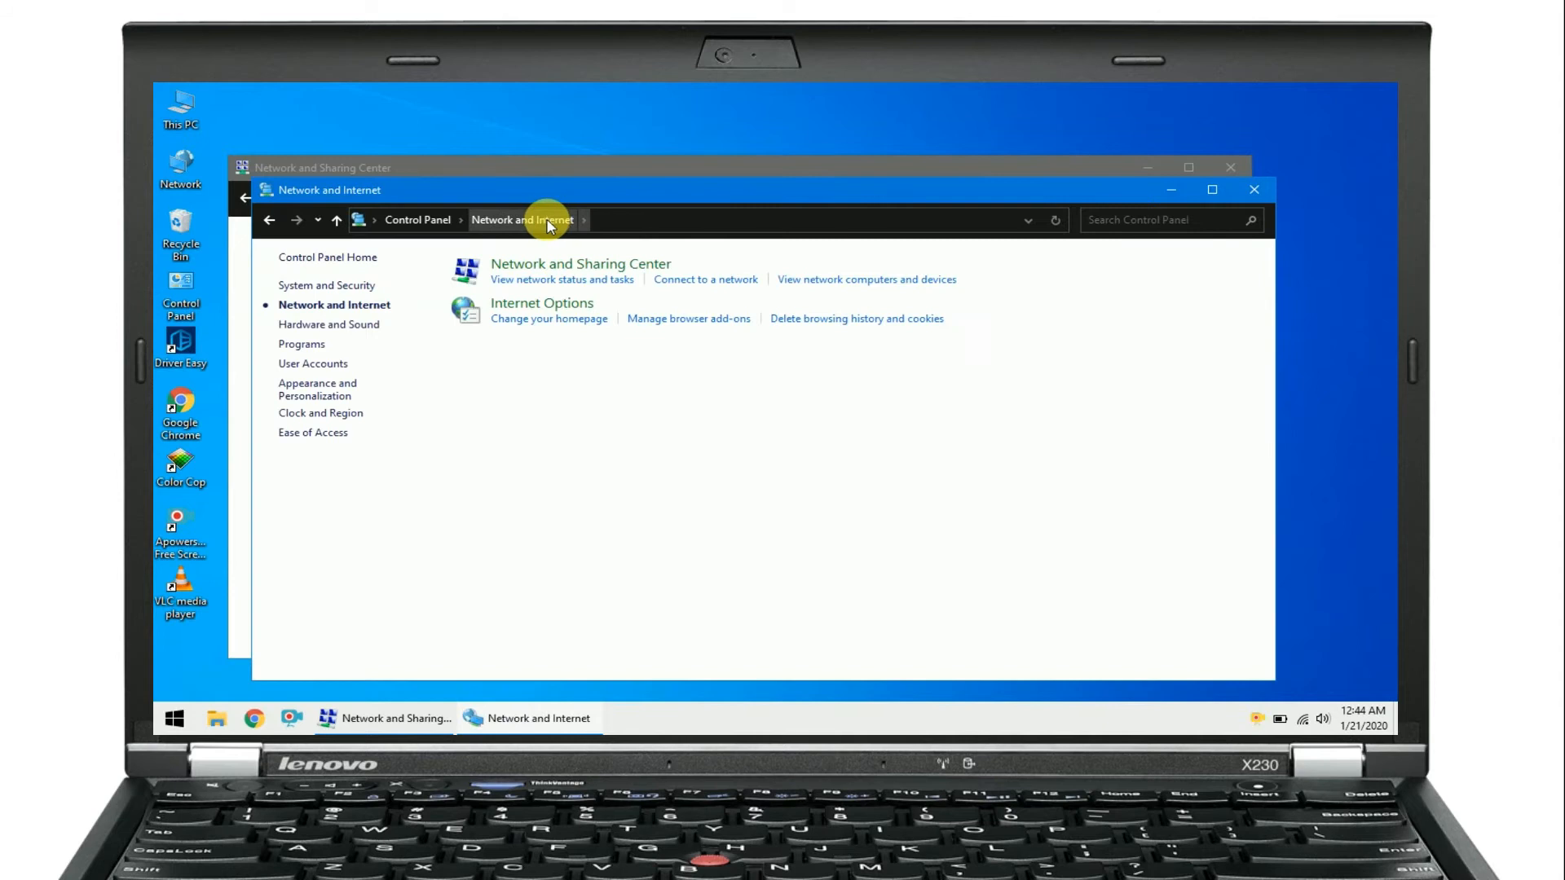
mouse_move(301, 344)
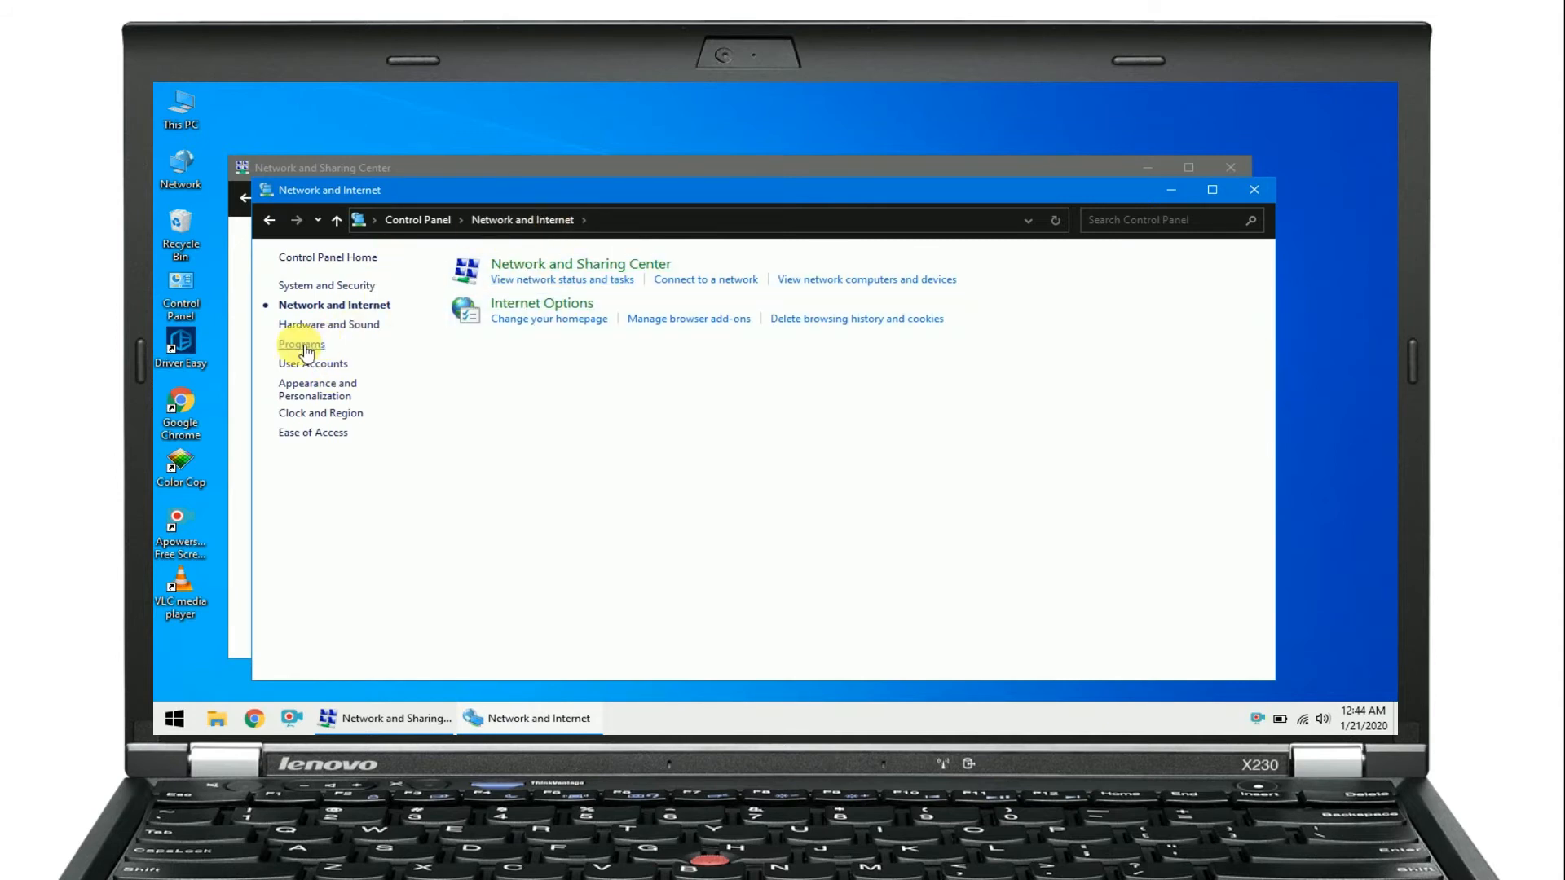
click(561, 279)
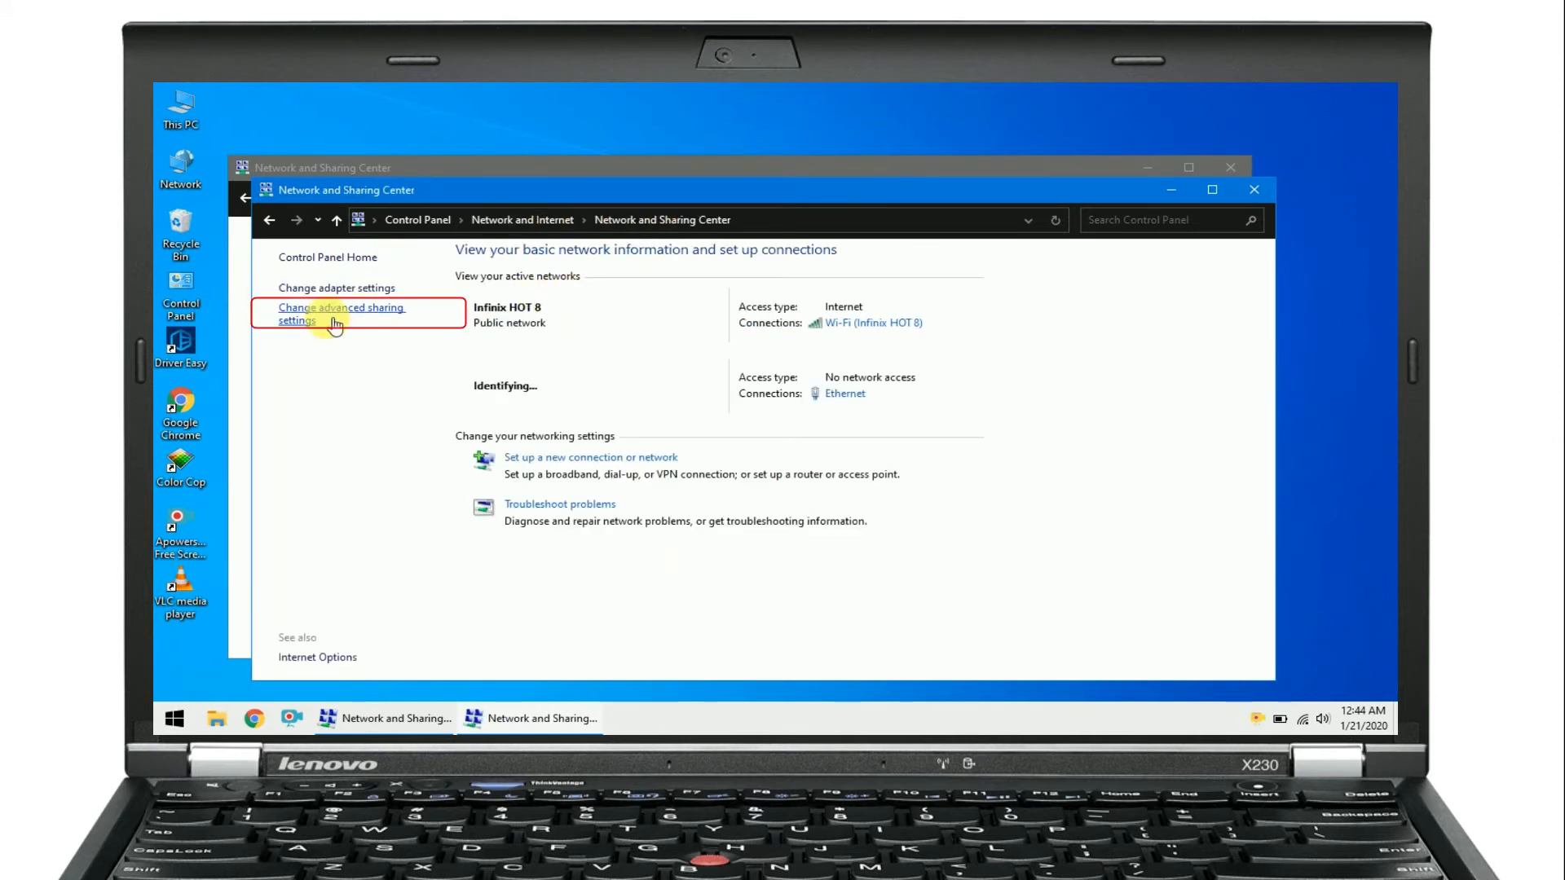
- Save the advanced sharing options on the first PC
click(341, 312)
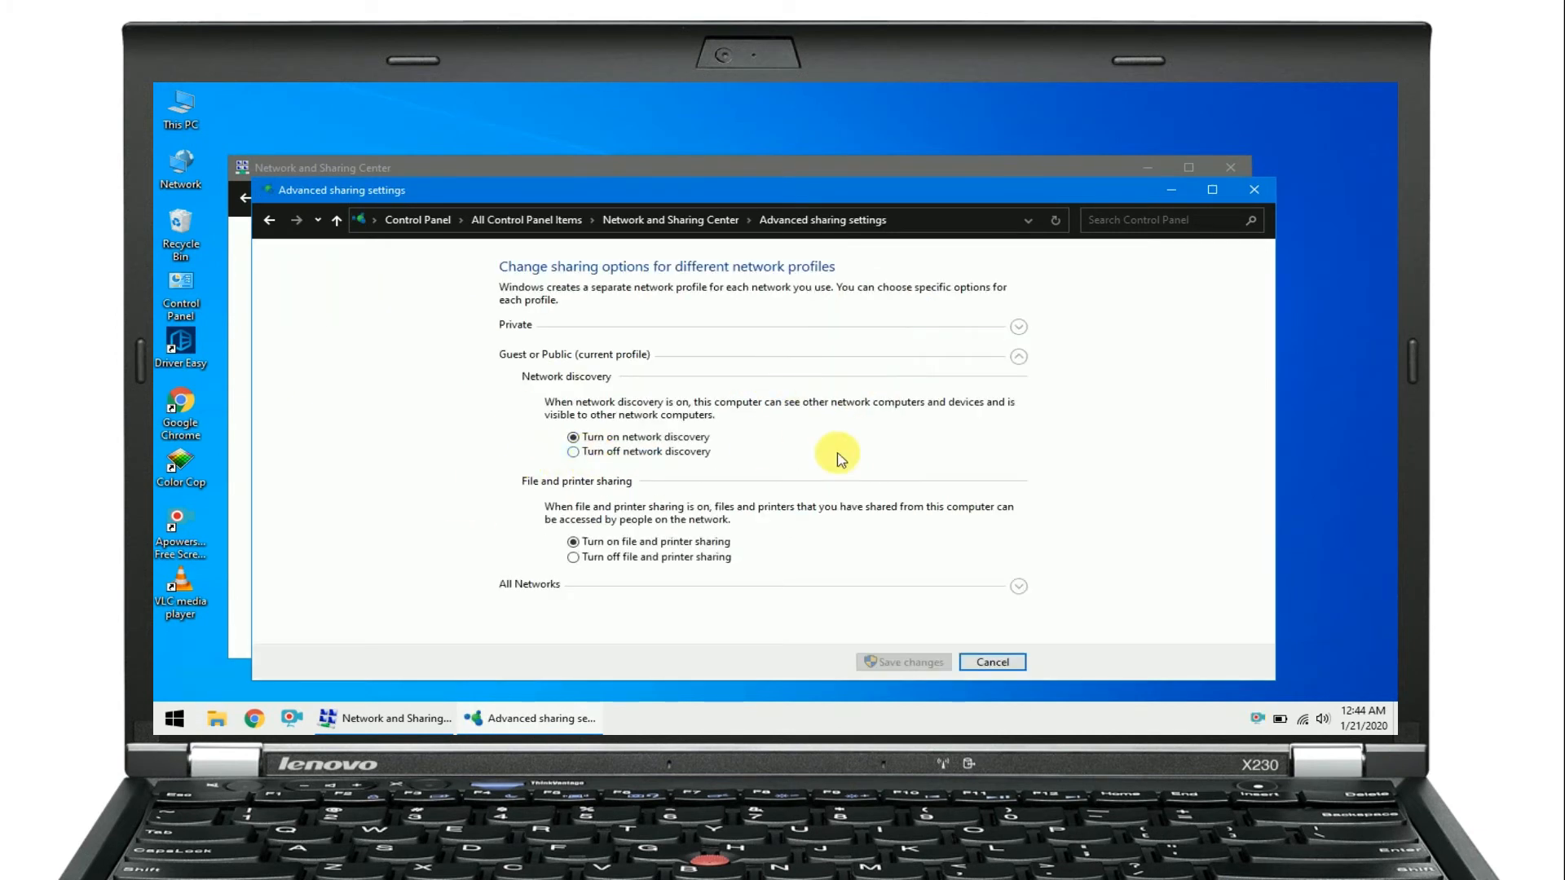
scroll(down, 3)
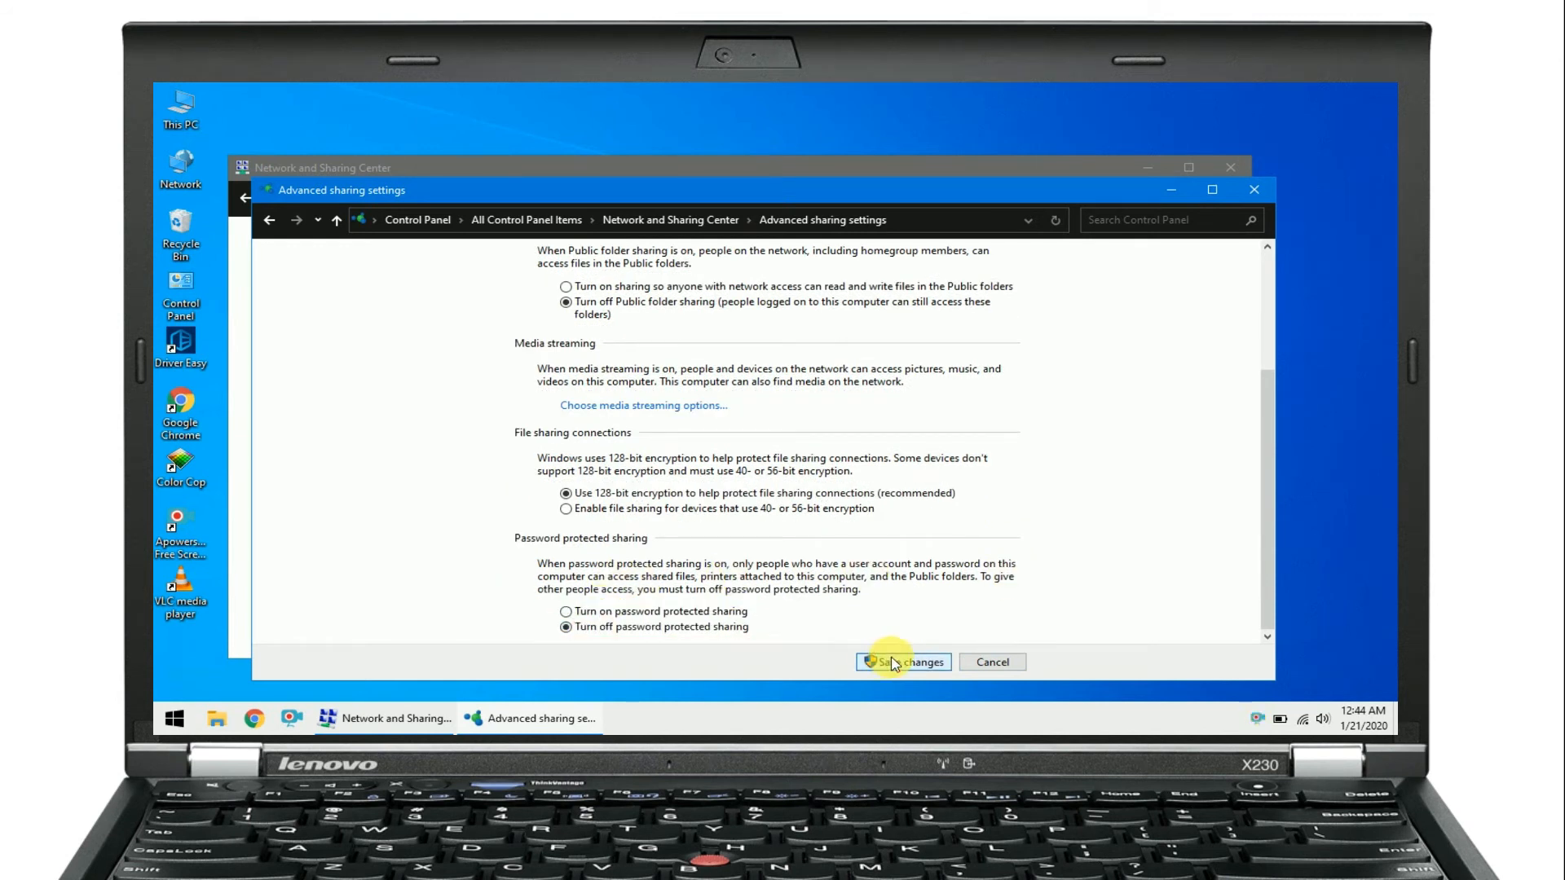
click(904, 661)
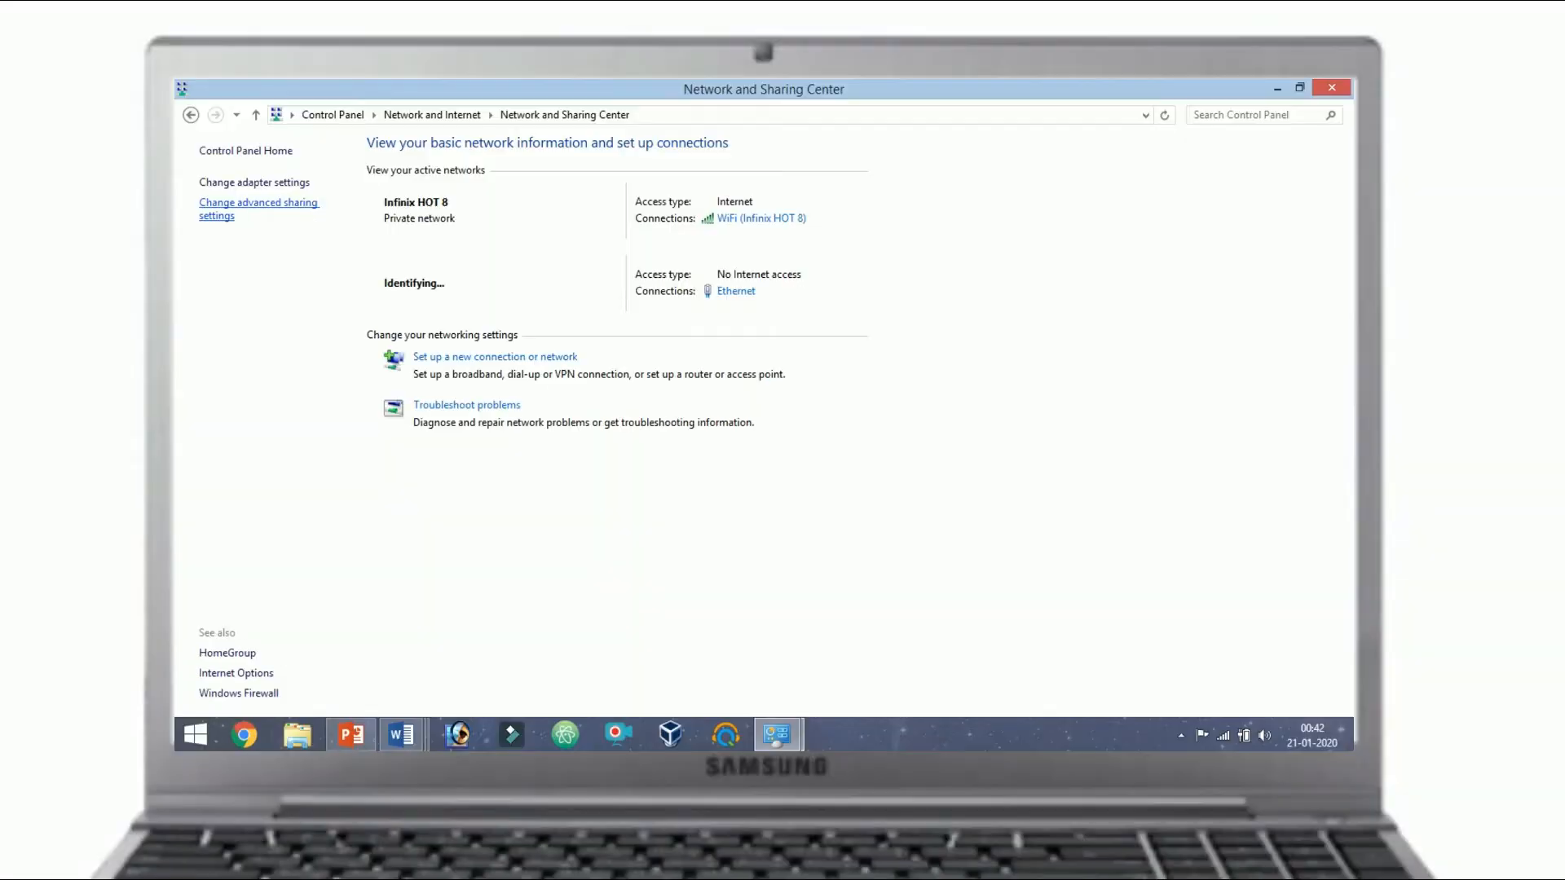
- On the second PC turn Public folder sharing on, password-protected sharing off, and save
click(258, 209)
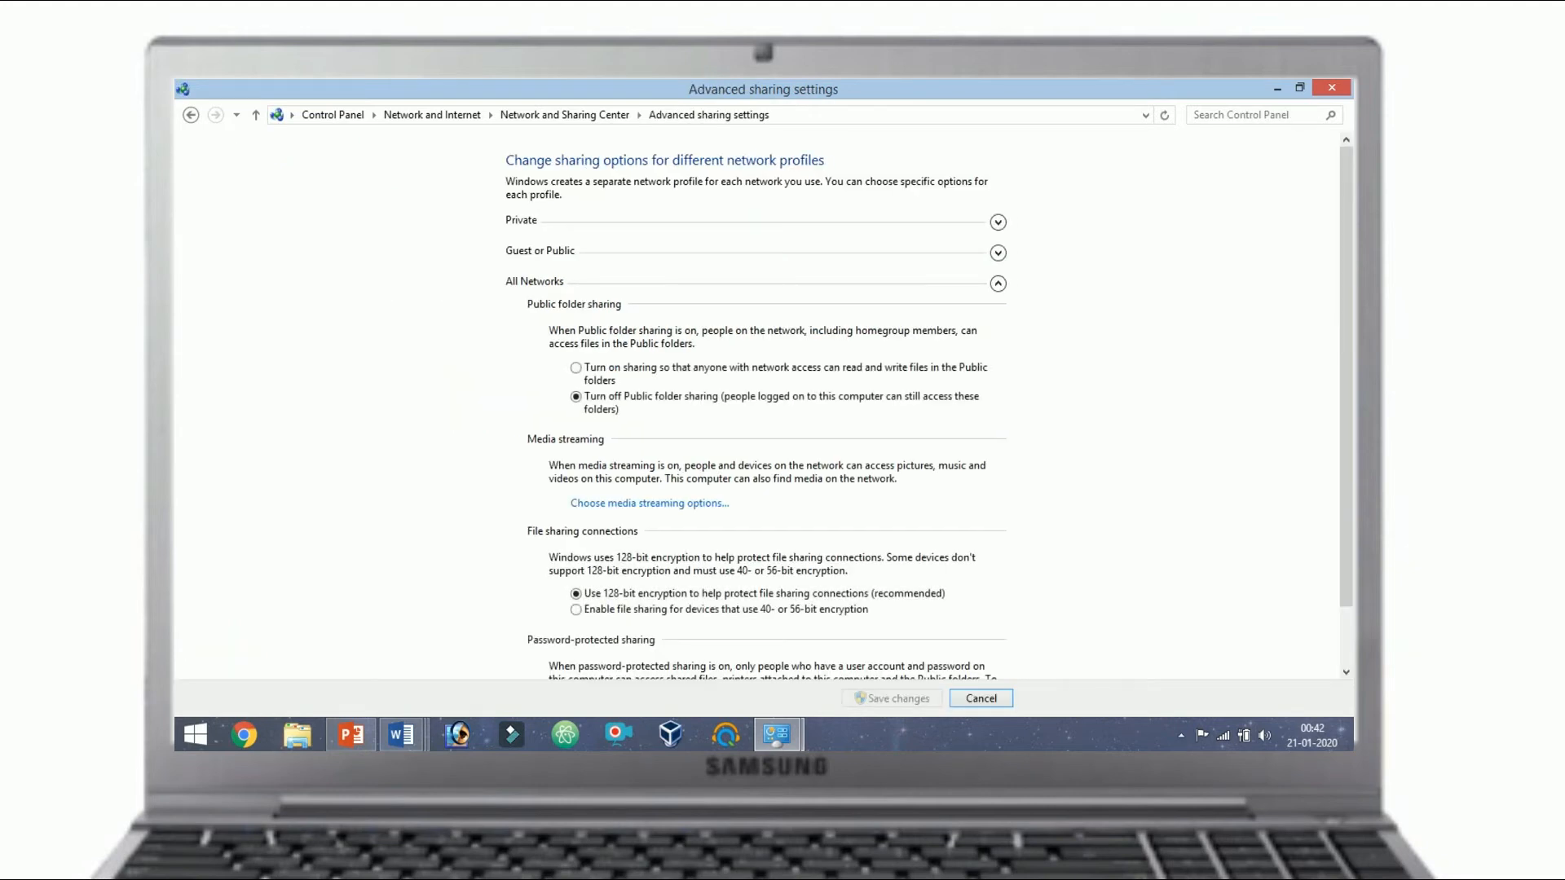
click(576, 368)
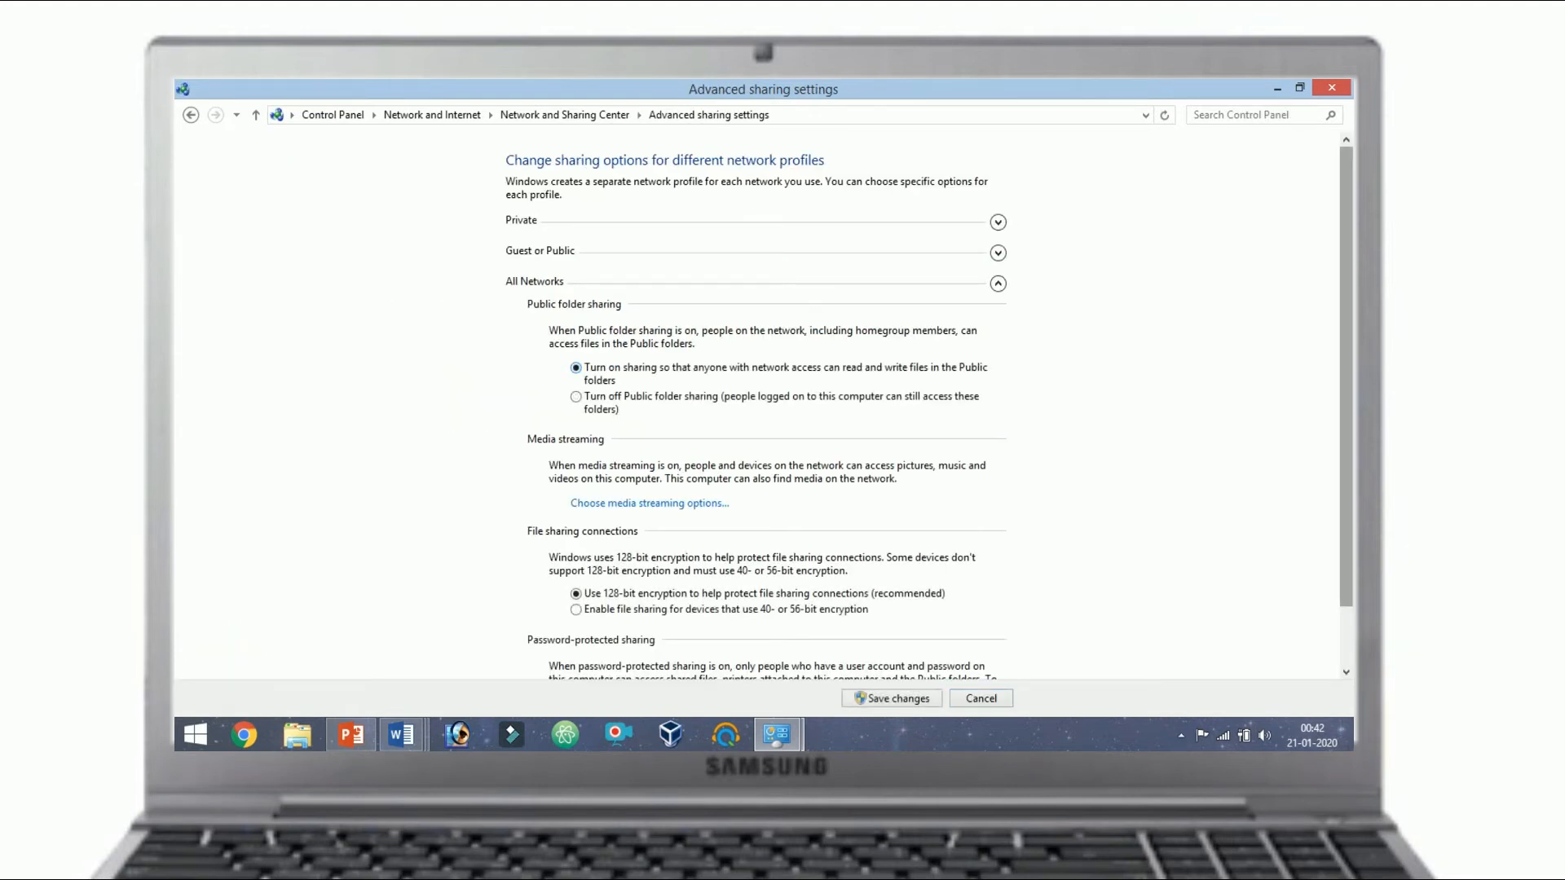
scroll(down, 3)
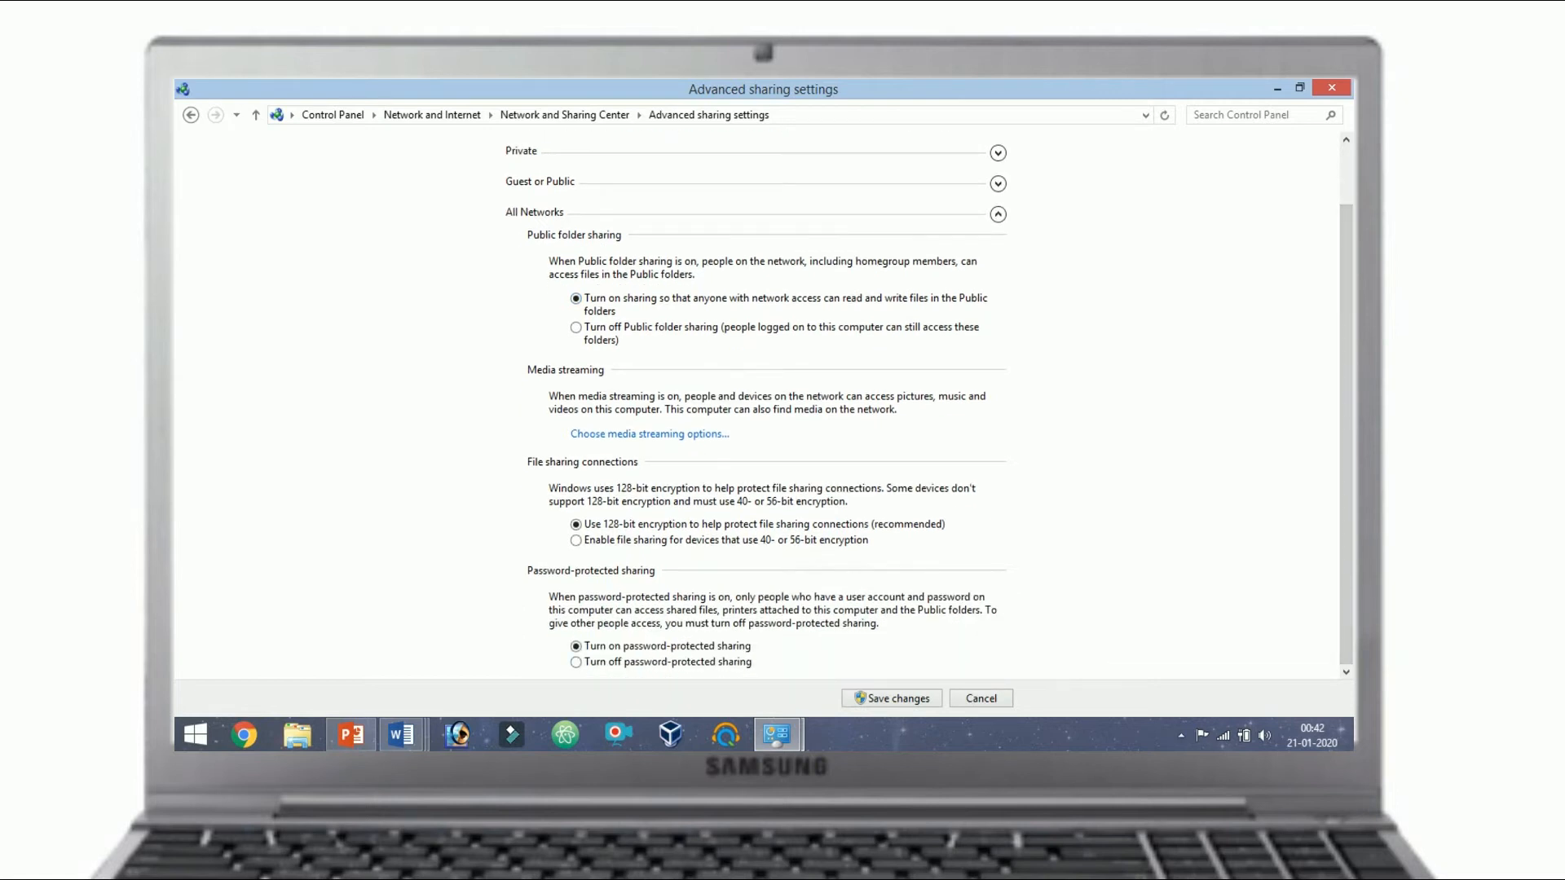
click(576, 662)
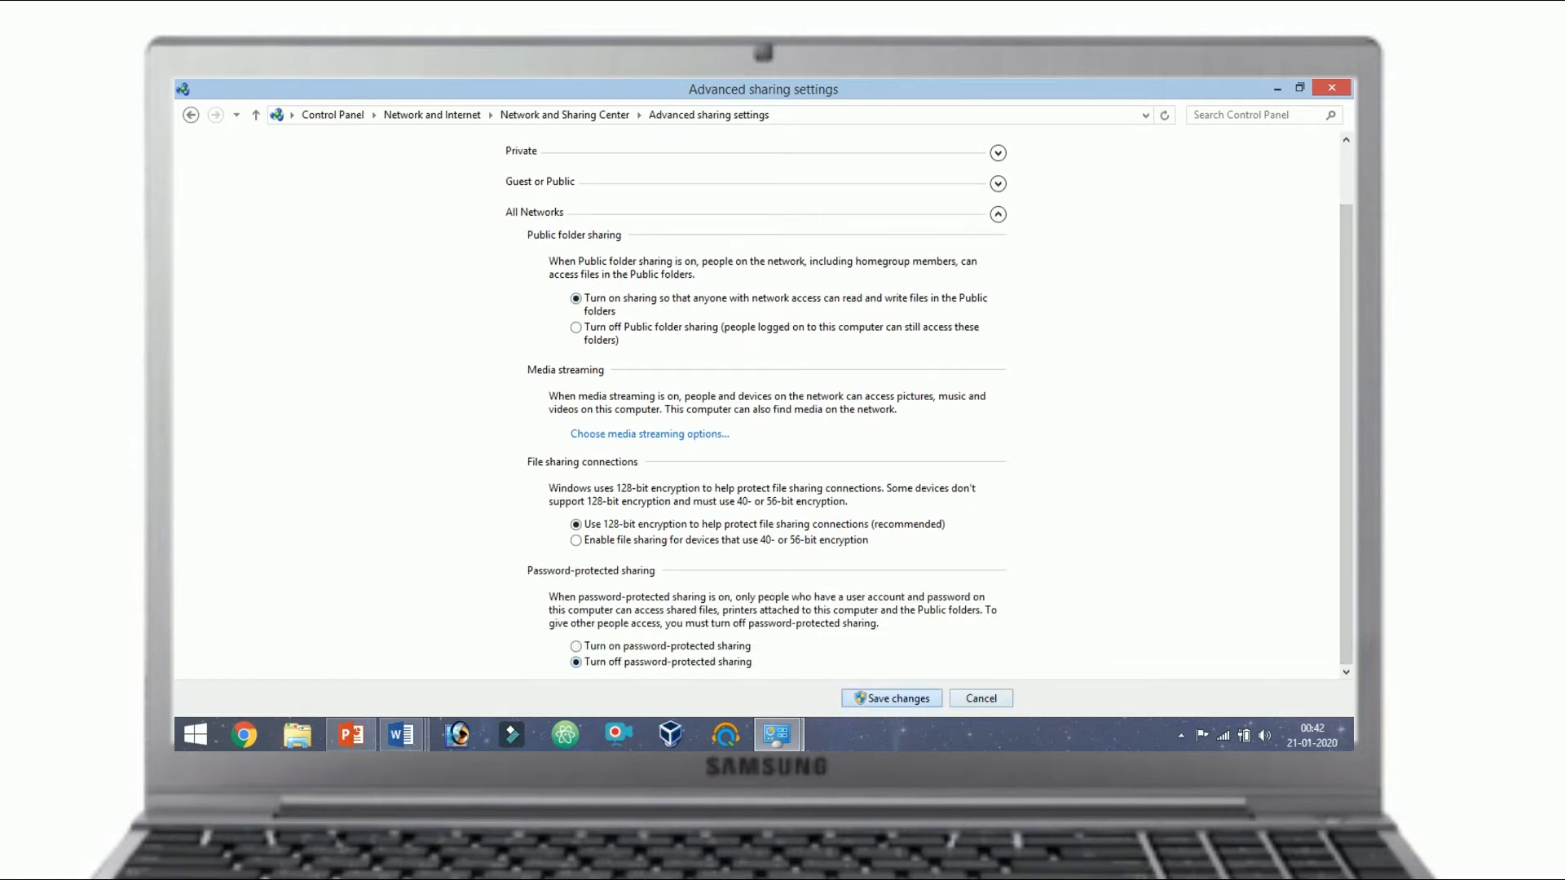
click(889, 697)
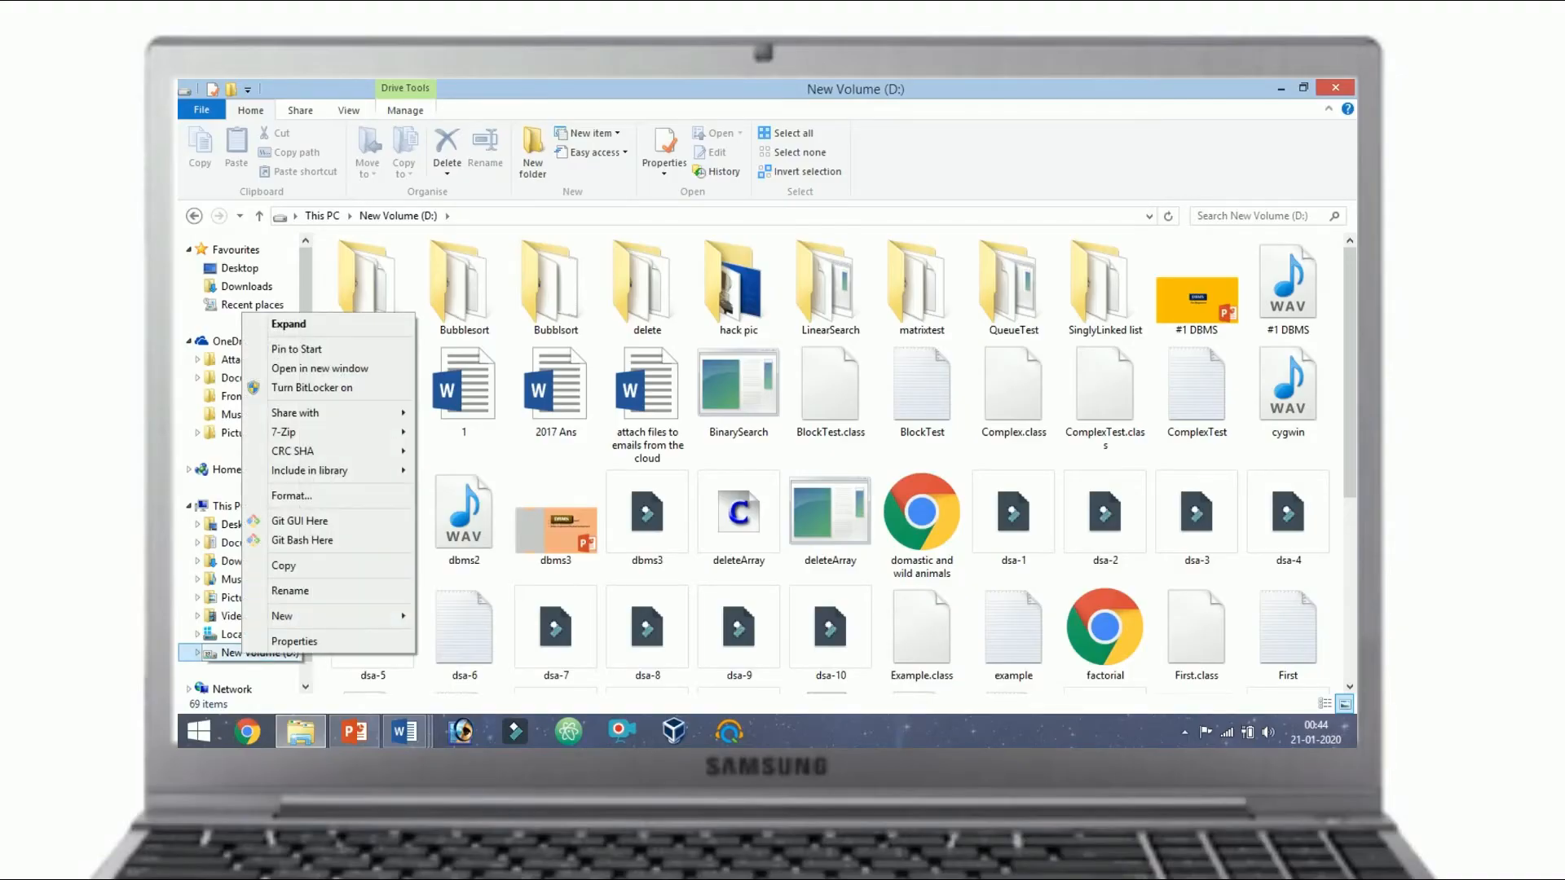
mouse_move(294, 412)
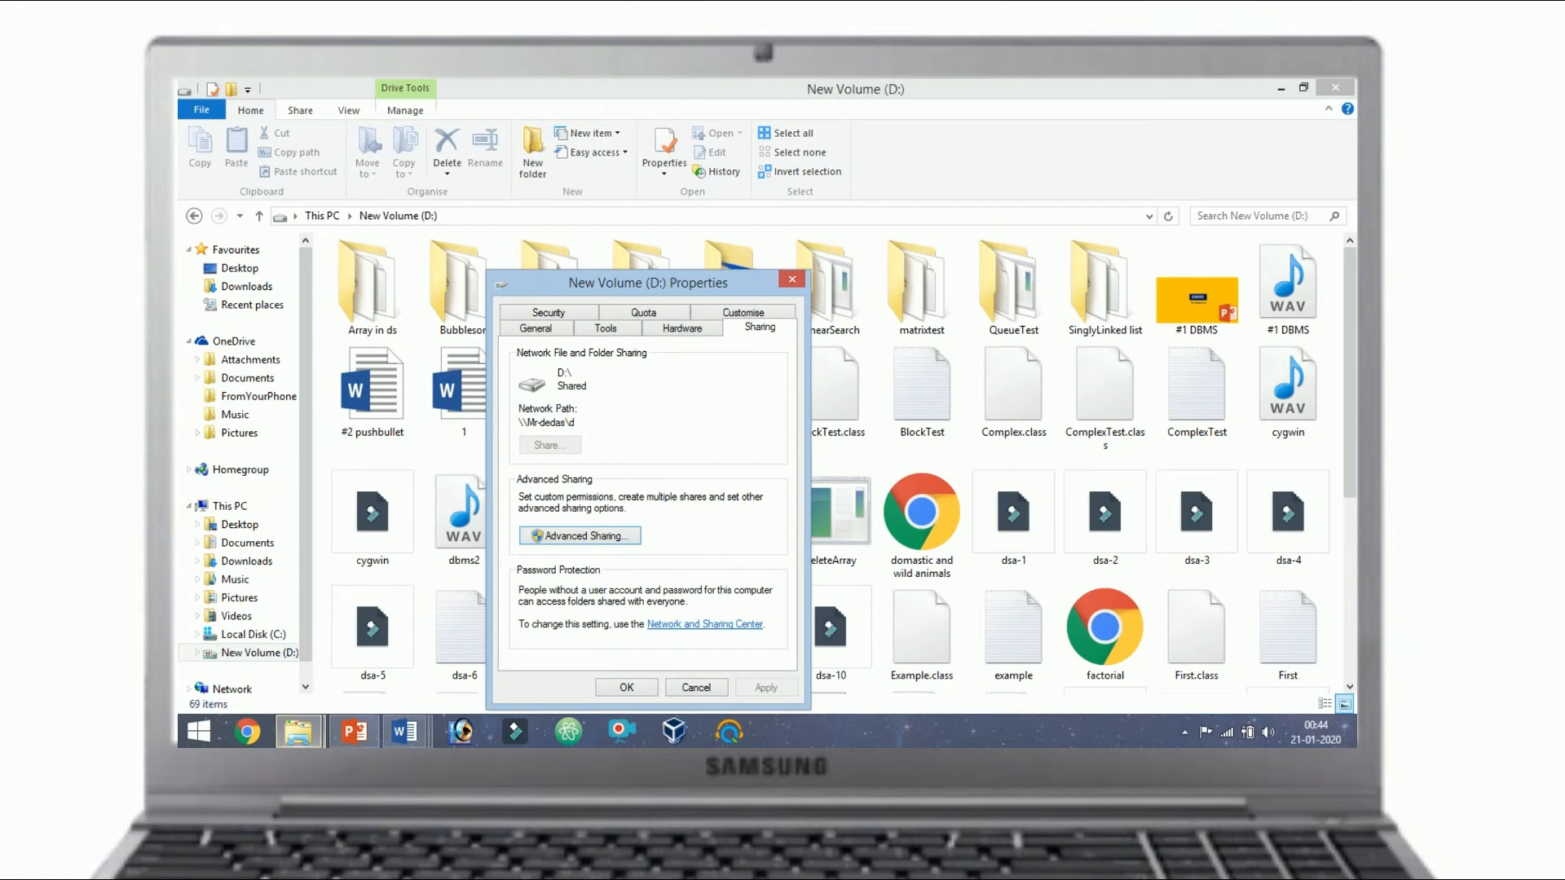
- Enable Advanced Sharing for the New Volume (D:) drive
click(579, 536)
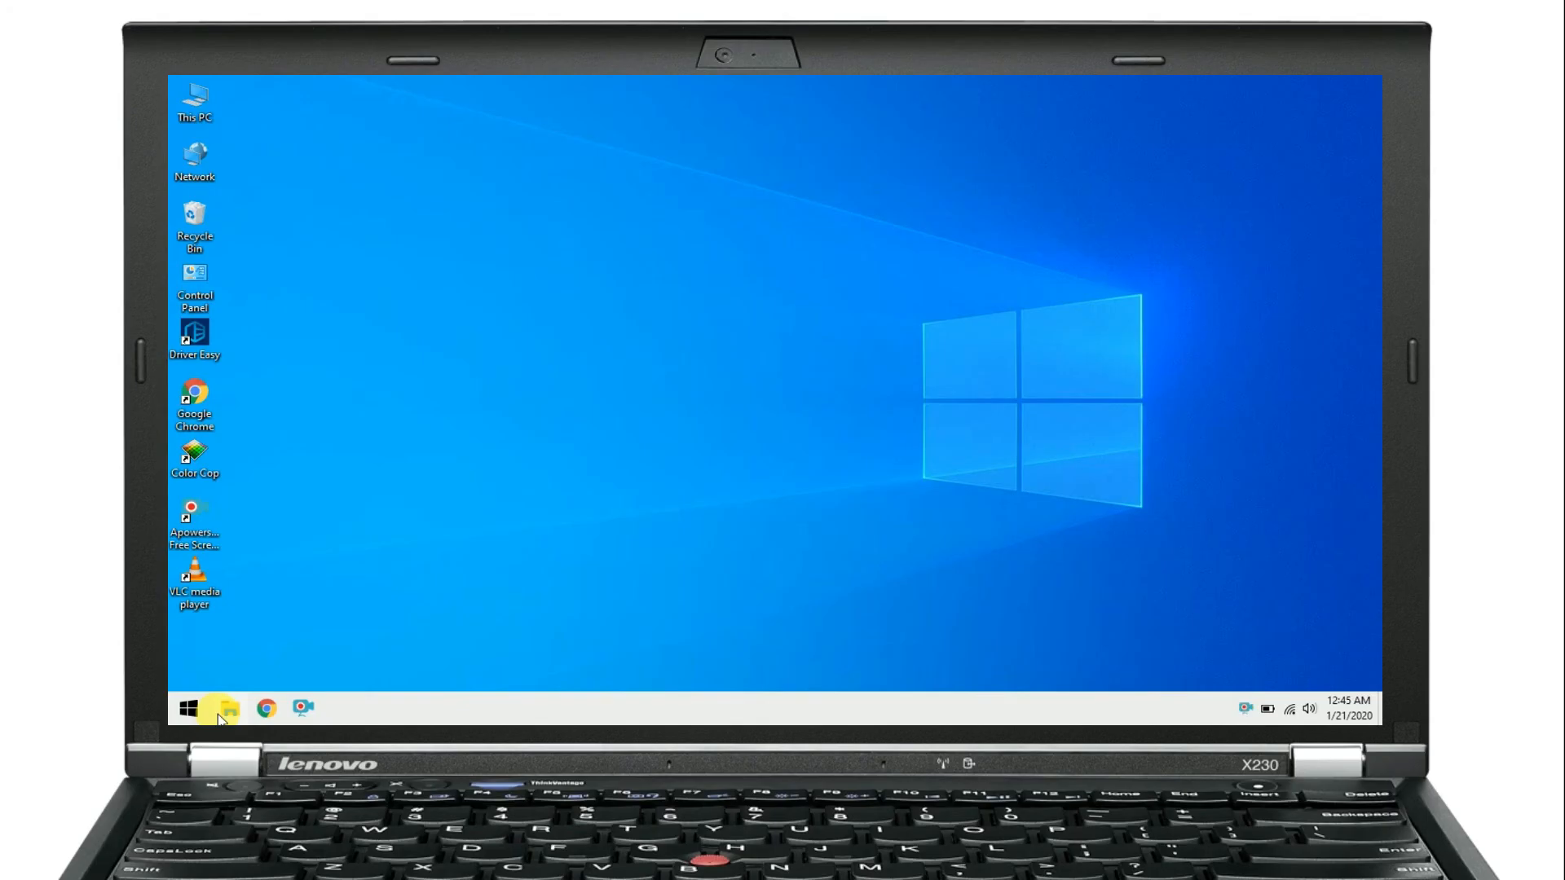
- Browse Network in File Explorer to the other PC and view its shared resources
click(221, 707)
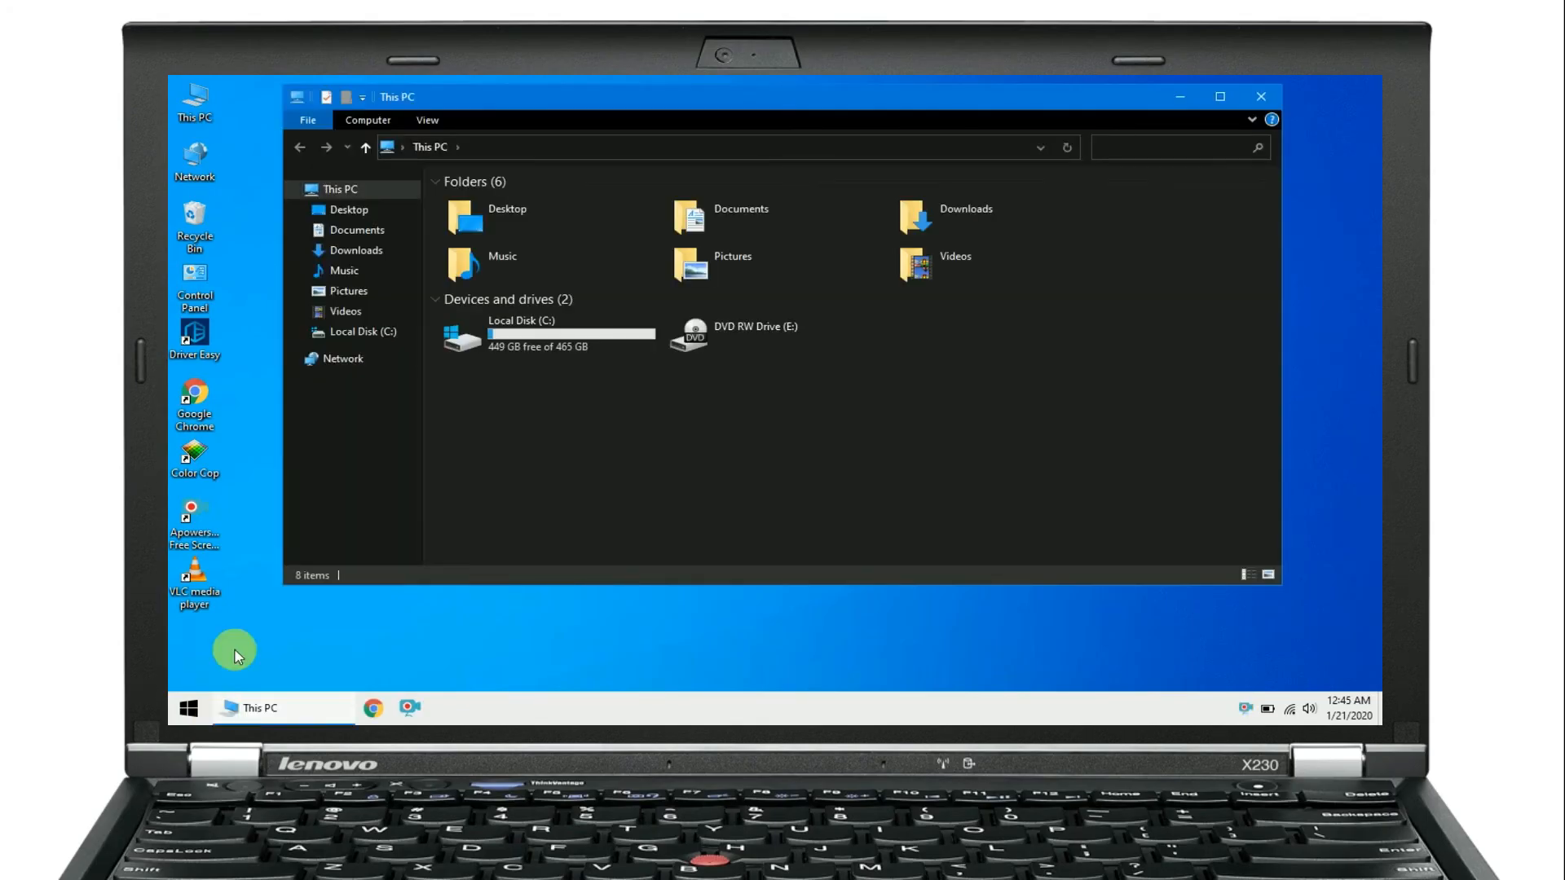
click(343, 360)
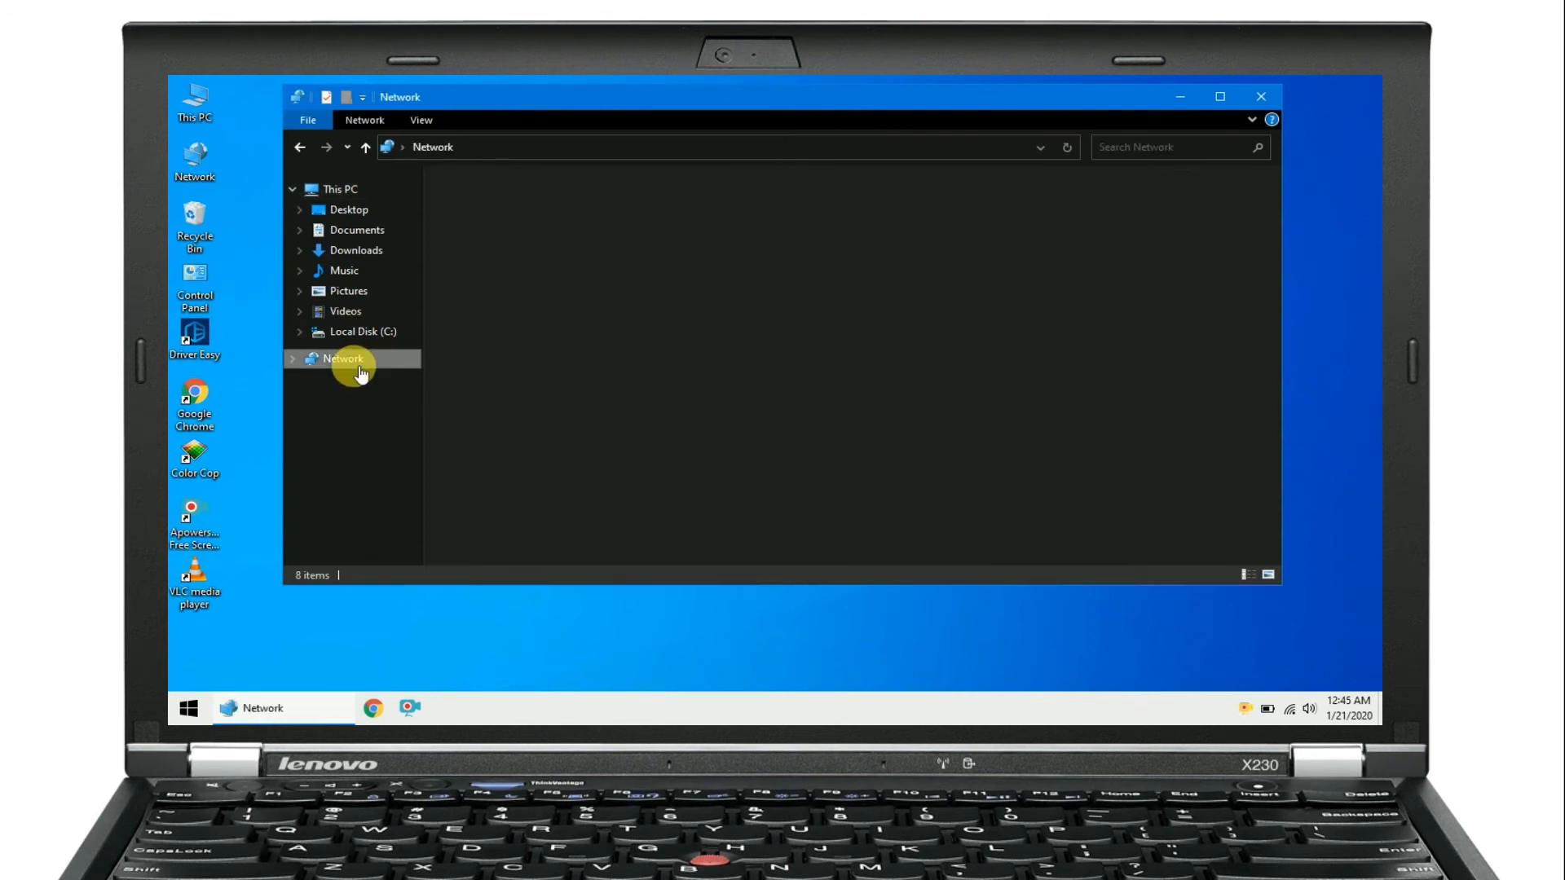
click(344, 358)
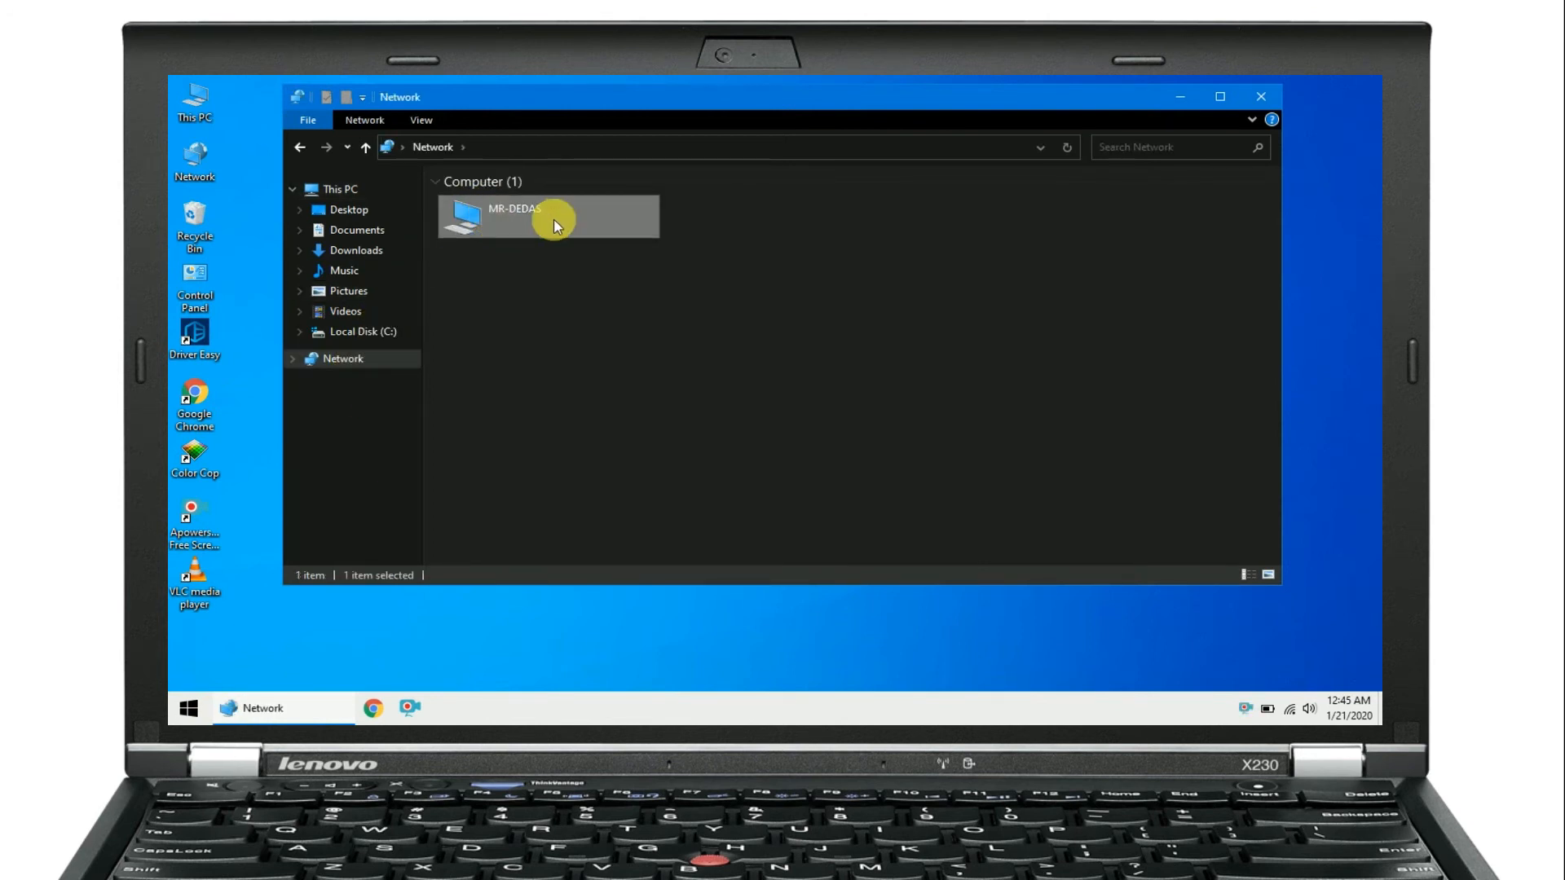
double_click(547, 217)
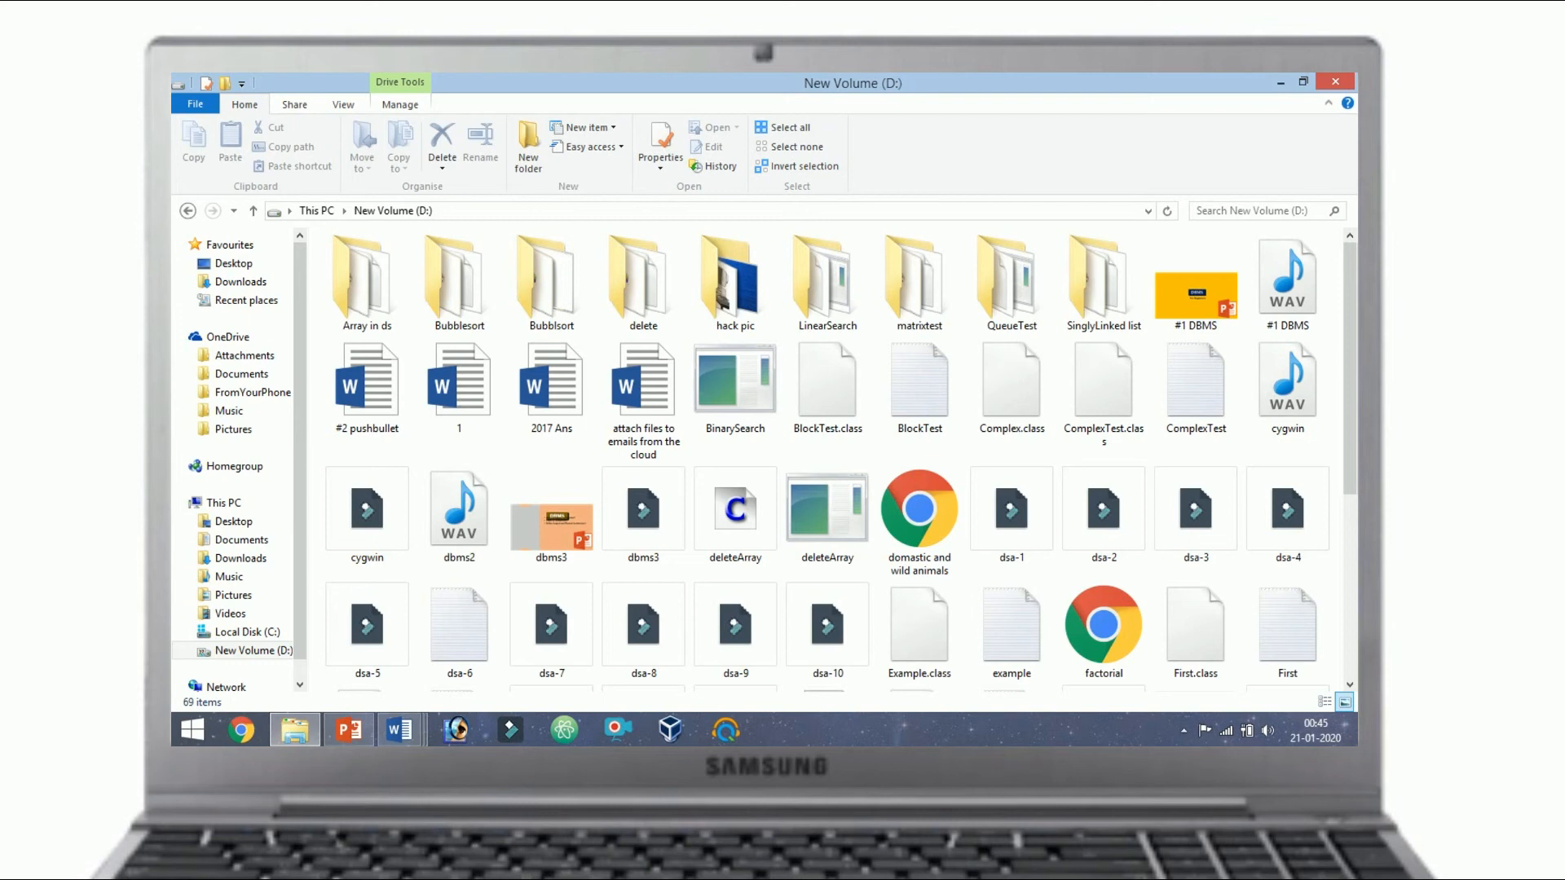
- Share the hack pic folder with Everyone at Read permission and confirm
click(643, 515)
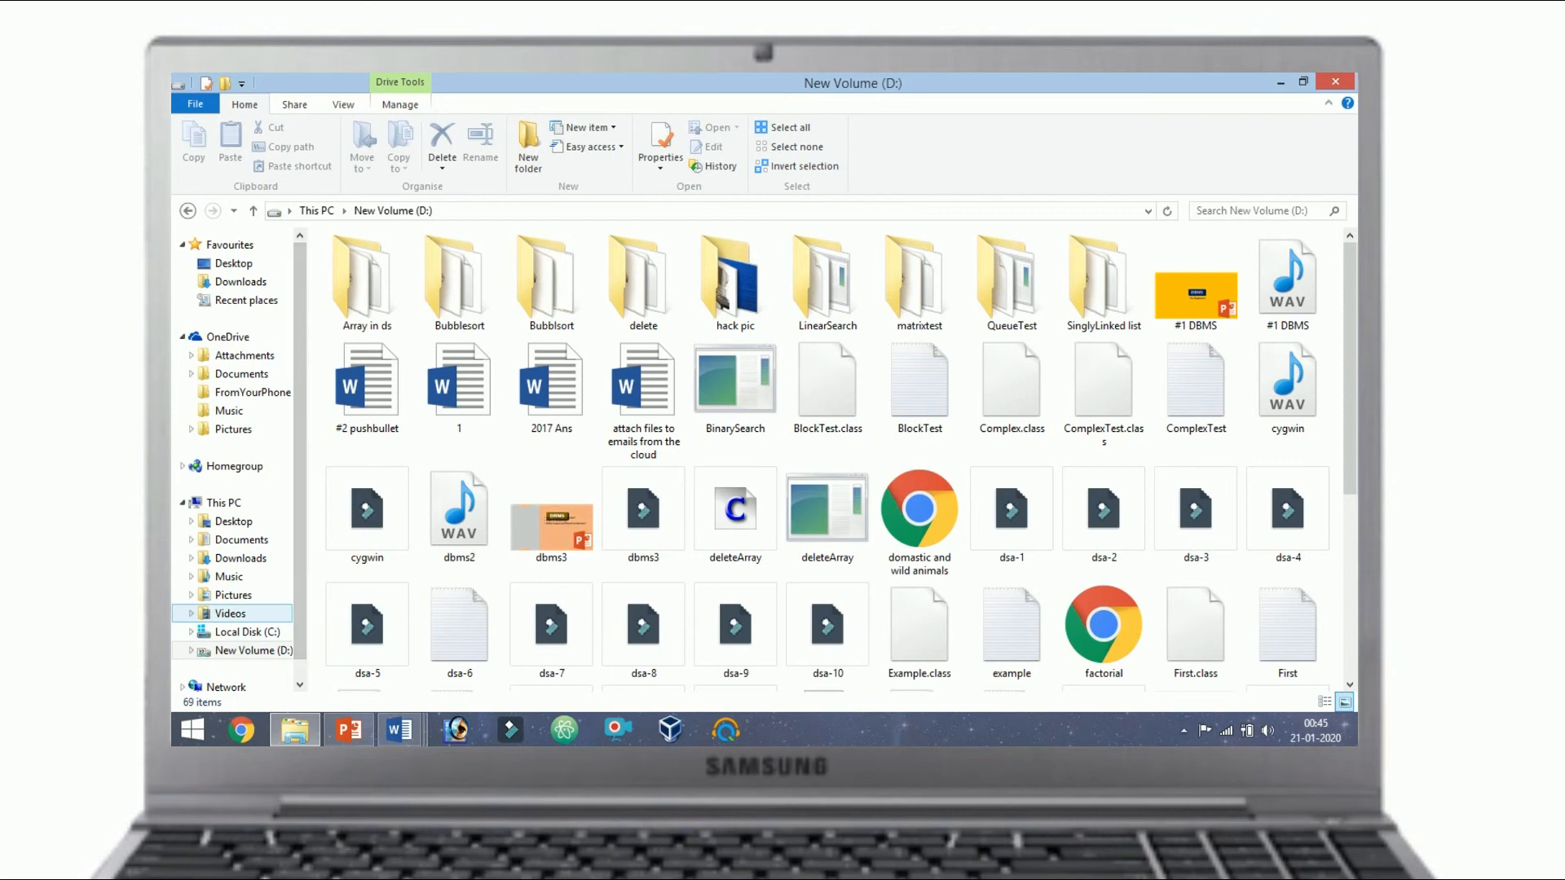
click(735, 279)
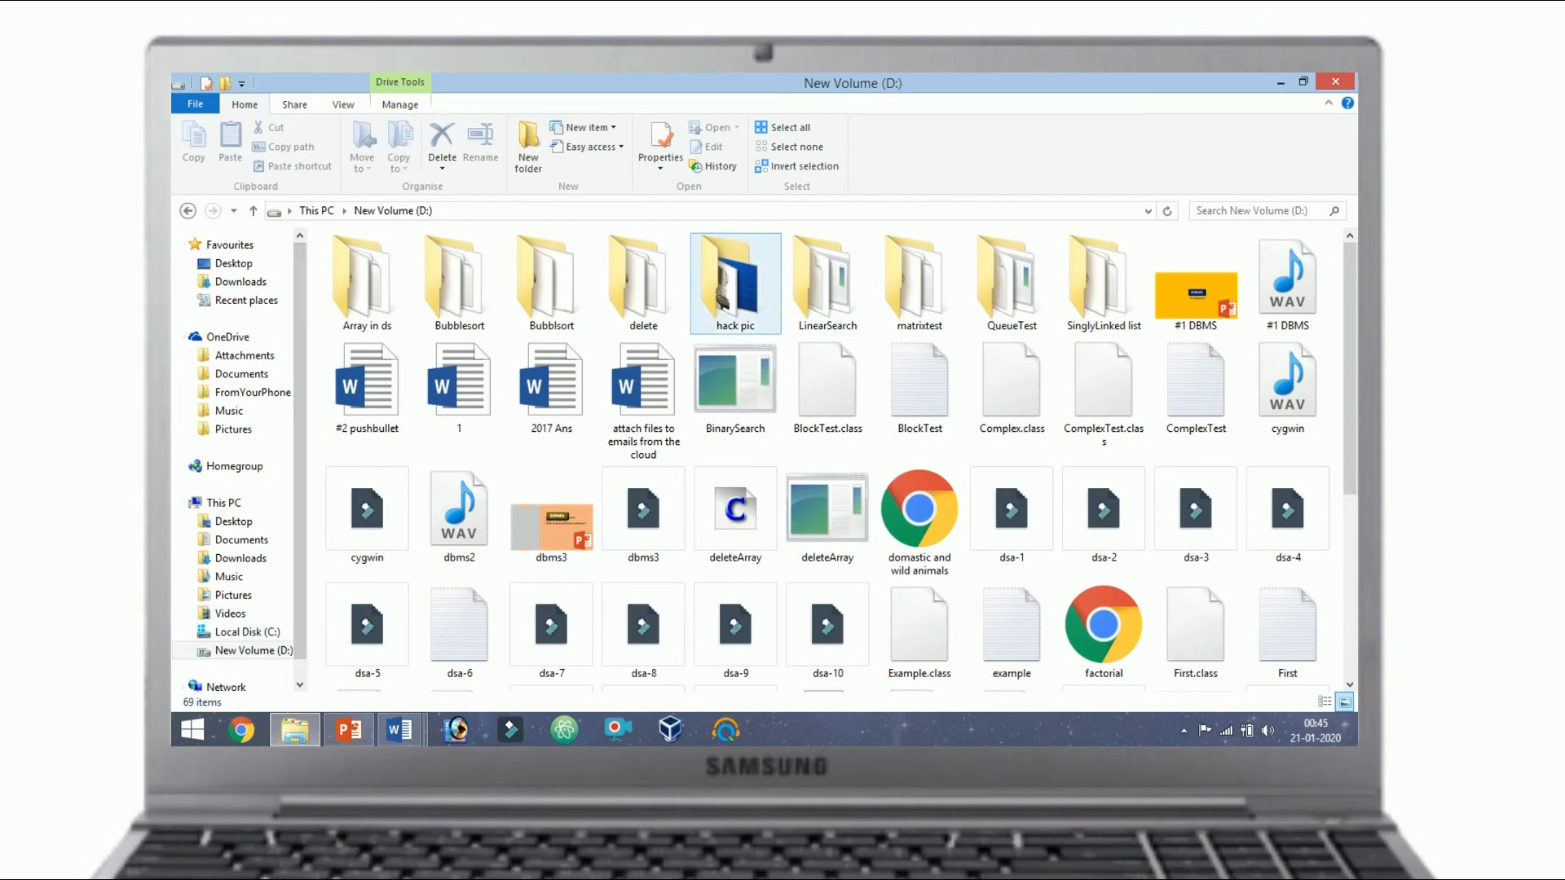
right_click(734, 283)
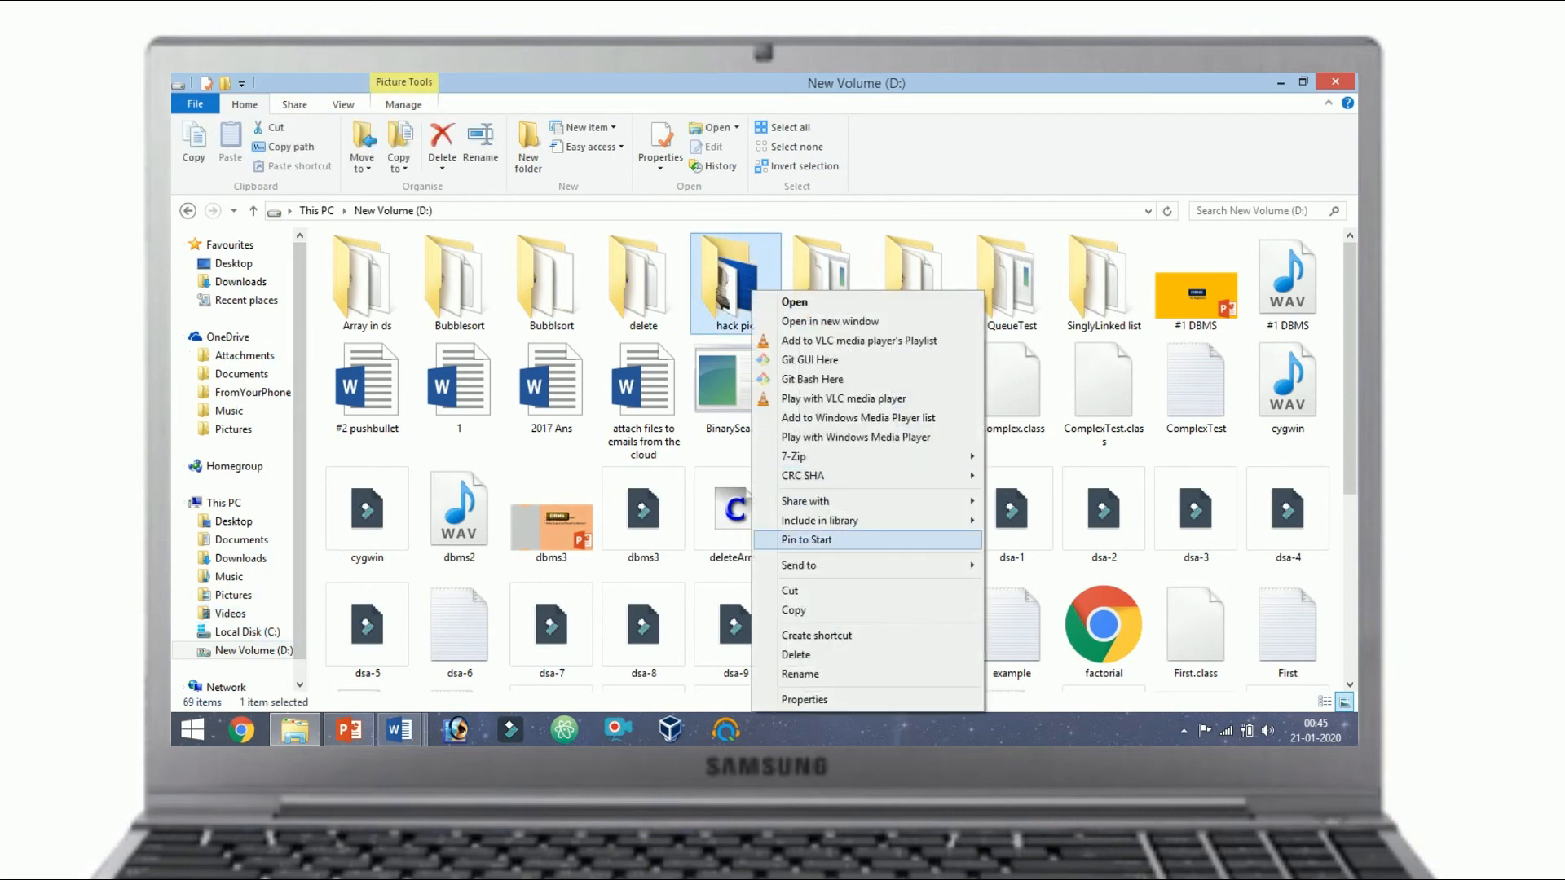
mouse_move(805, 500)
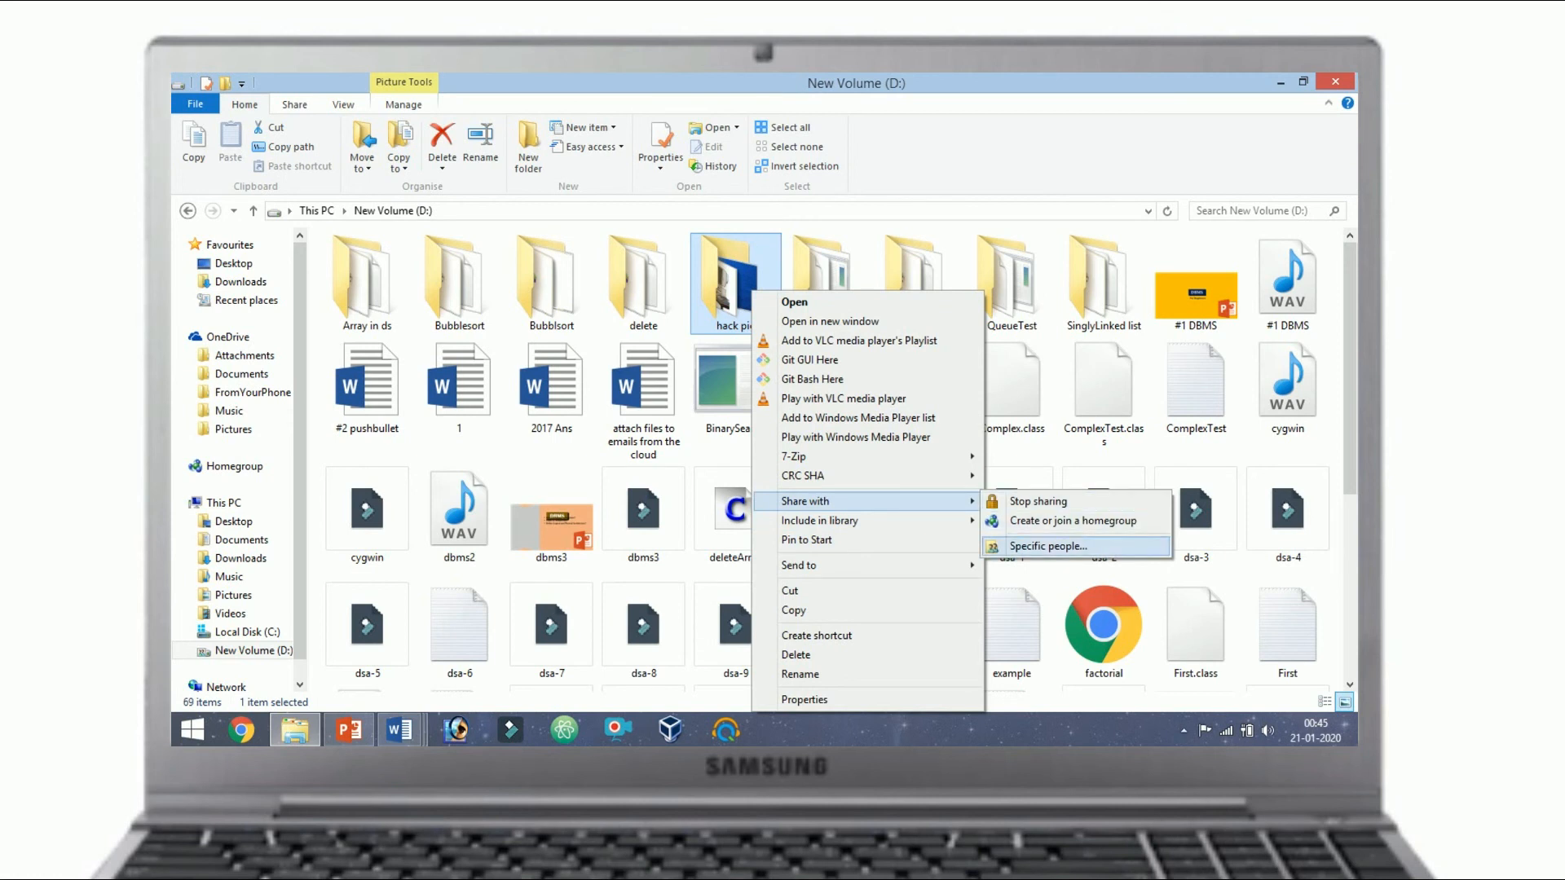
click(1044, 546)
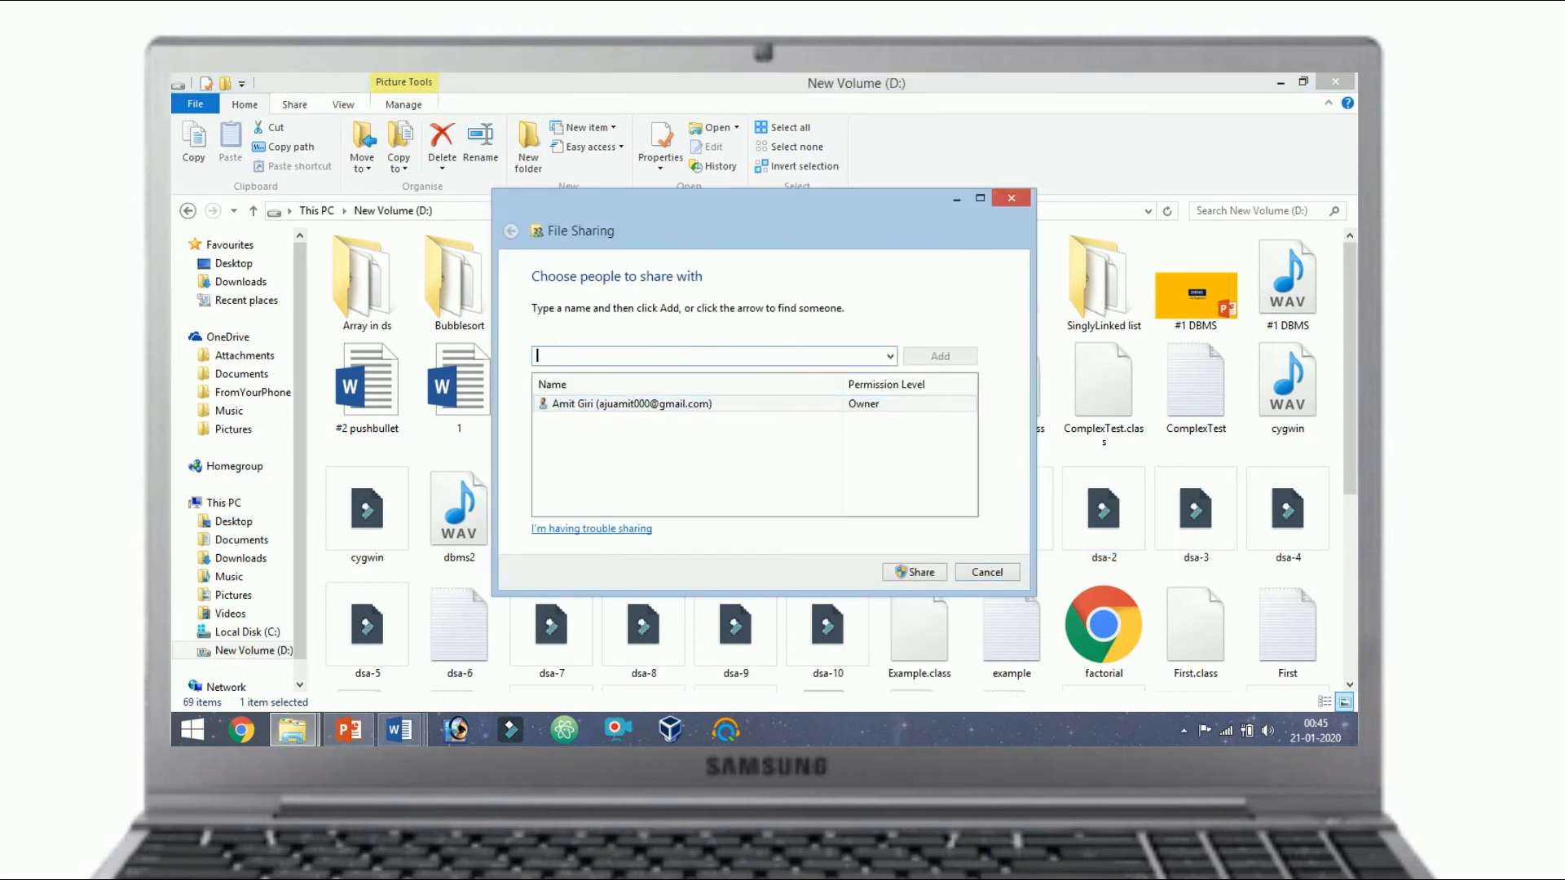
click(886, 356)
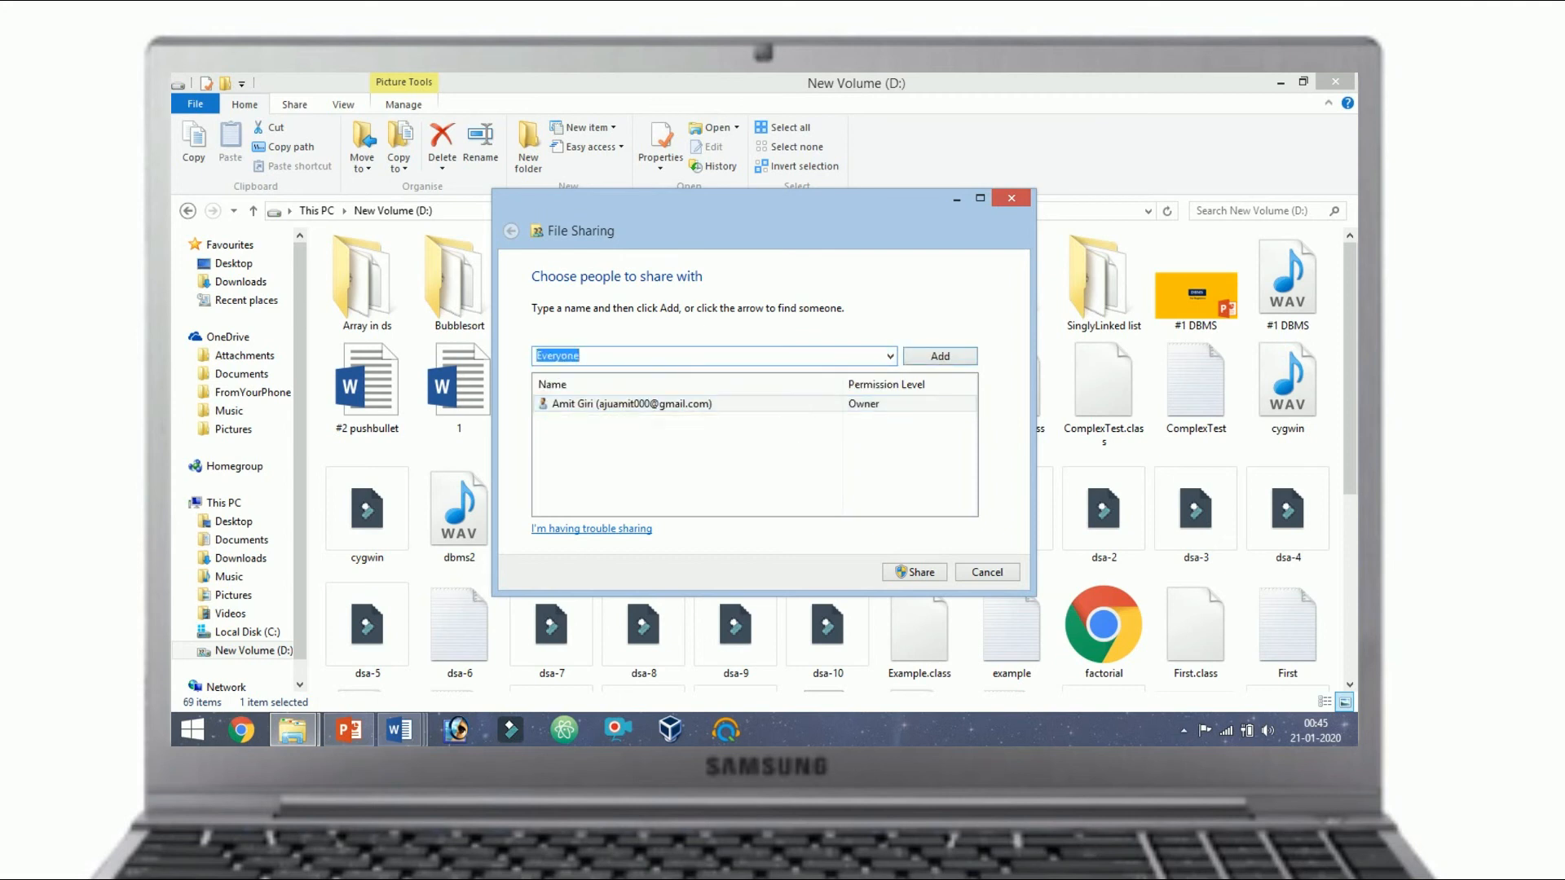
click(938, 356)
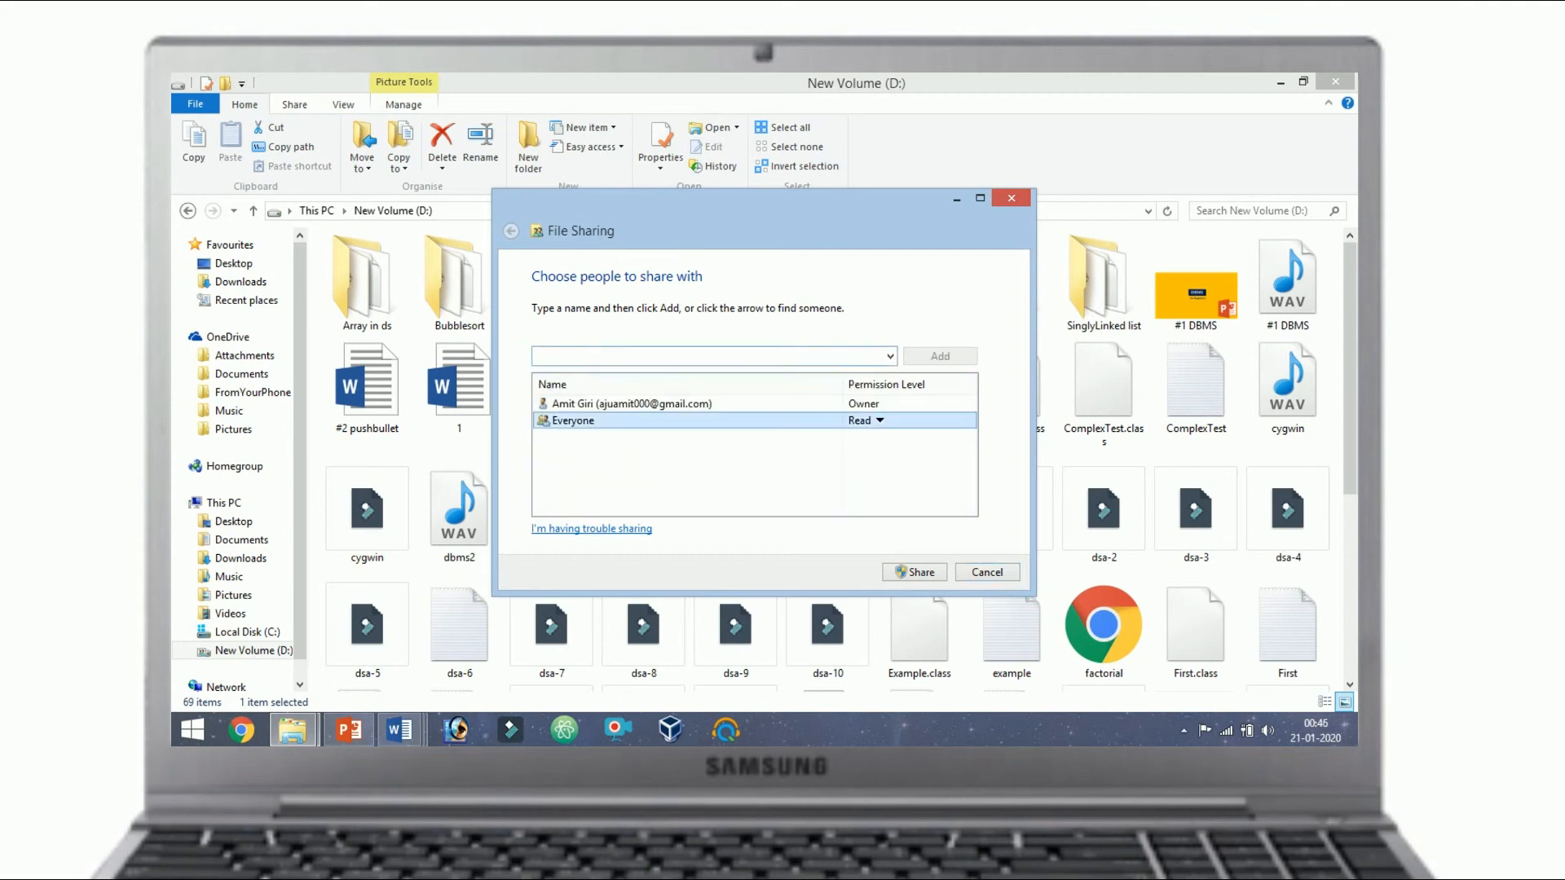
click(882, 420)
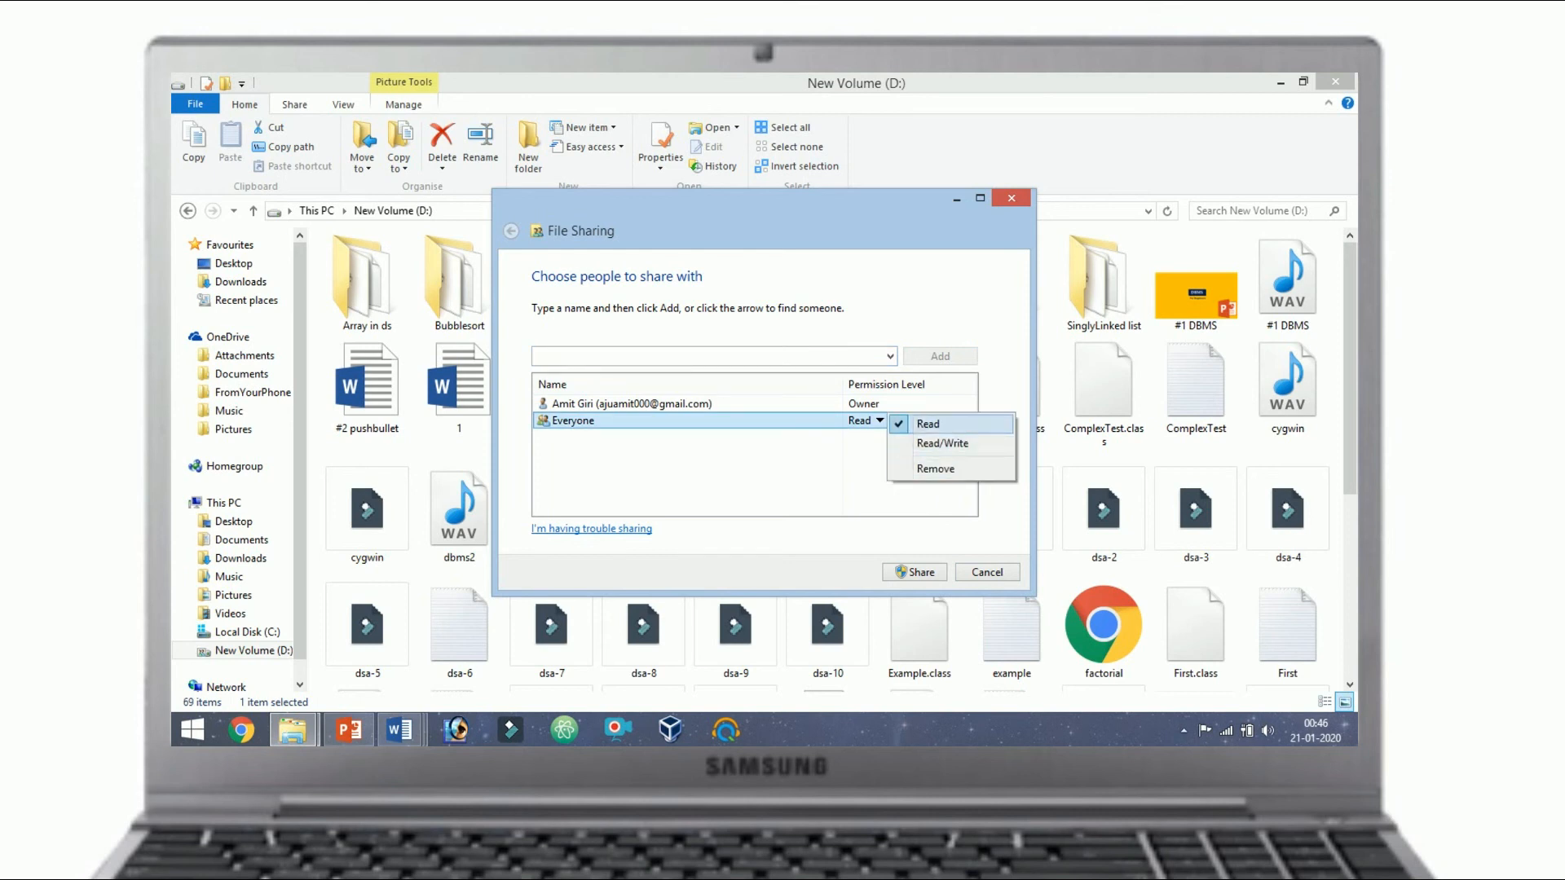
click(926, 423)
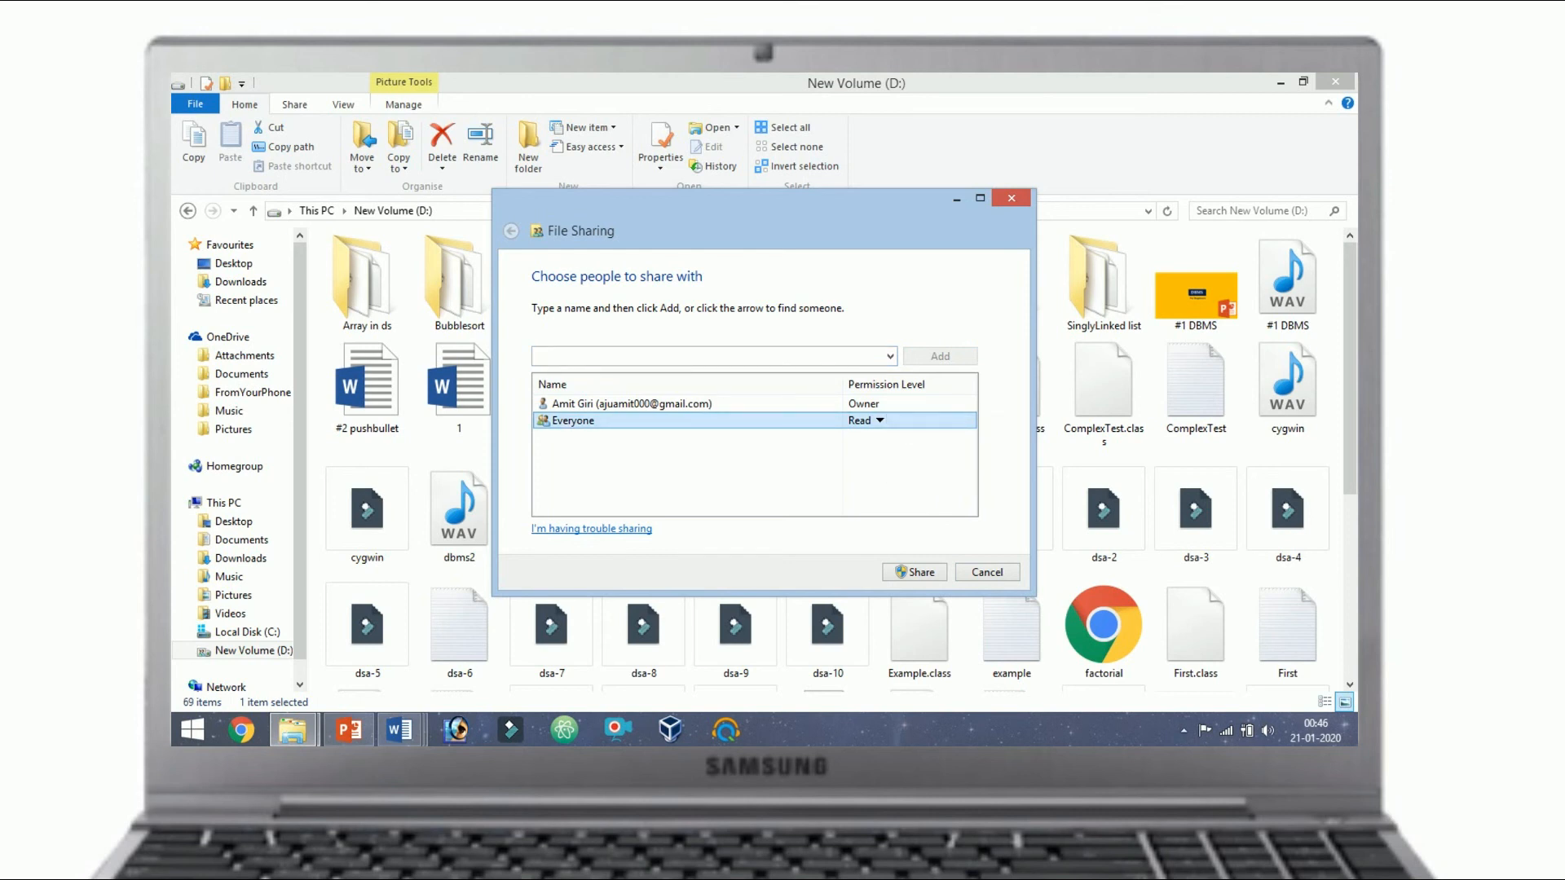
click(912, 572)
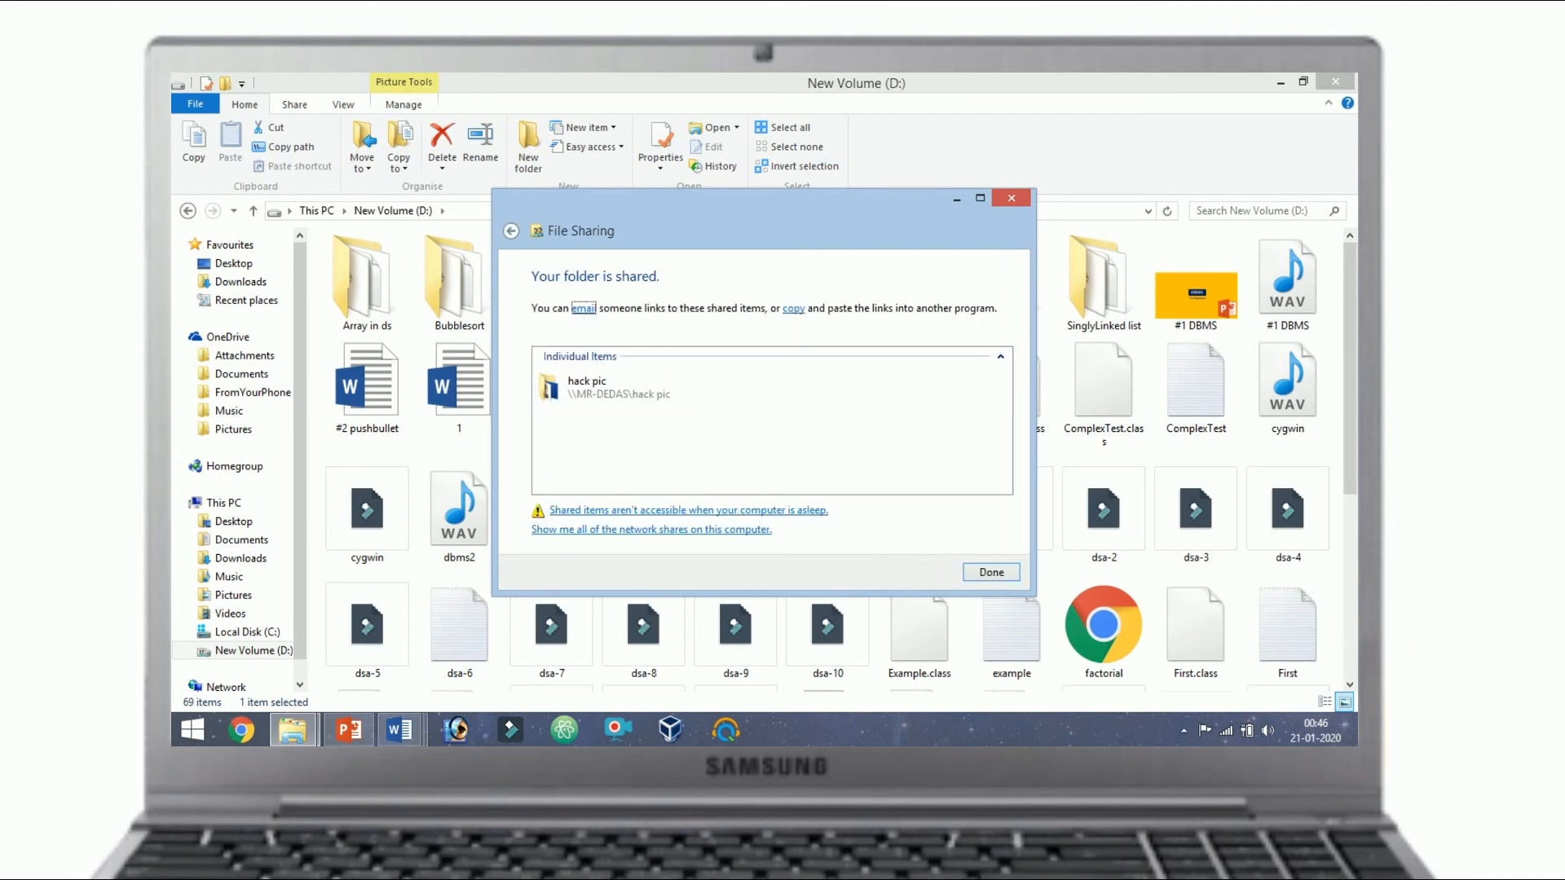
click(989, 572)
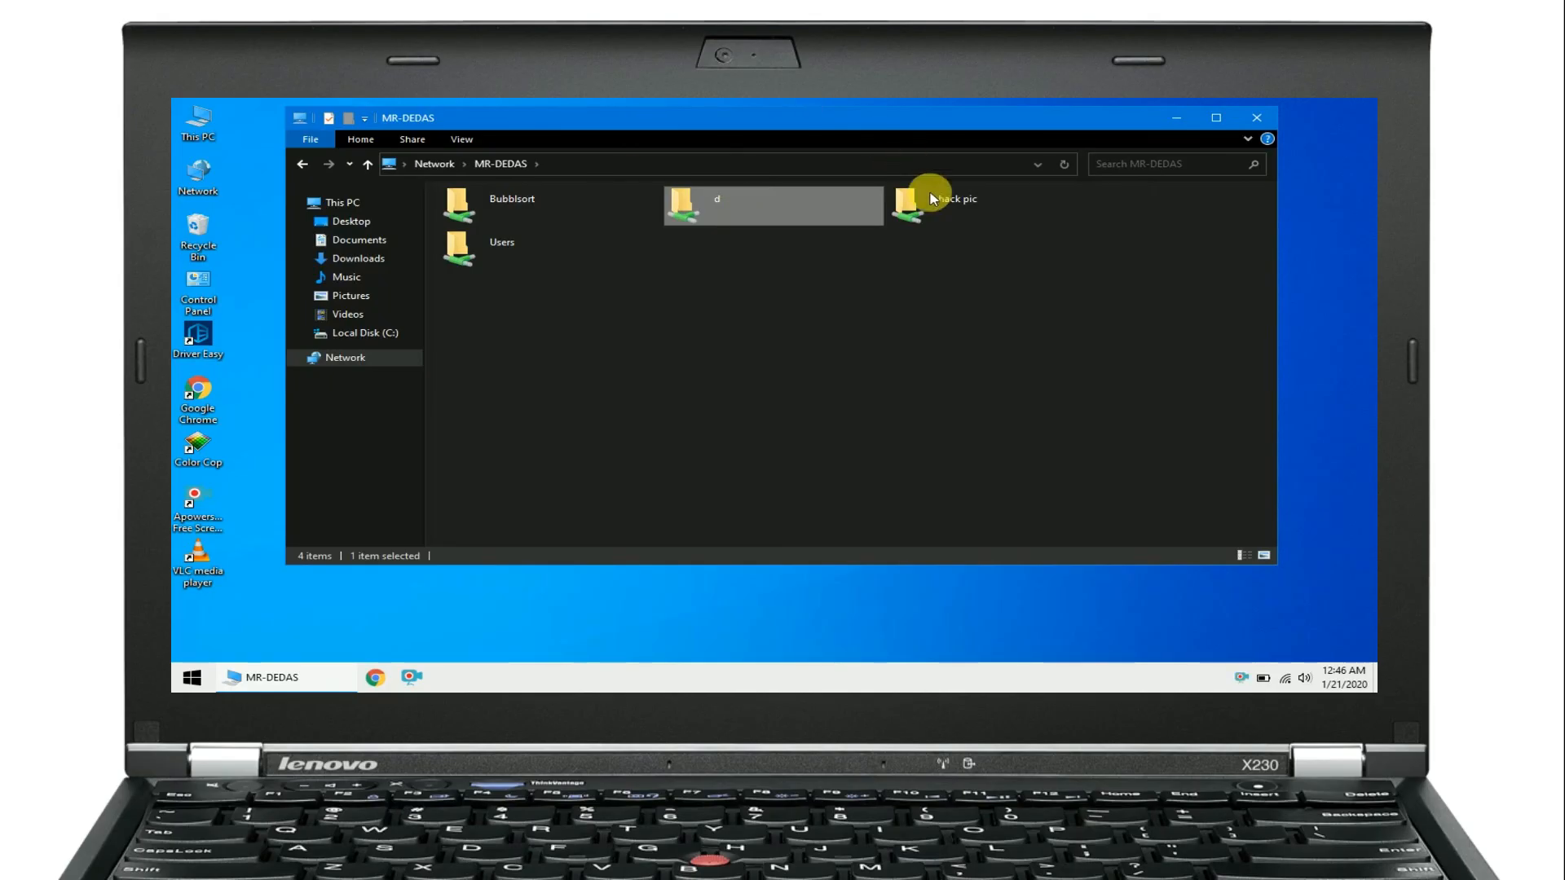
- Open the shared hack pic folder and view its blue image in Paint, then close it
double_click(906, 205)
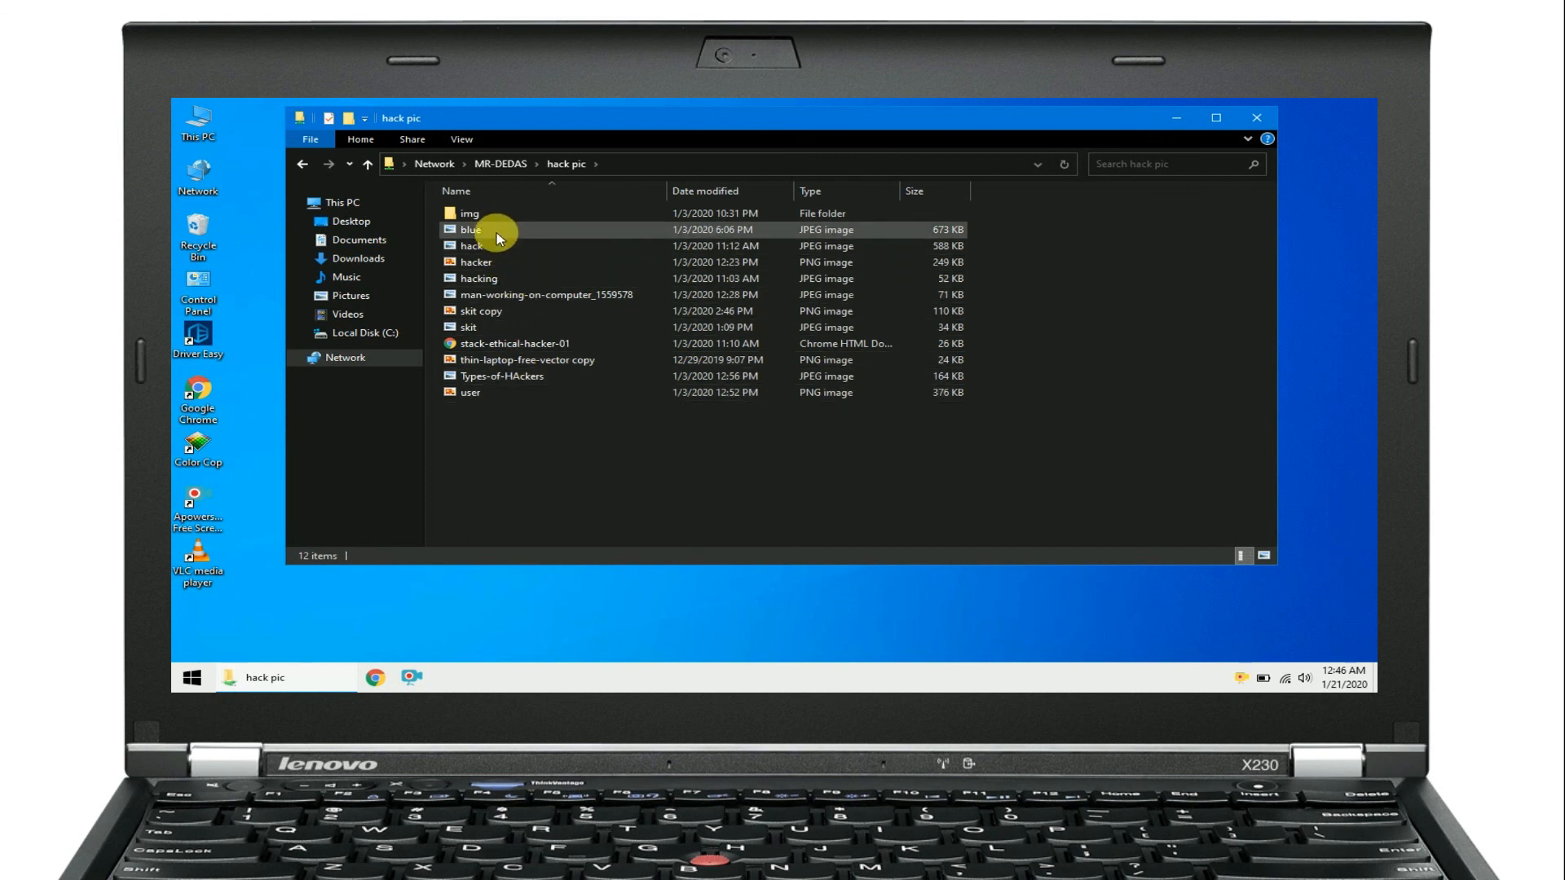
click(480, 229)
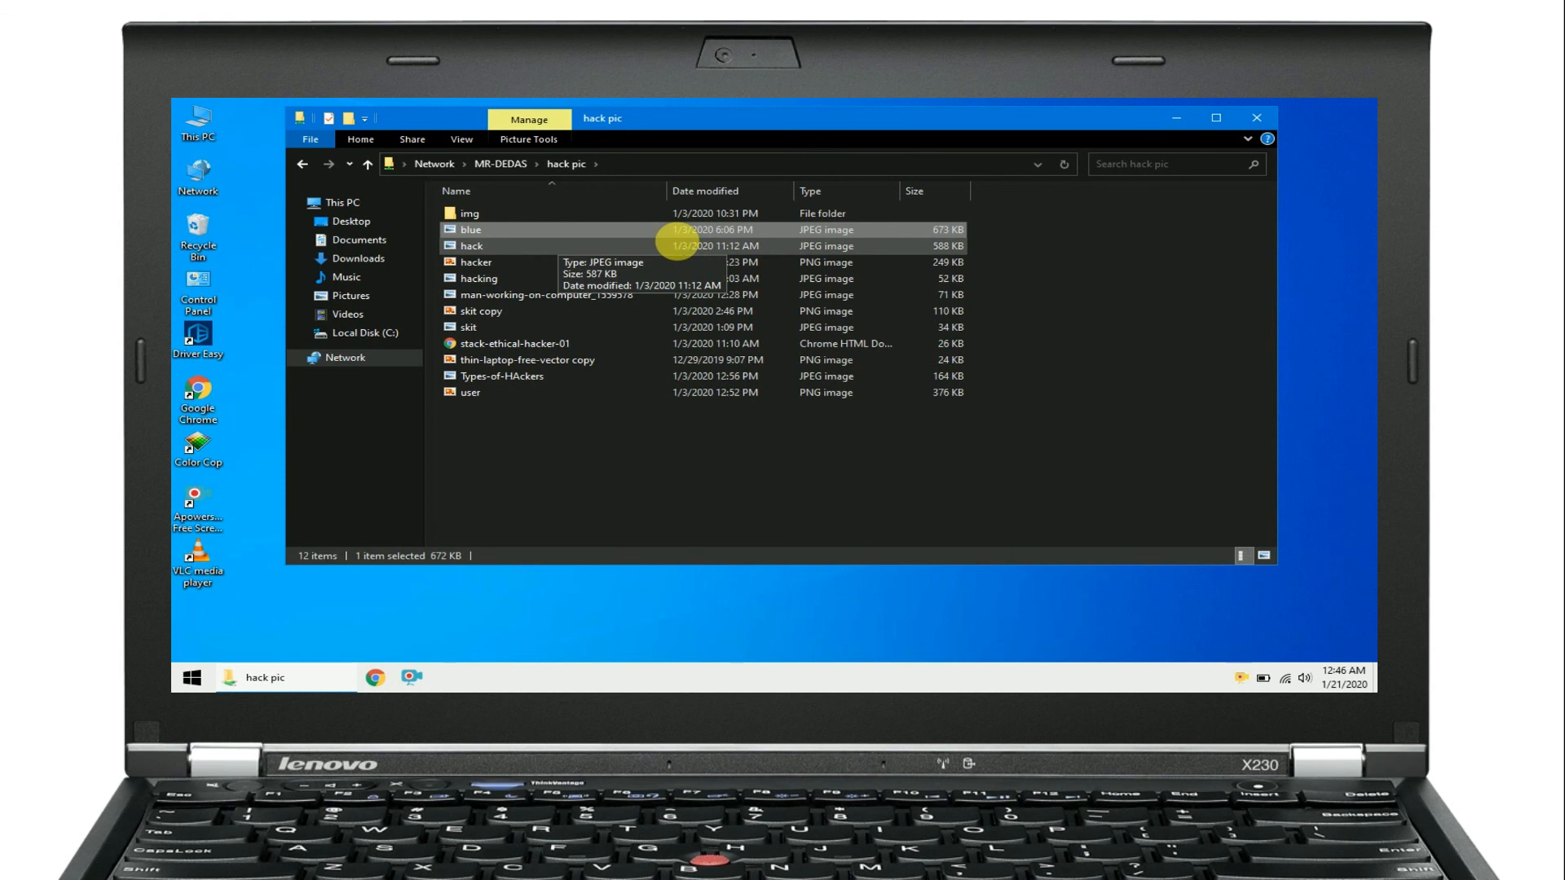
double_click(469, 228)
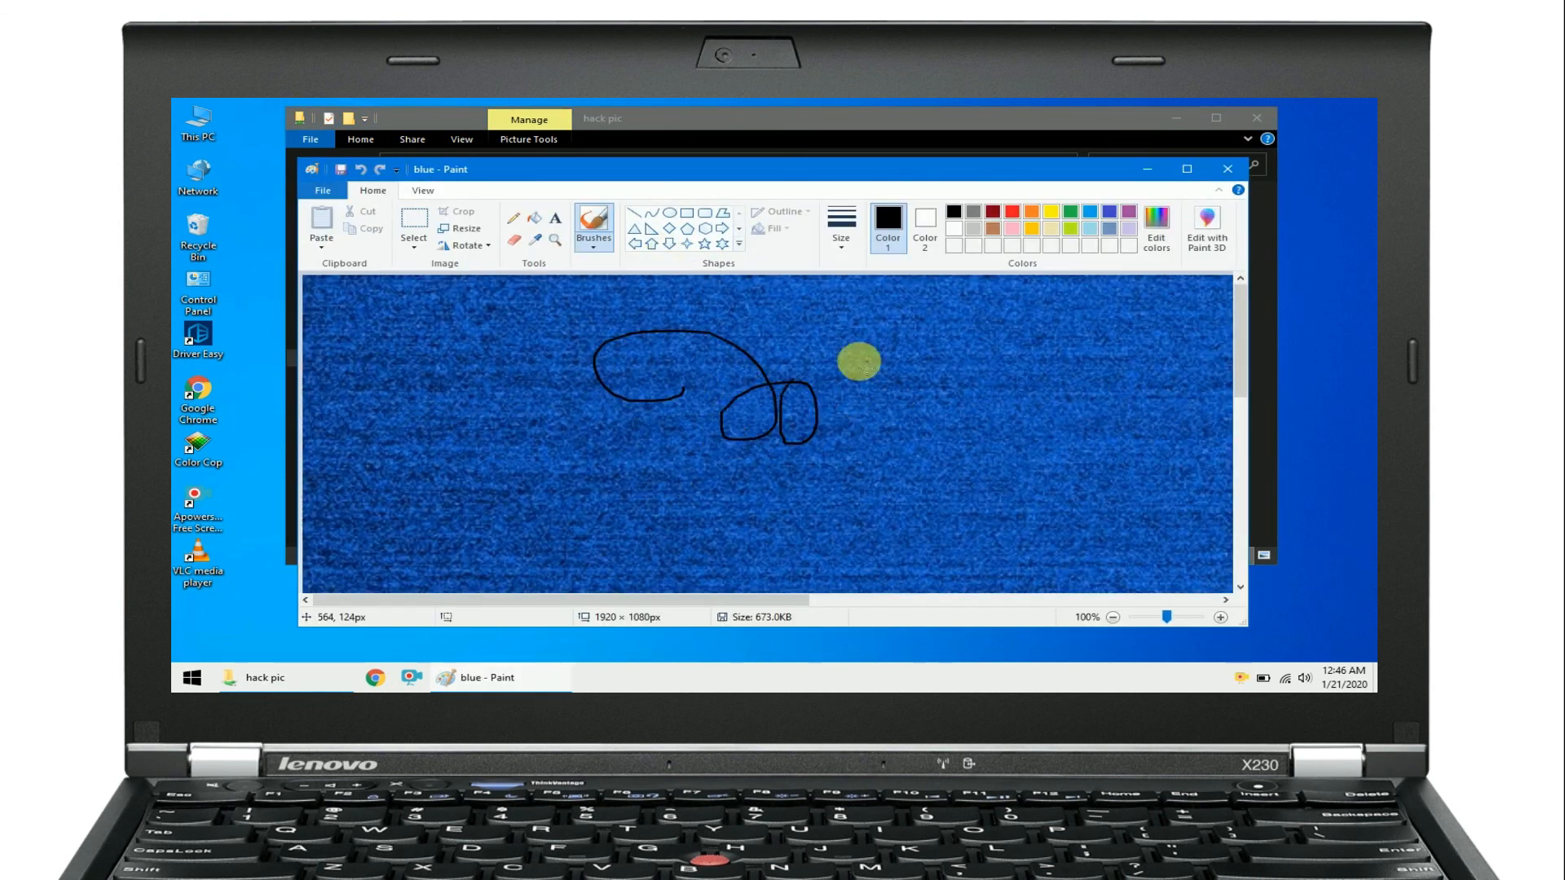
click(1227, 168)
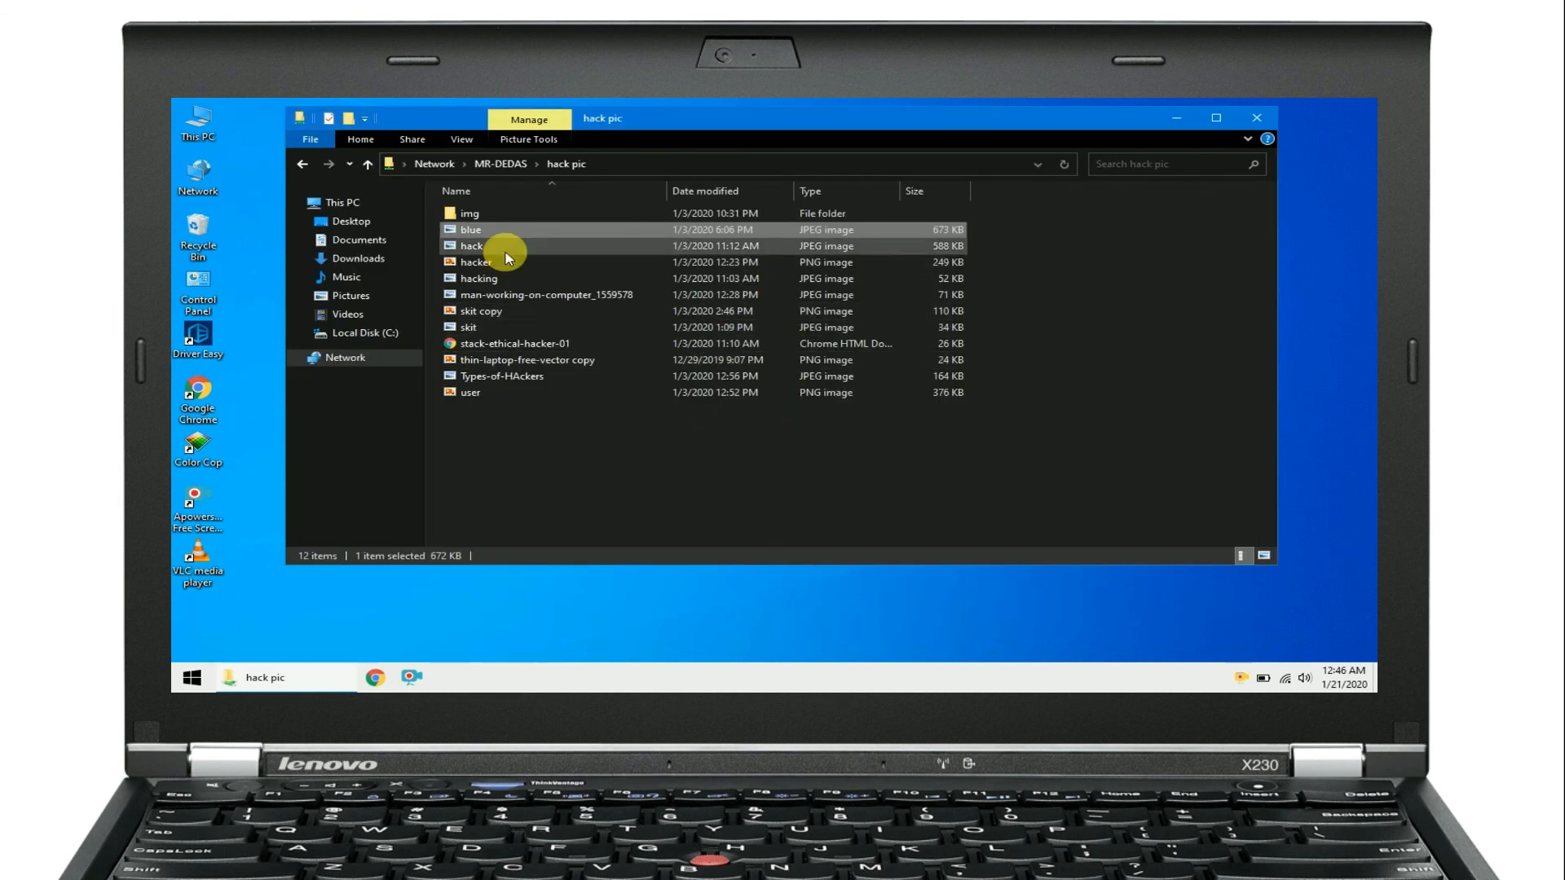
- Open the hack image with Windows Photo Viewer from its Open with menu
click(470, 245)
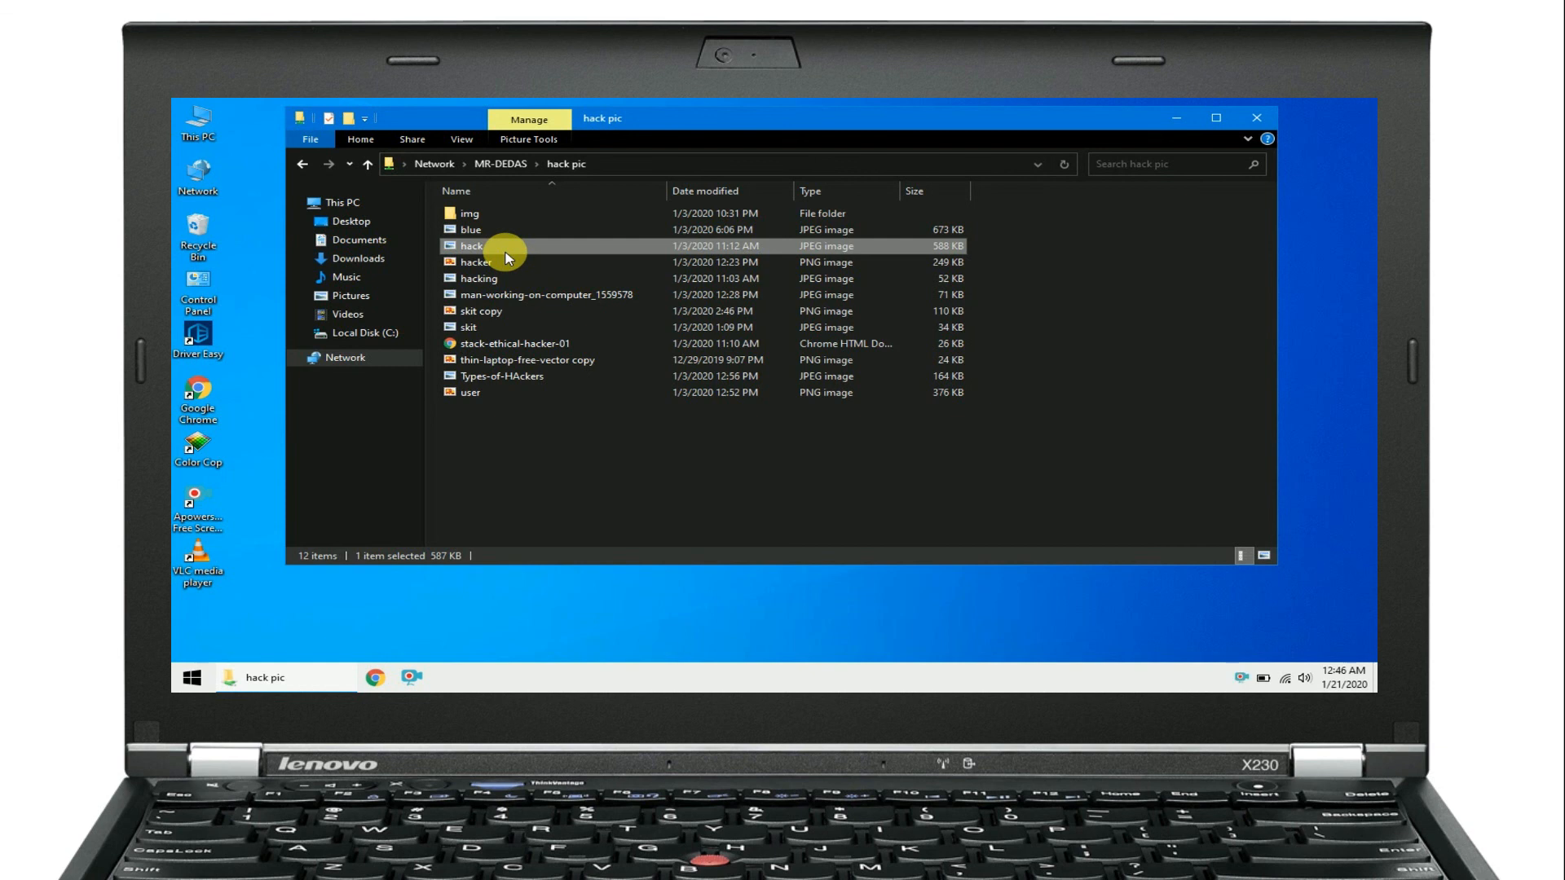
right_click(498, 246)
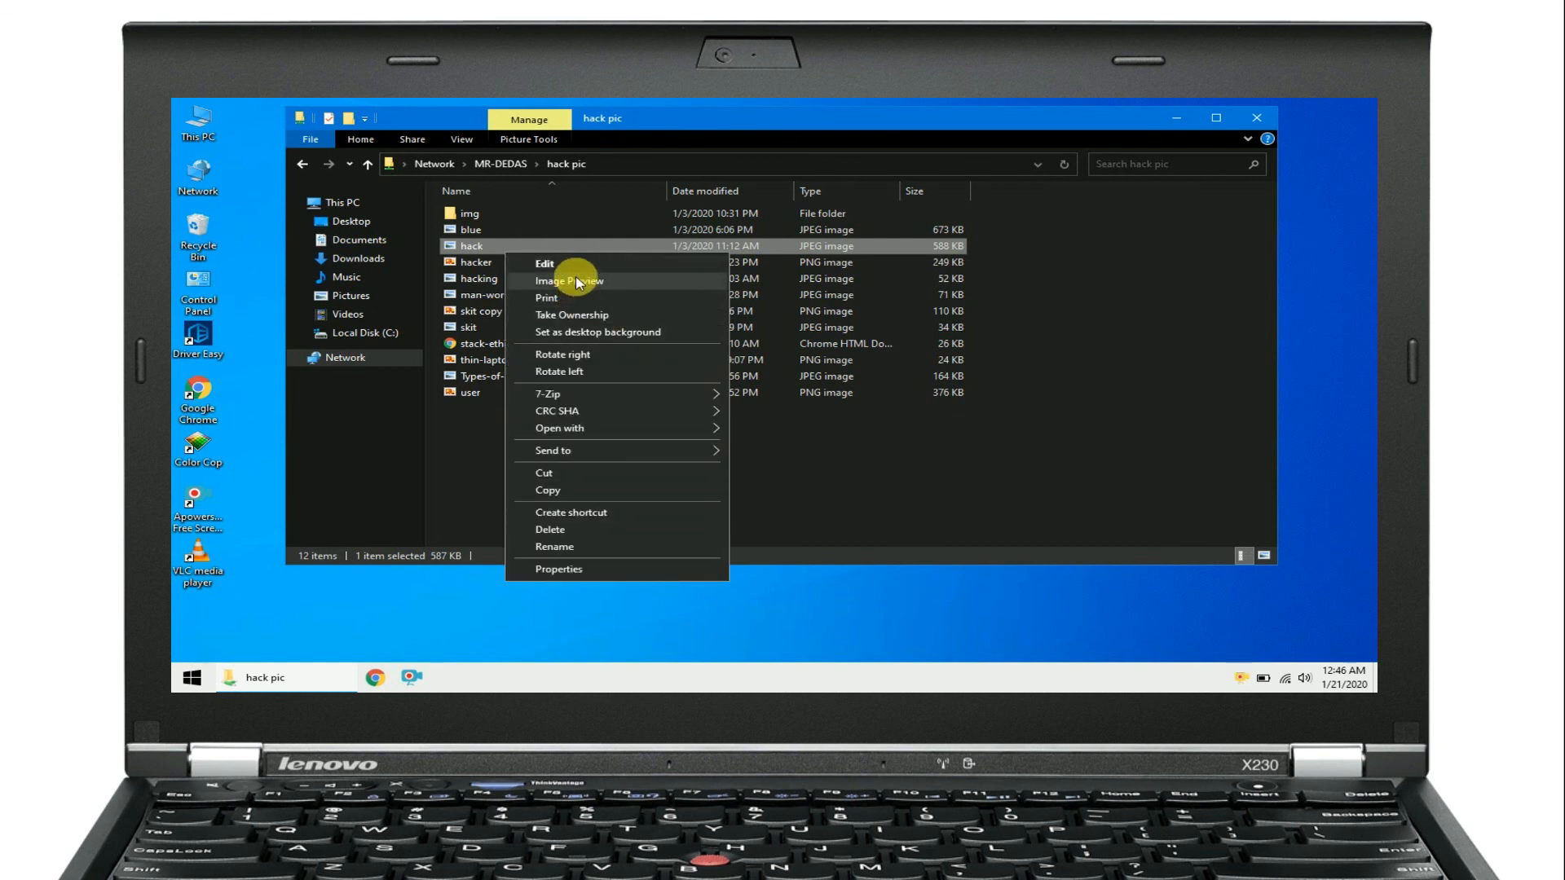
mouse_move(560, 410)
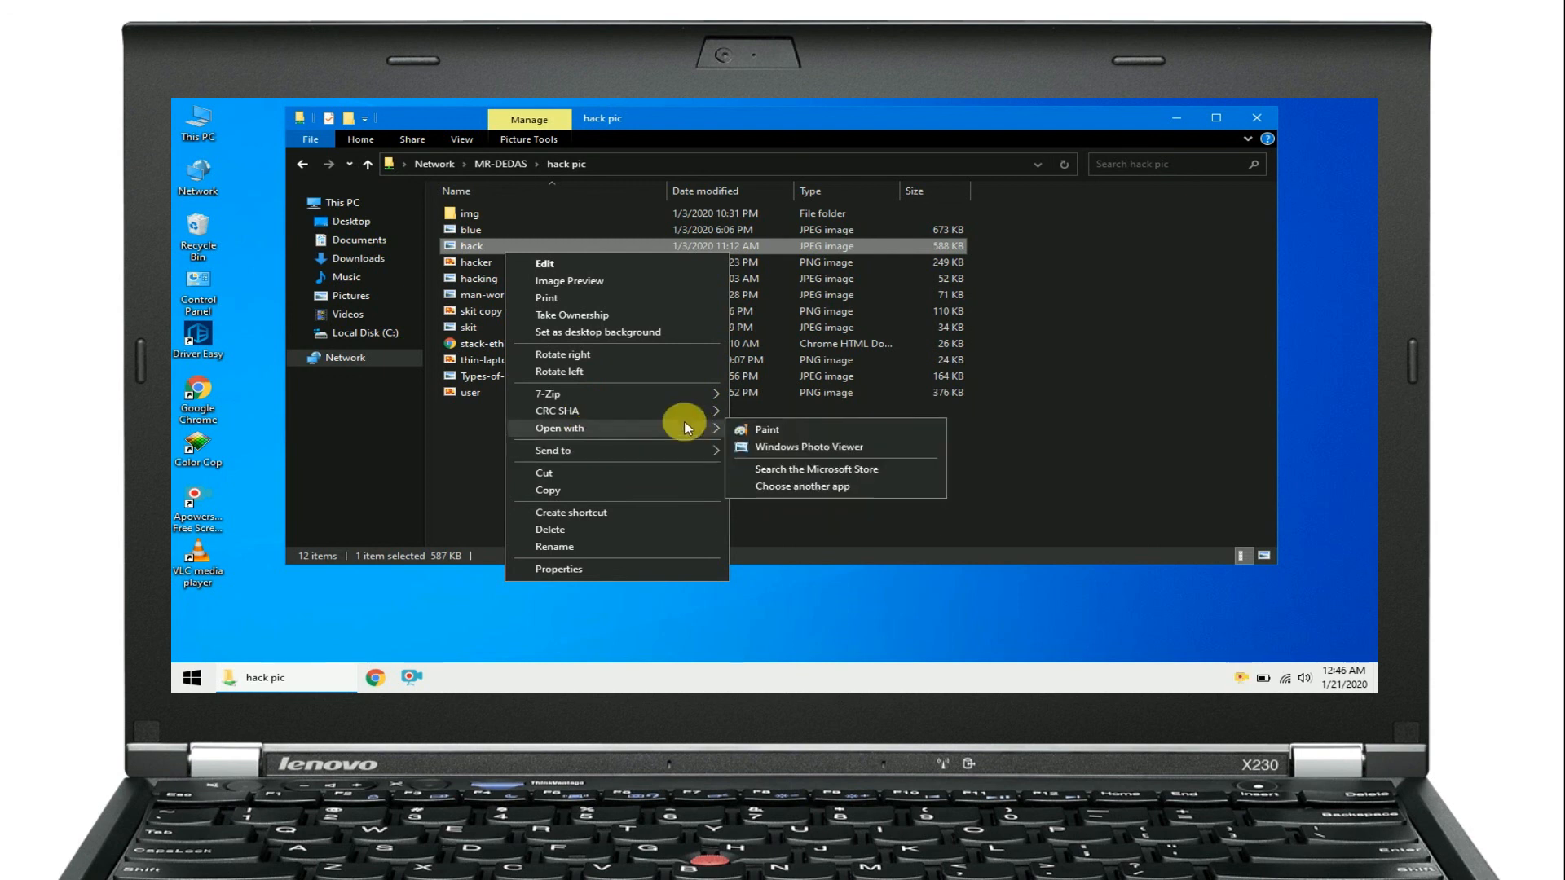
click(763, 443)
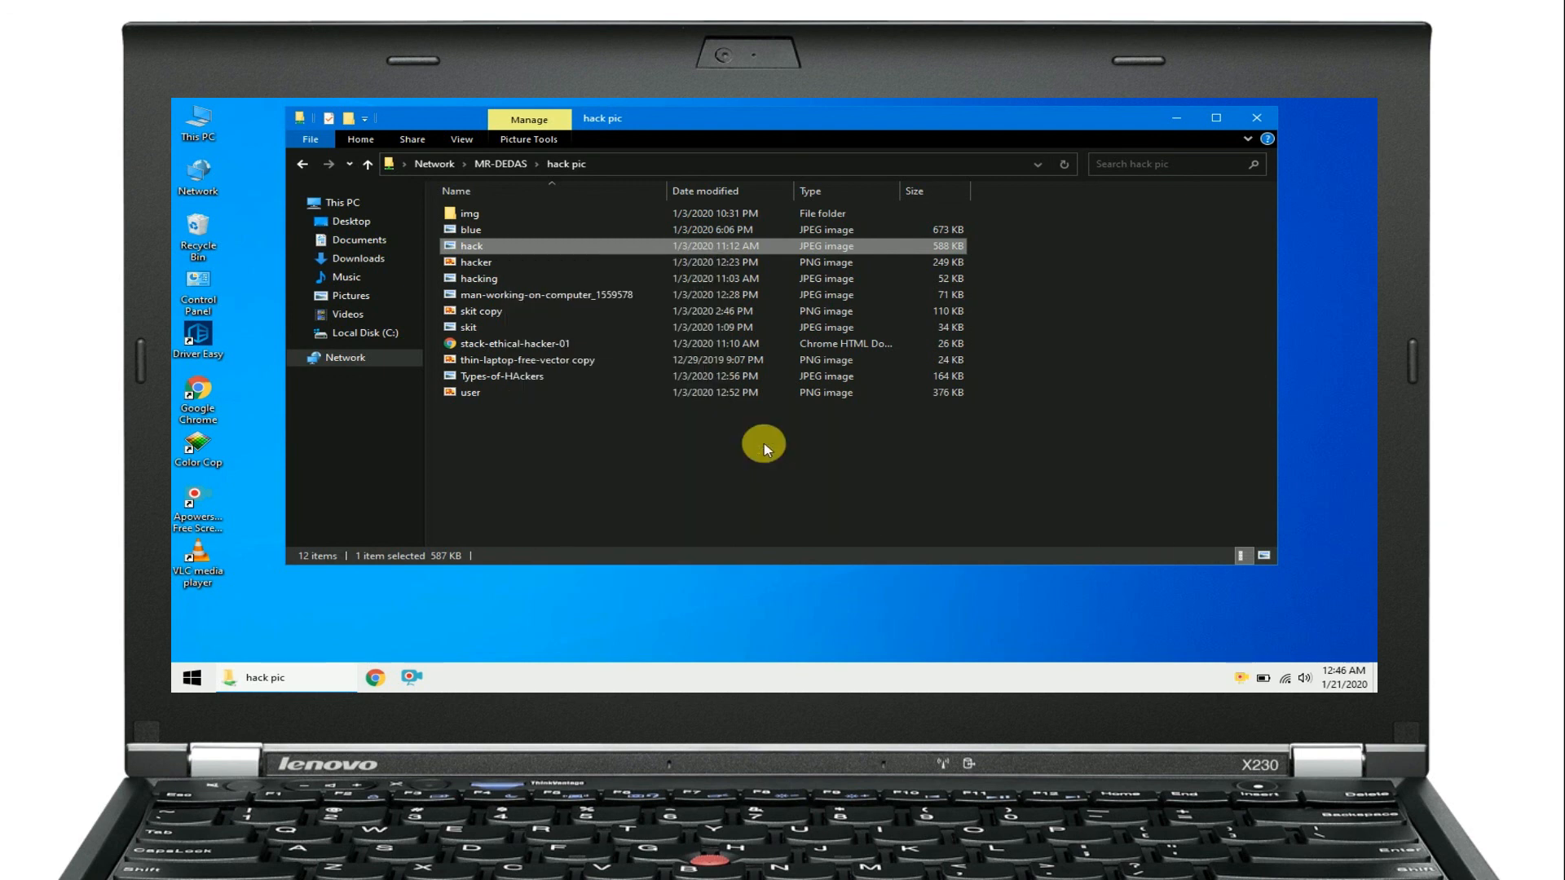
- View the hack image in Windows Photo Viewer and close it
double_click(472, 245)
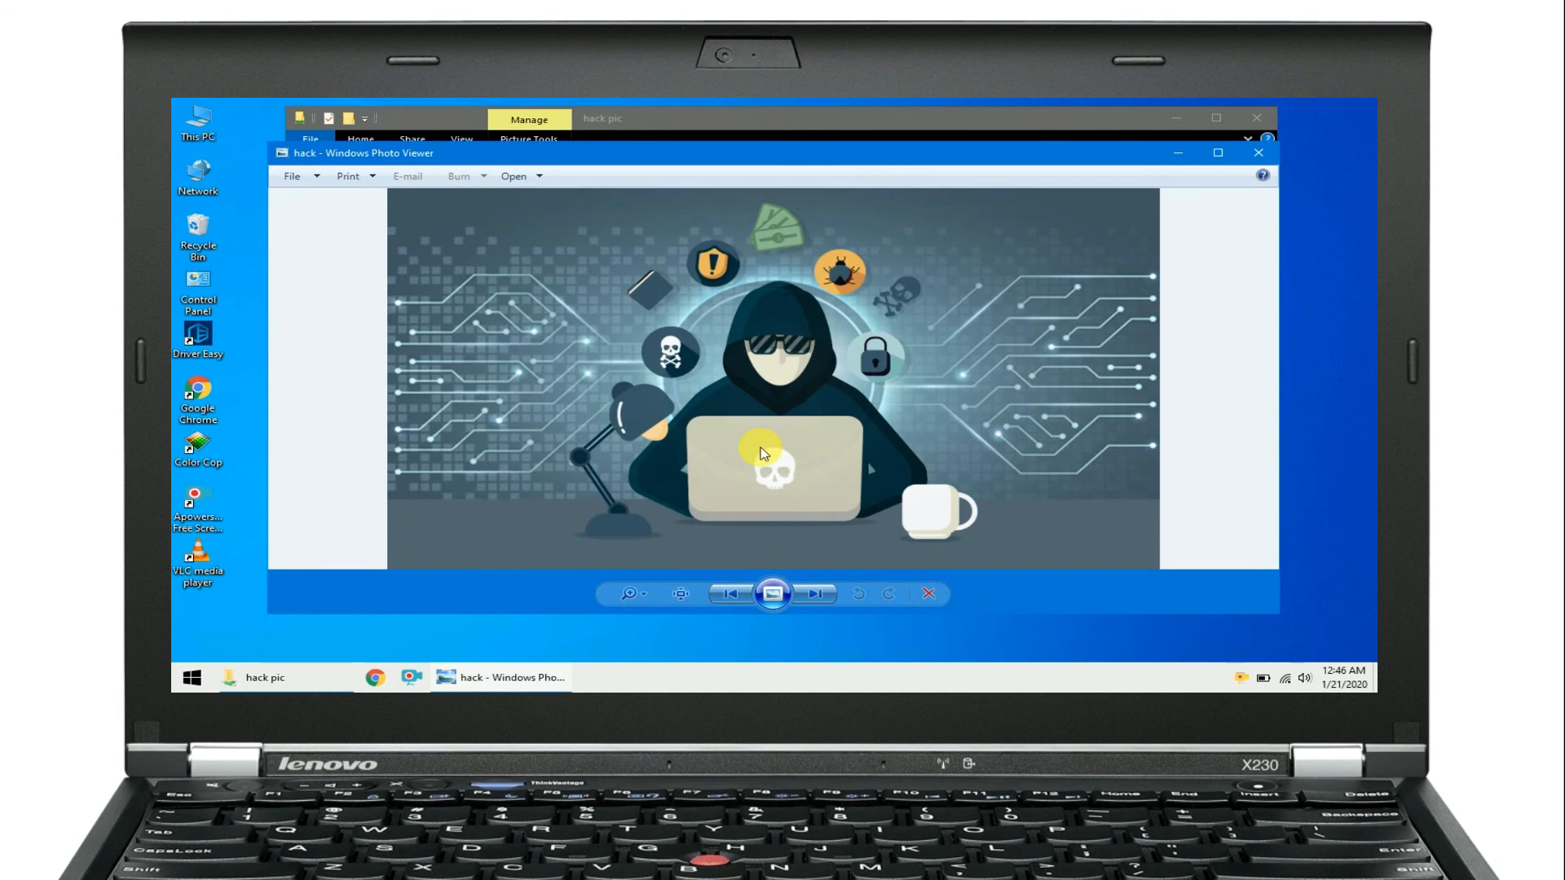
click(1257, 152)
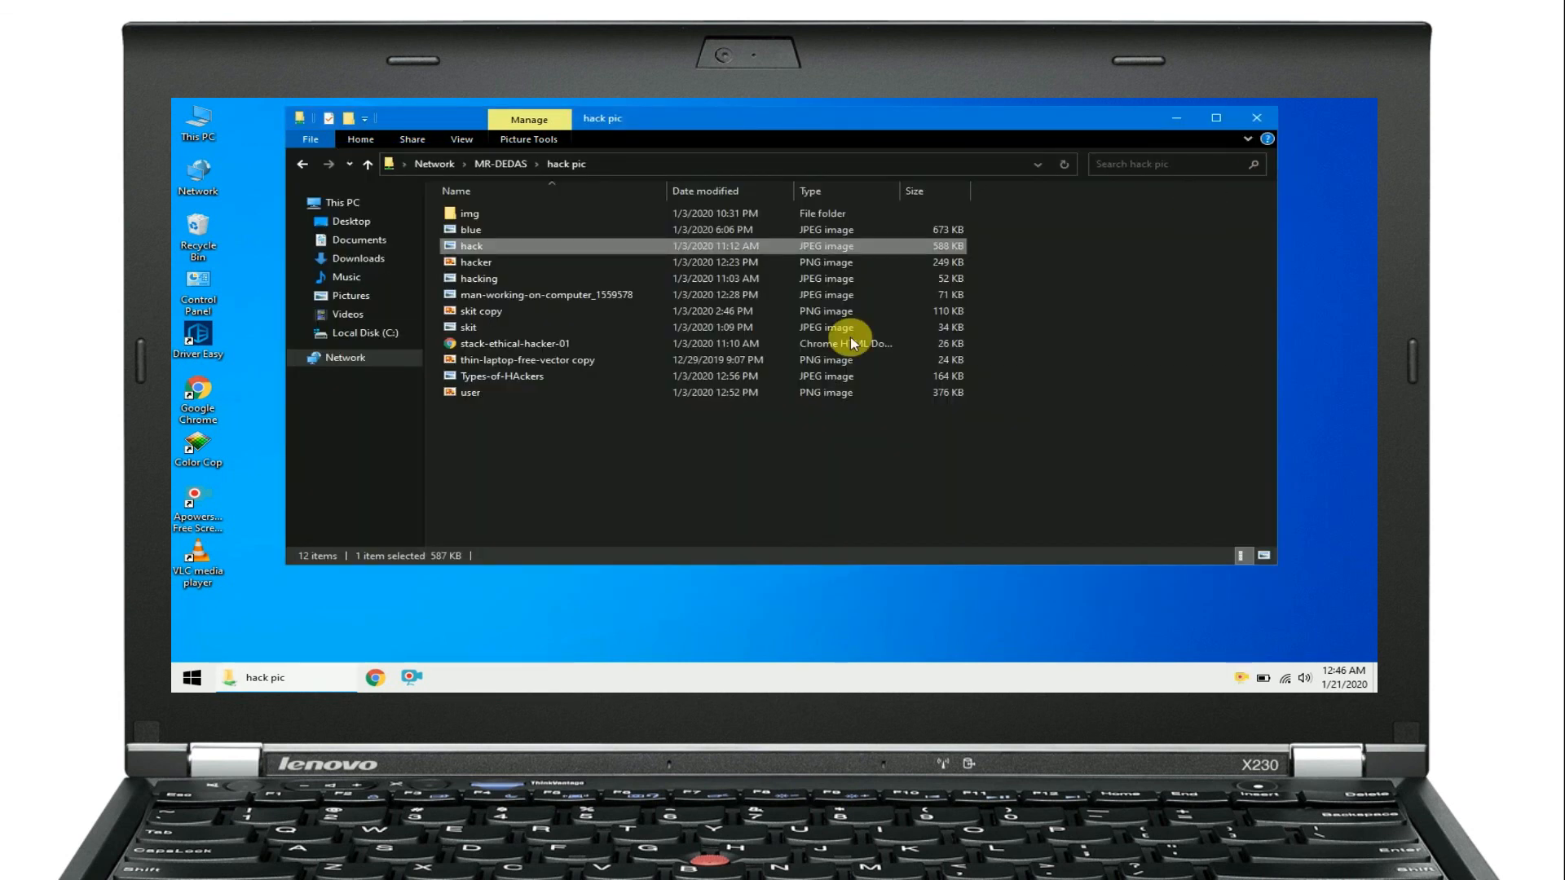
- Open stack-ethical-hacker-01 with Google Chrome, then close Chrome to return to the desktop
click(528, 343)
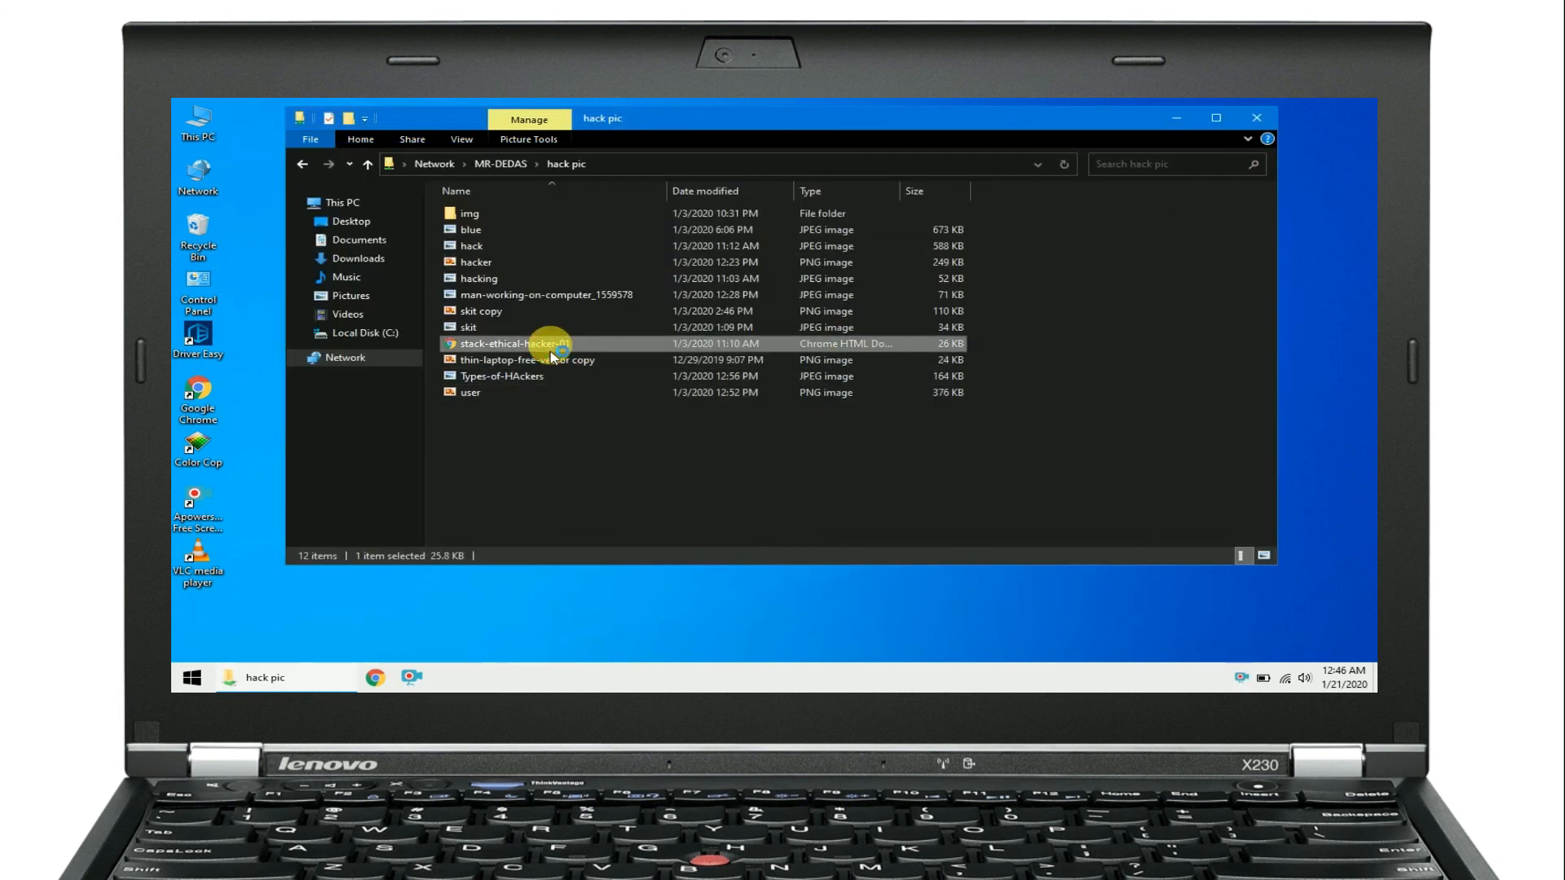
double_click(535, 343)
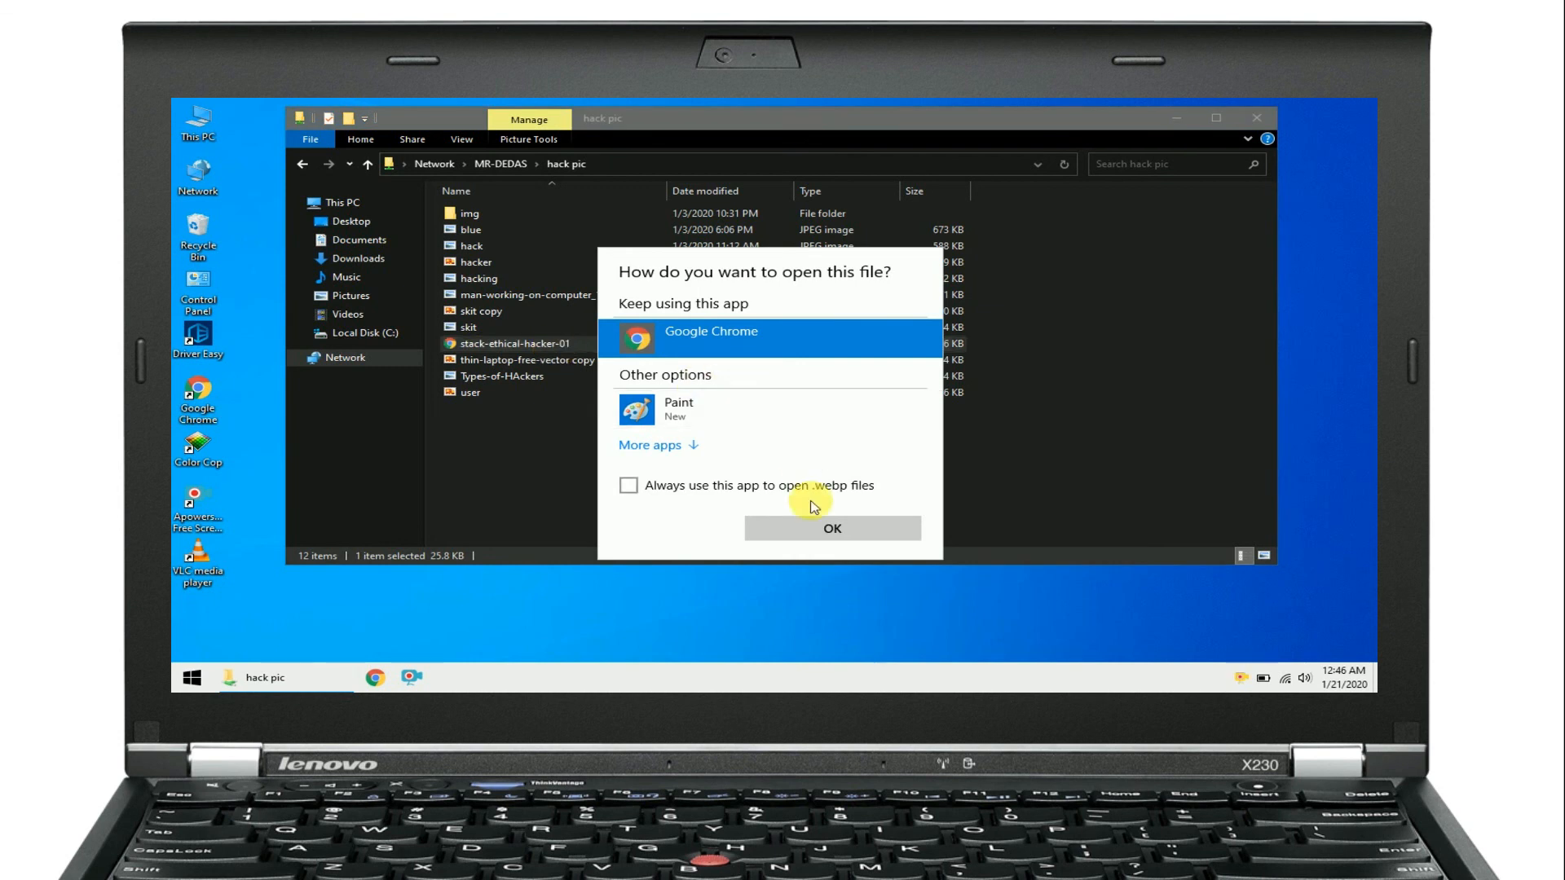
click(830, 529)
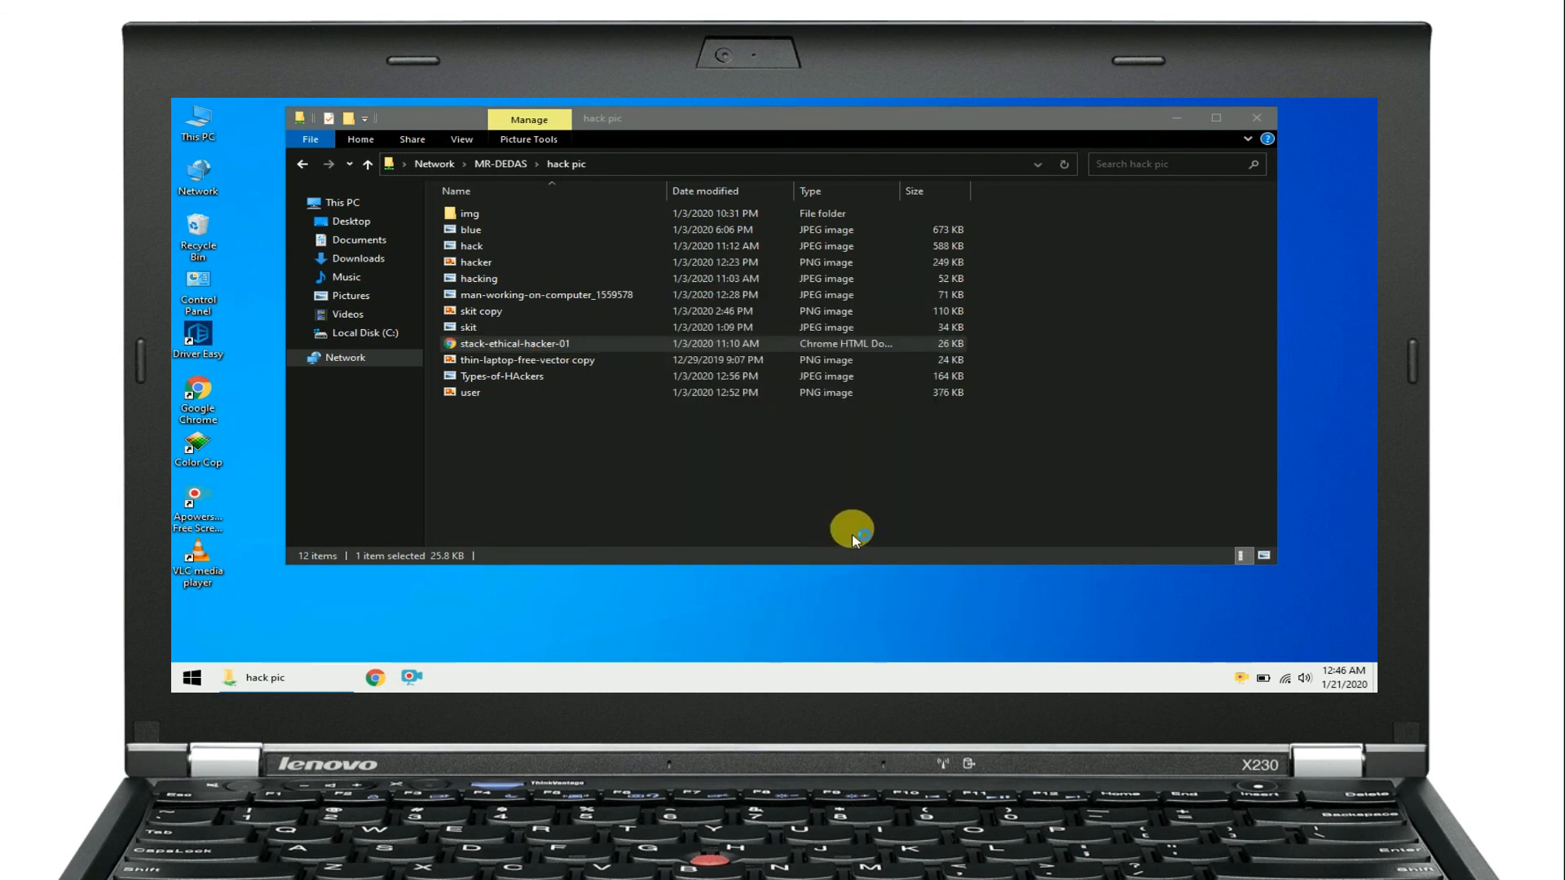
double_click(537, 342)
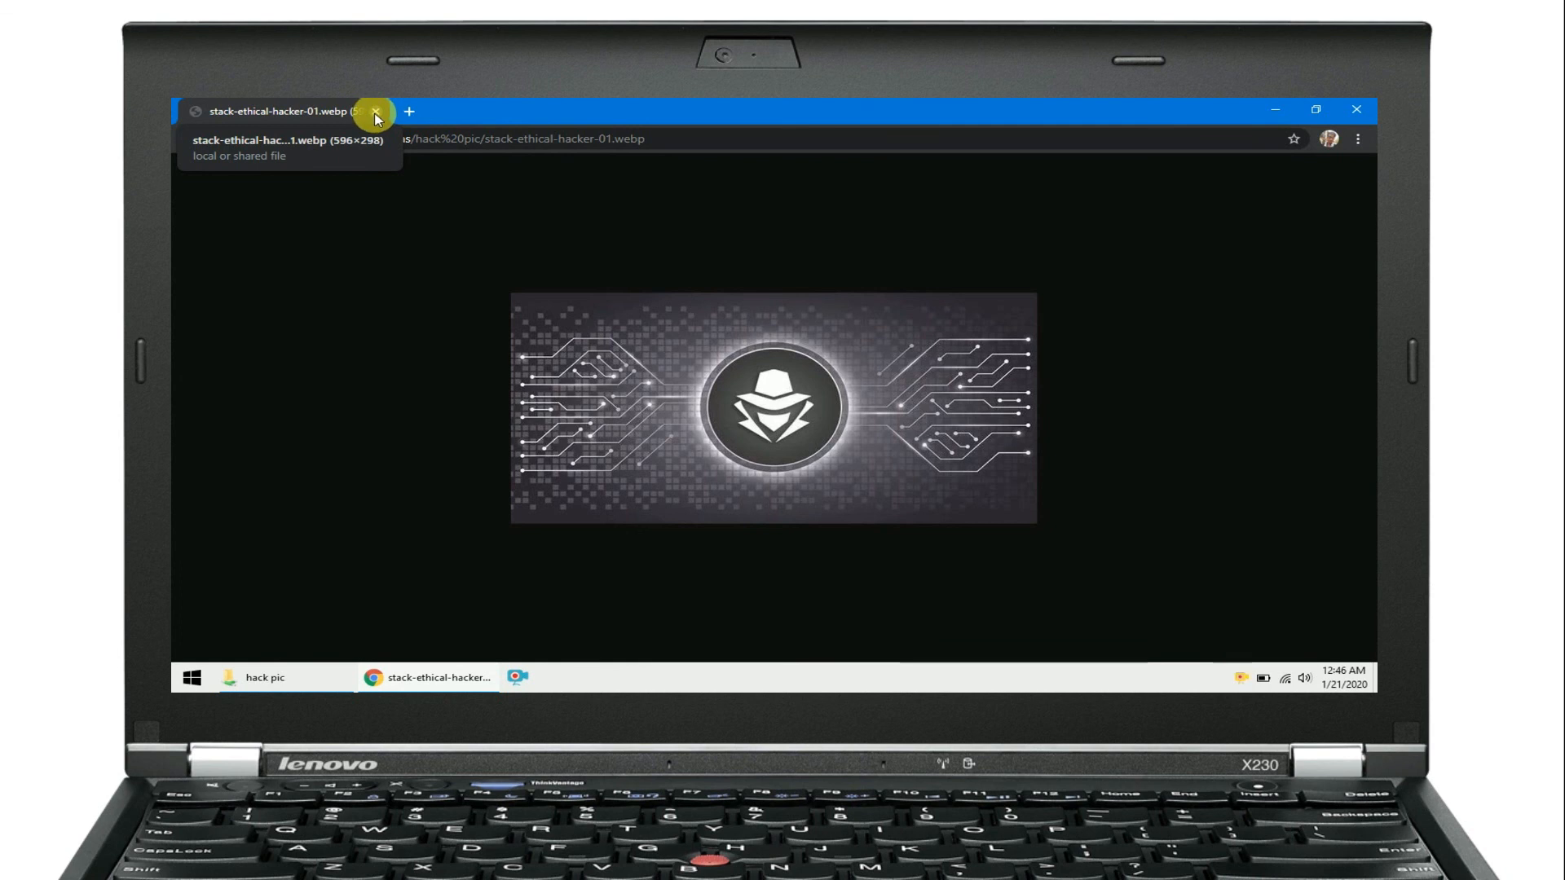
click(381, 110)
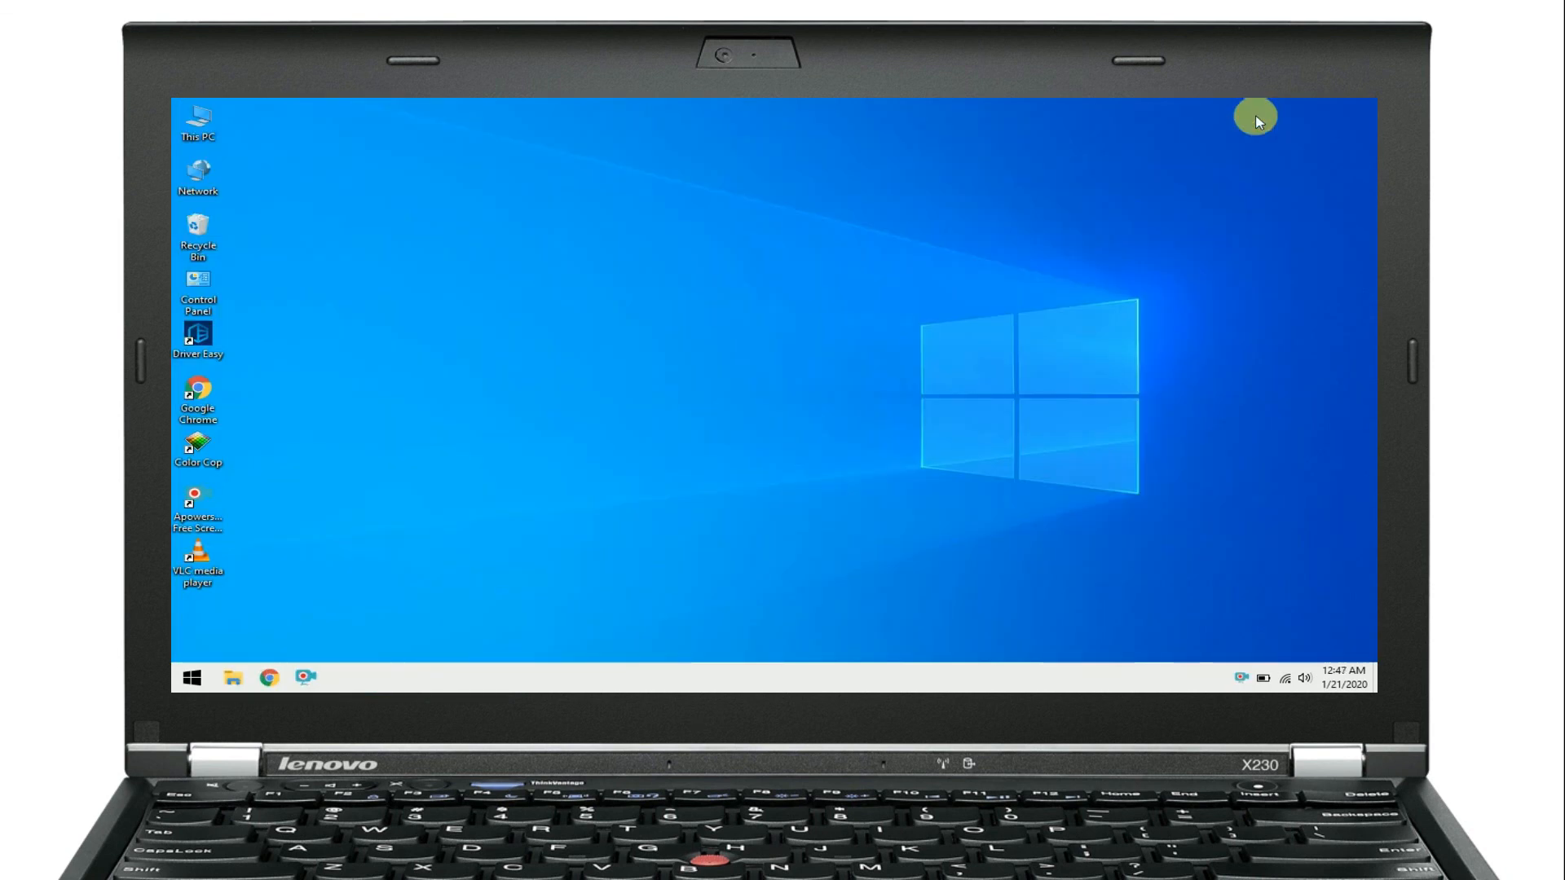